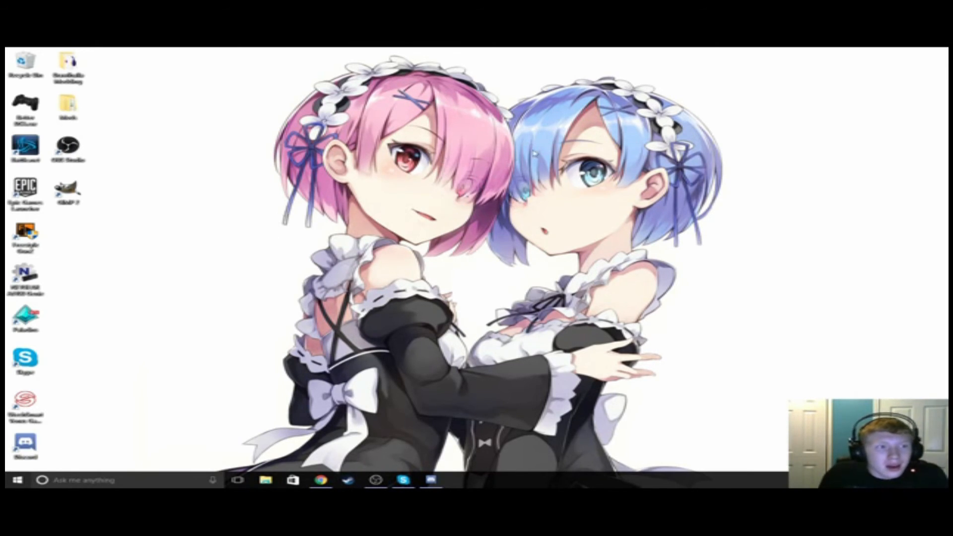
mouse_move(276, 50)
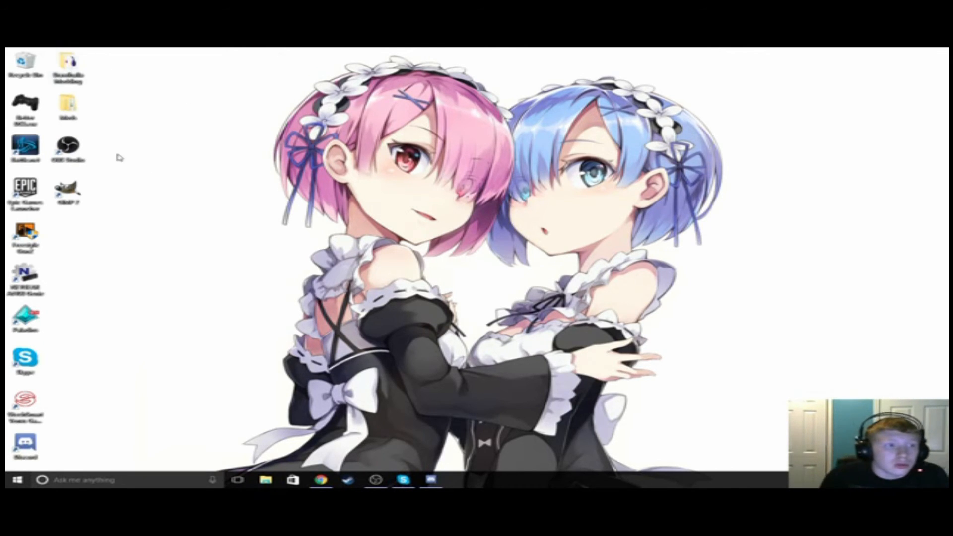
- Open the Brawlhalla Modding folder in File Explorer and launch JPEXS from it
click(265, 480)
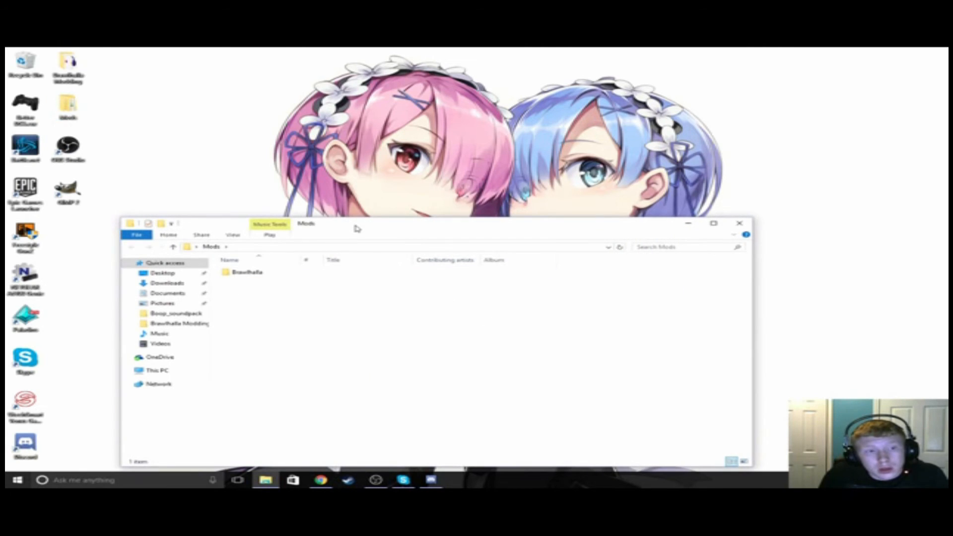
double_click(247, 272)
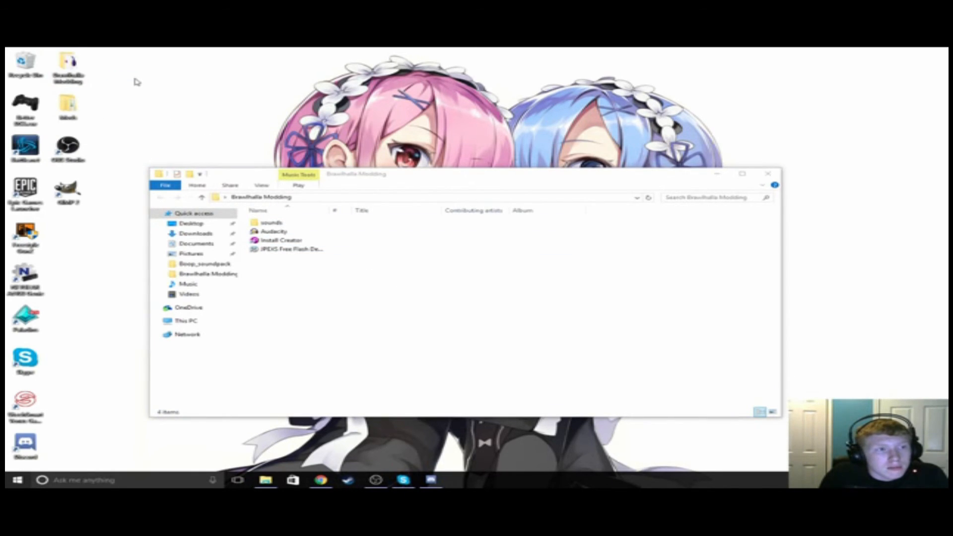
mouse_move(280, 289)
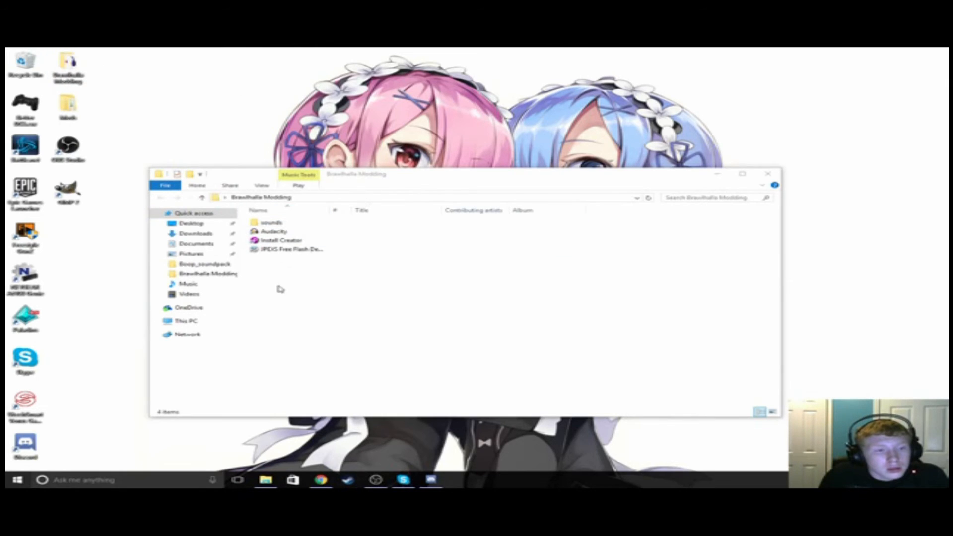
mouse_move(92, 236)
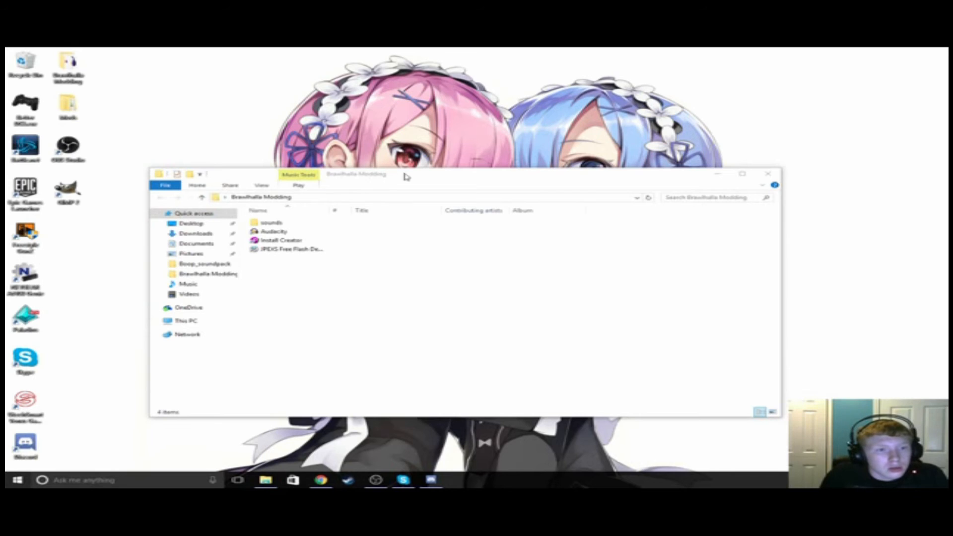
drag(406, 174, 477, 147)
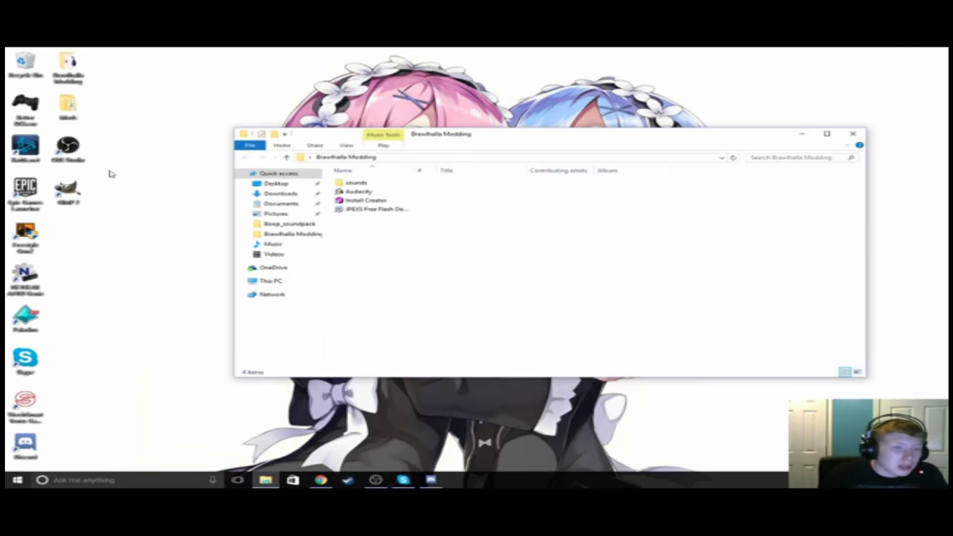
mouse_move(202, 196)
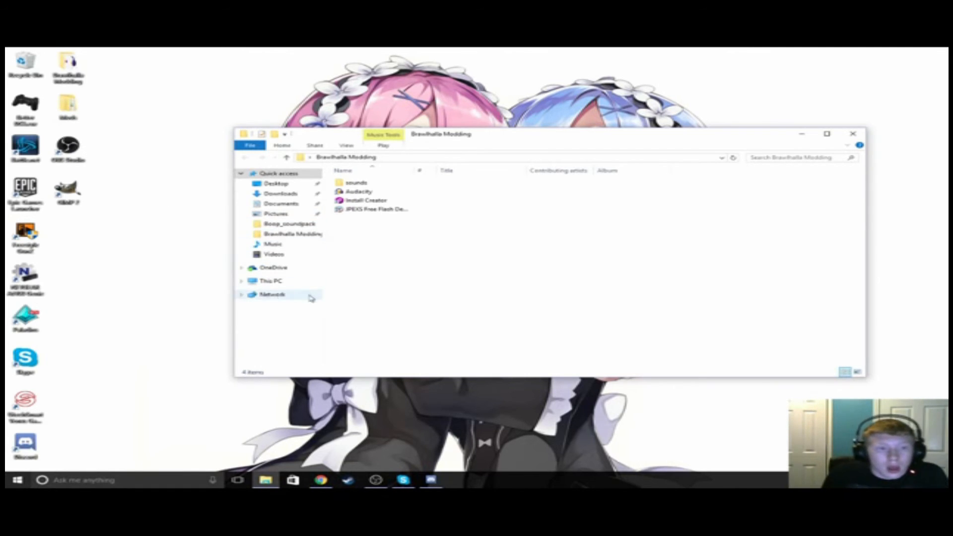
click(377, 209)
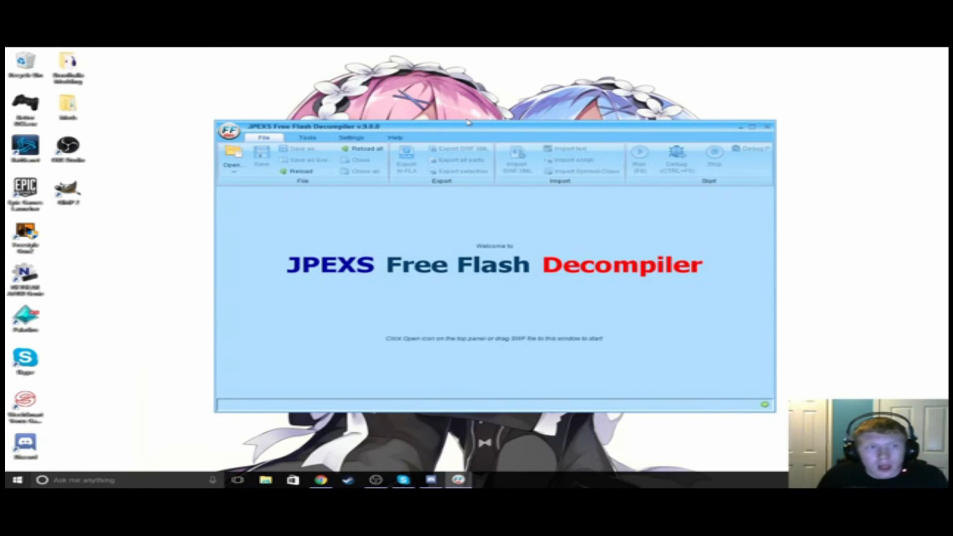
mouse_move(168, 156)
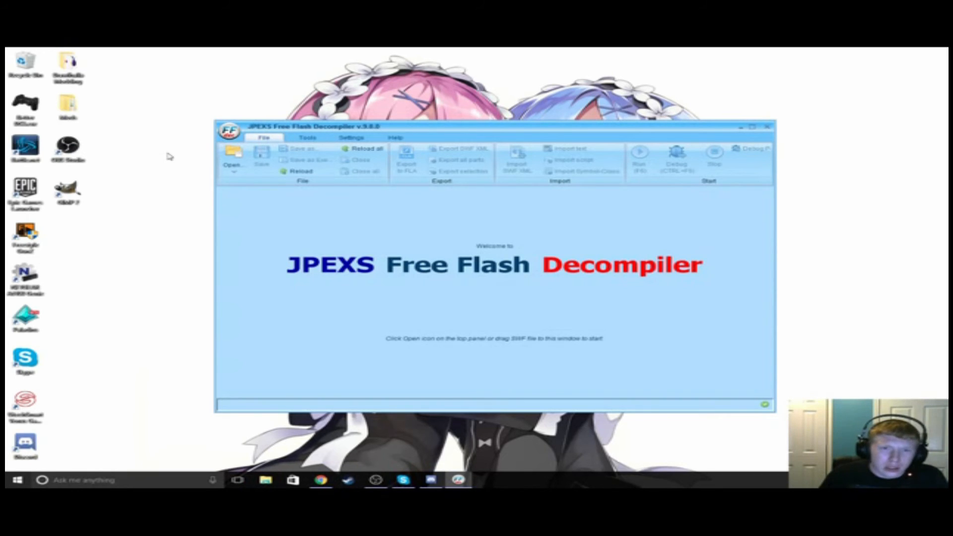
mouse_move(329, 195)
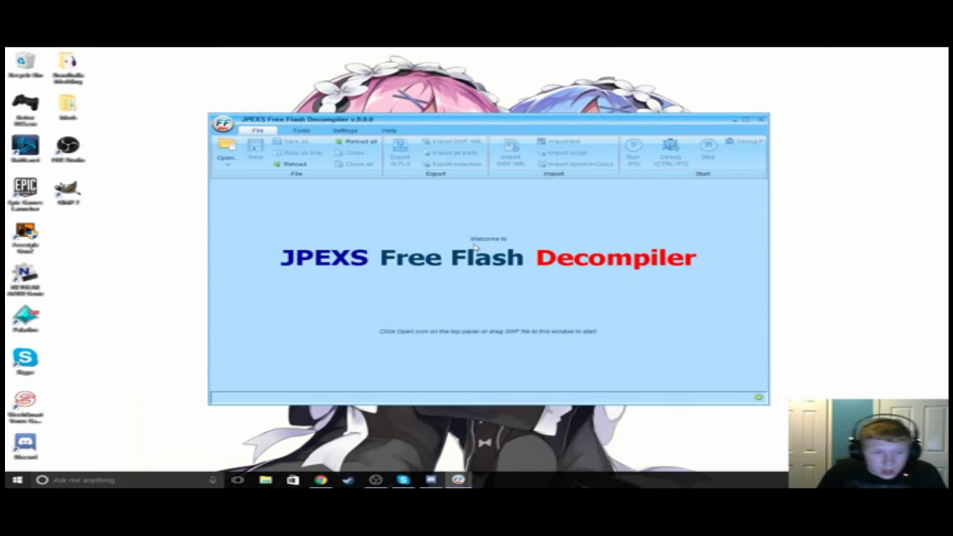
mouse_move(291, 464)
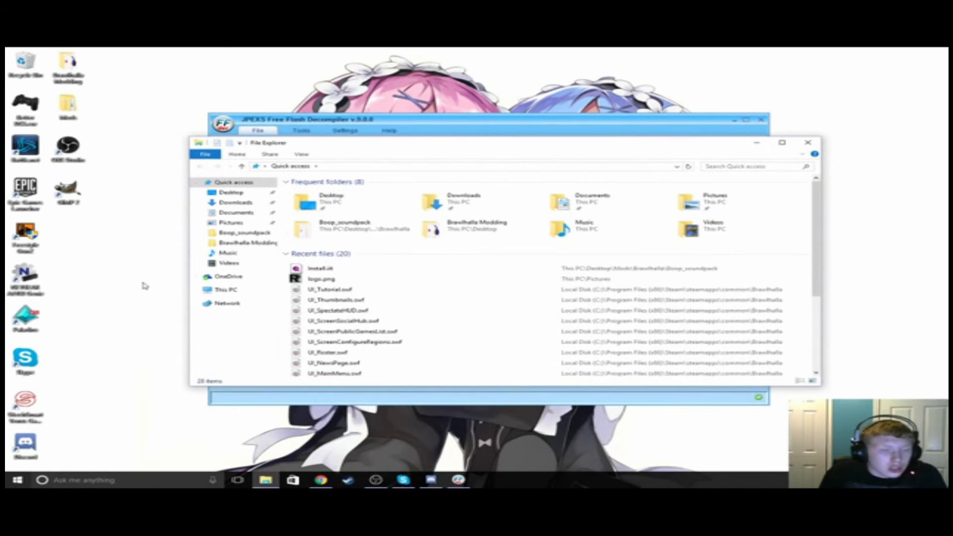
mouse_move(435, 145)
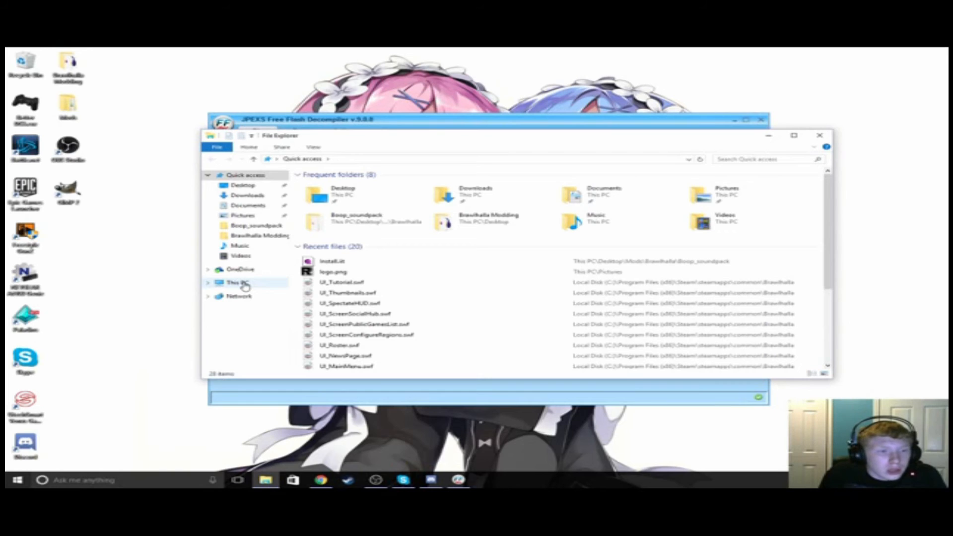
- Browse This PC > C: > Program Files (x86) > Steam > steamapps > common to list the installed games
click(237, 282)
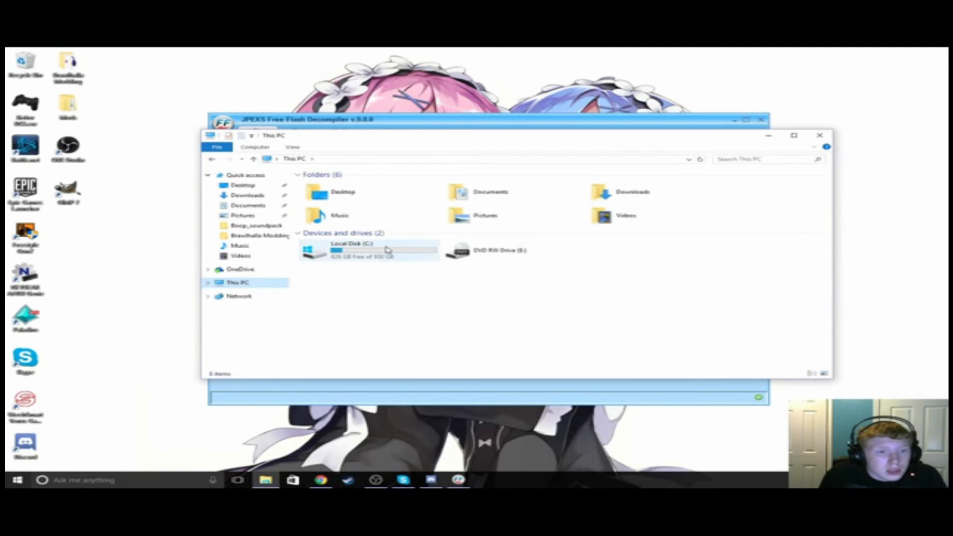
double_click(364, 249)
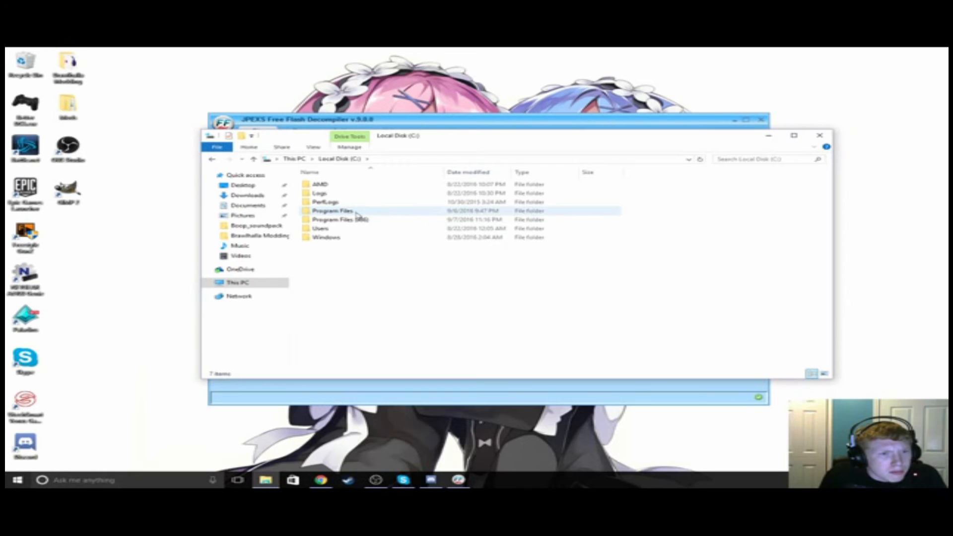
double_click(340, 220)
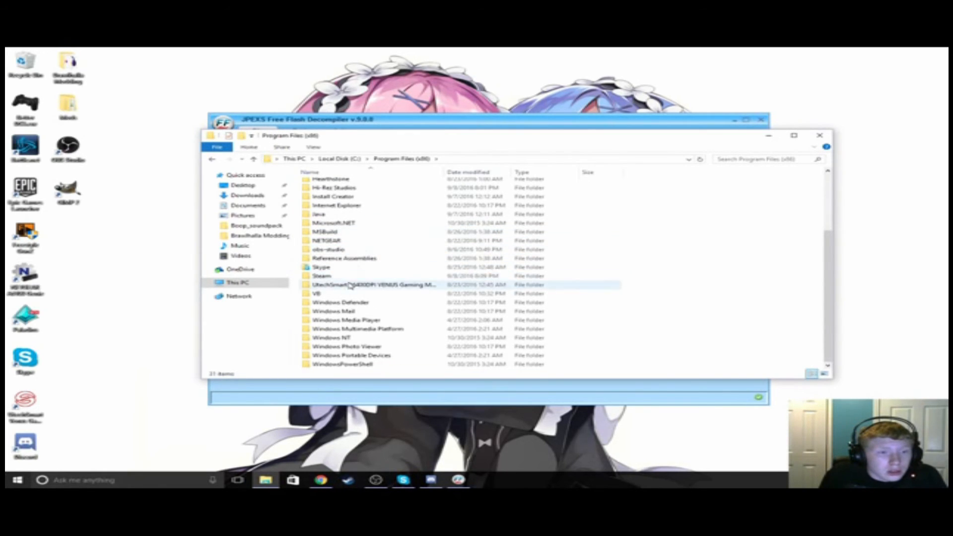
click(321, 275)
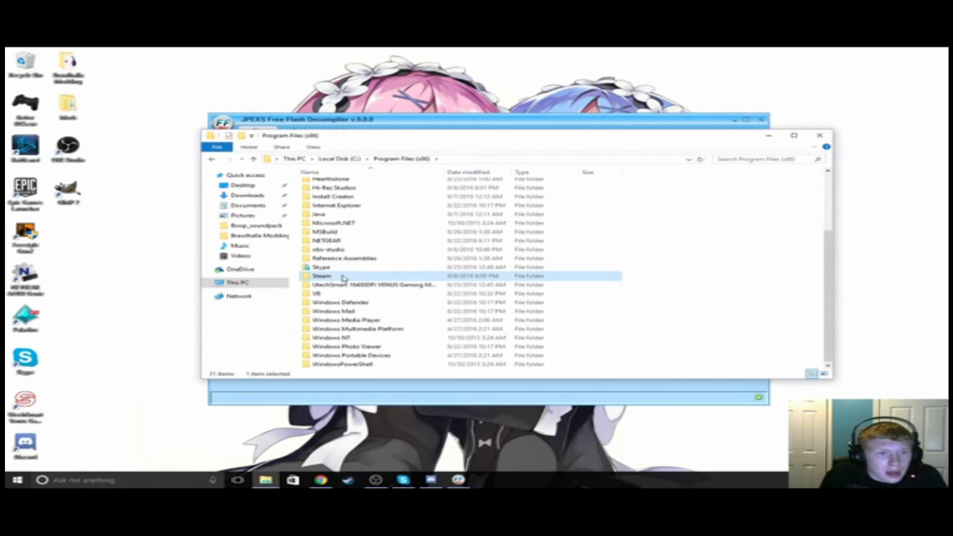
double_click(321, 275)
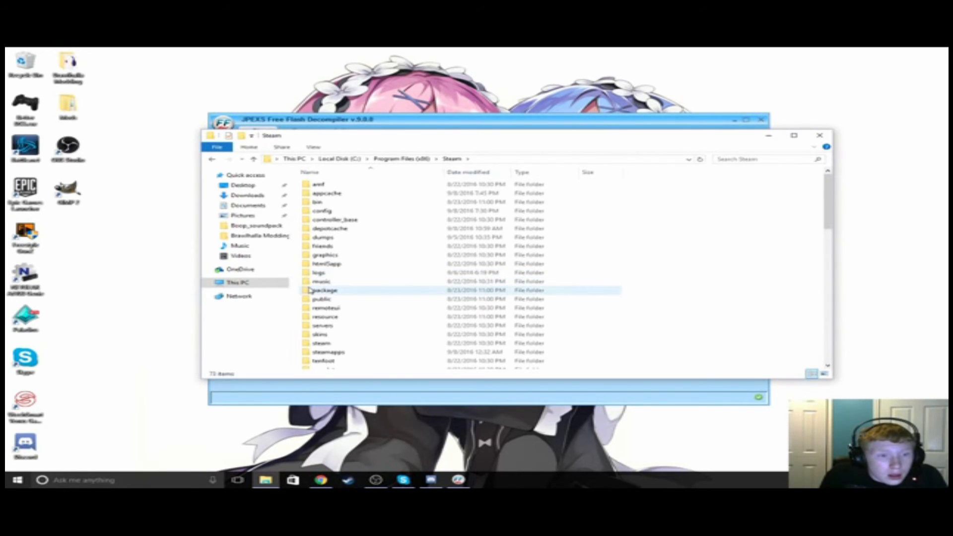
double_click(328, 351)
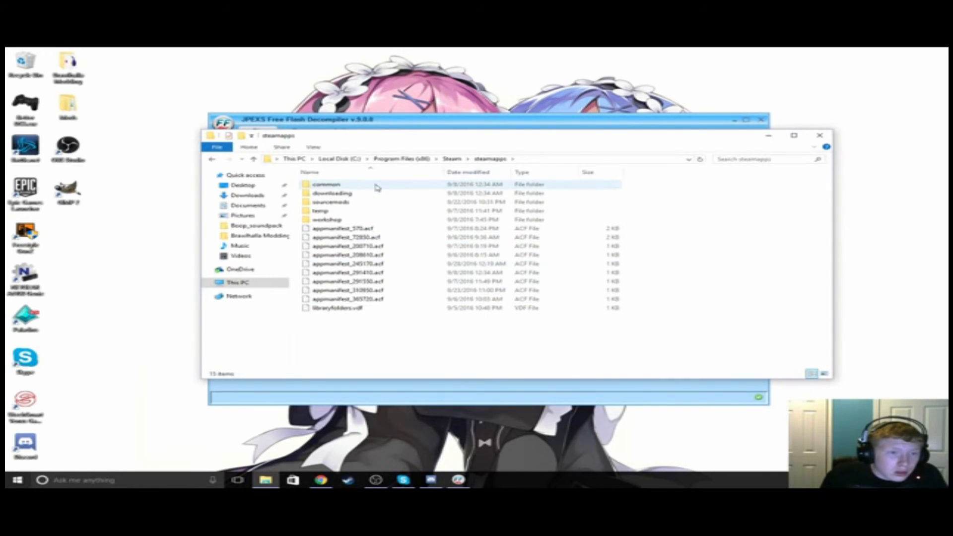
click(326, 185)
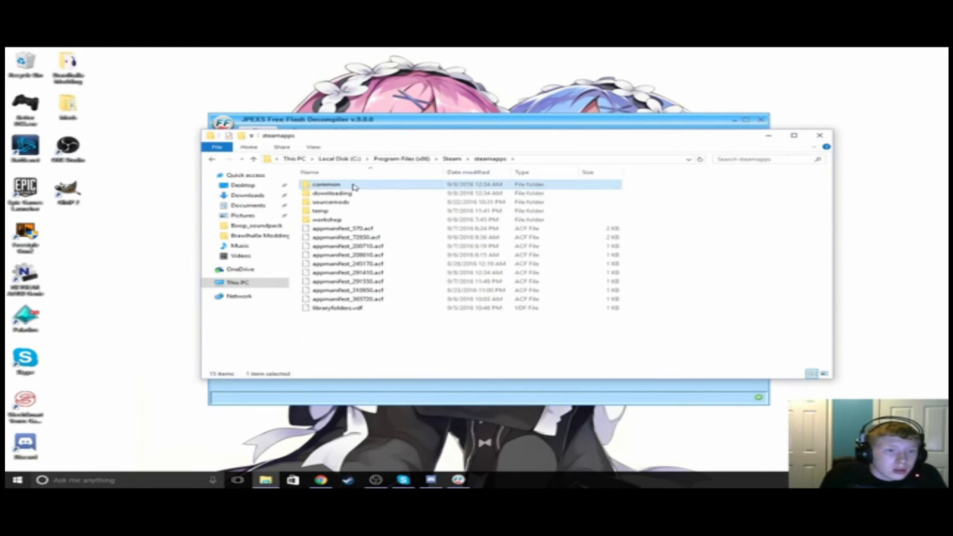
double_click(326, 184)
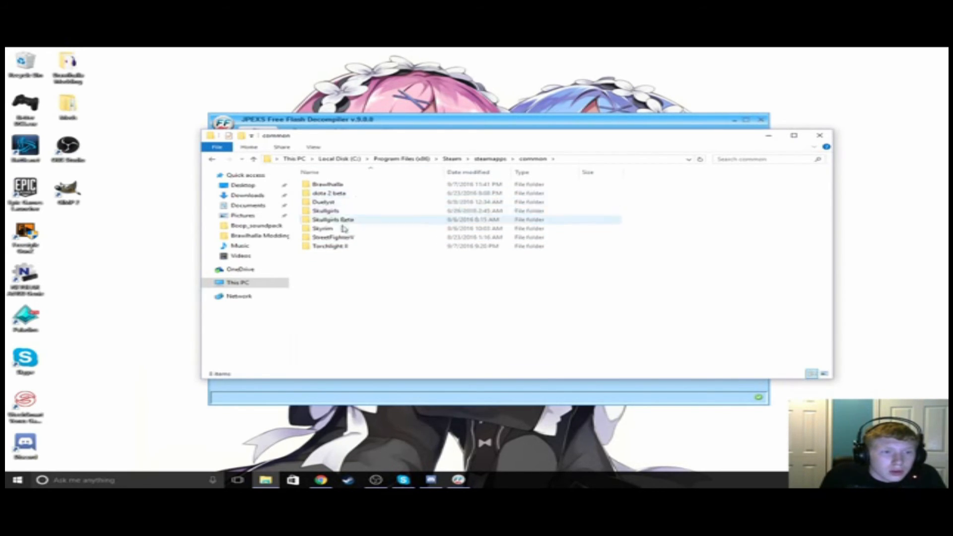
- Open the Brawlhalla install folder and look through its Animation SWF and game files
double_click(326, 184)
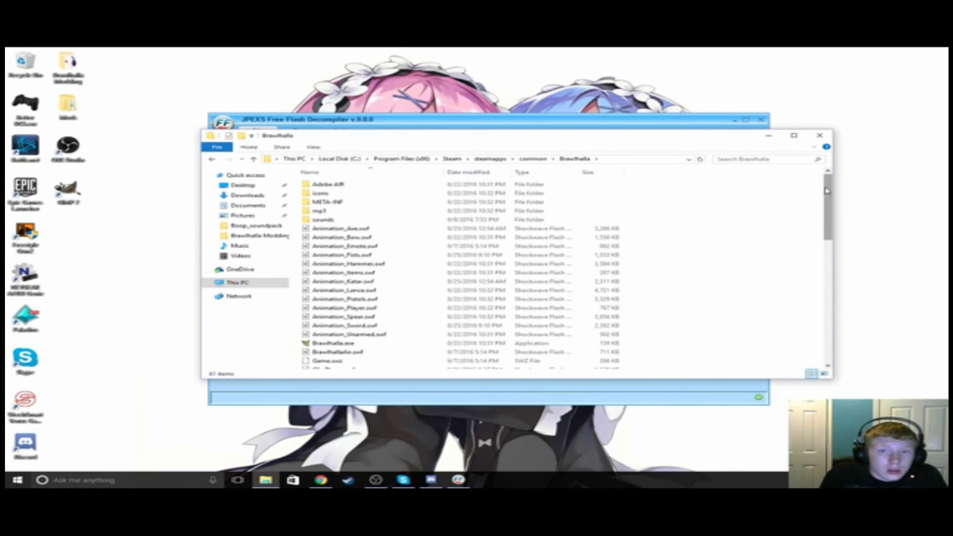
scroll(down, 3)
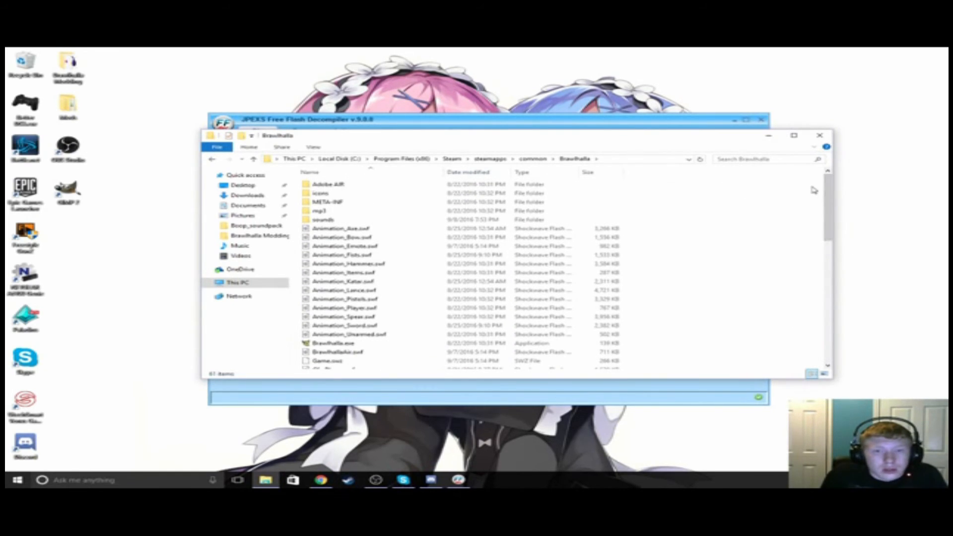
mouse_move(775, 210)
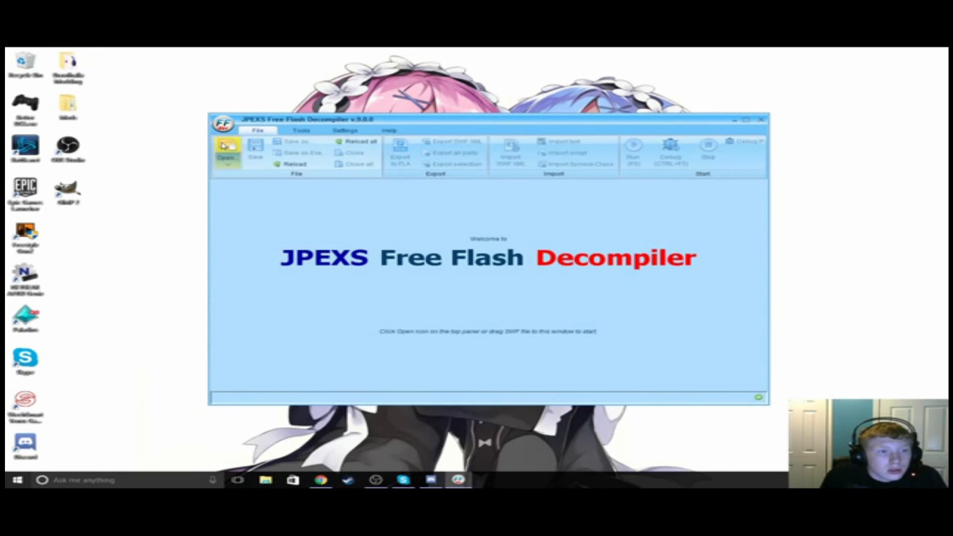
click(226, 149)
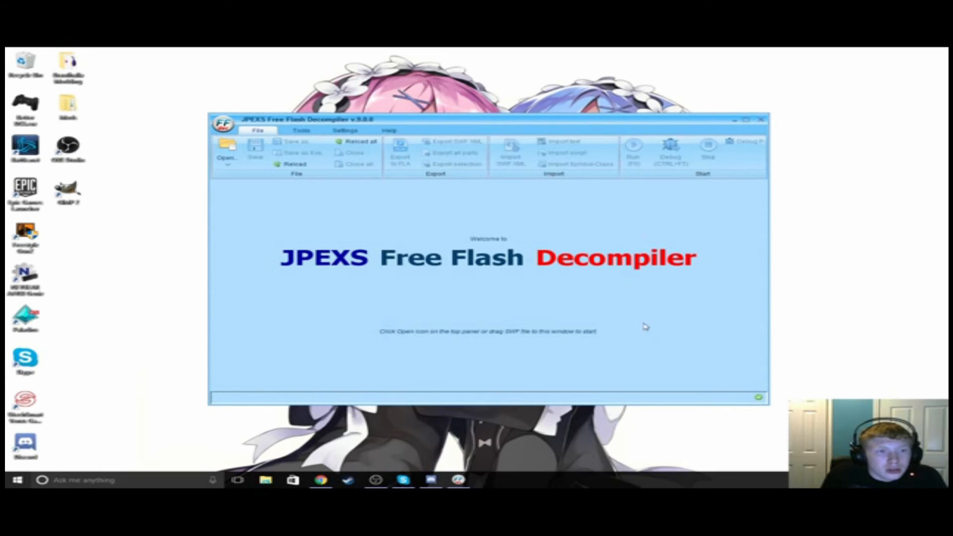
mouse_move(659, 285)
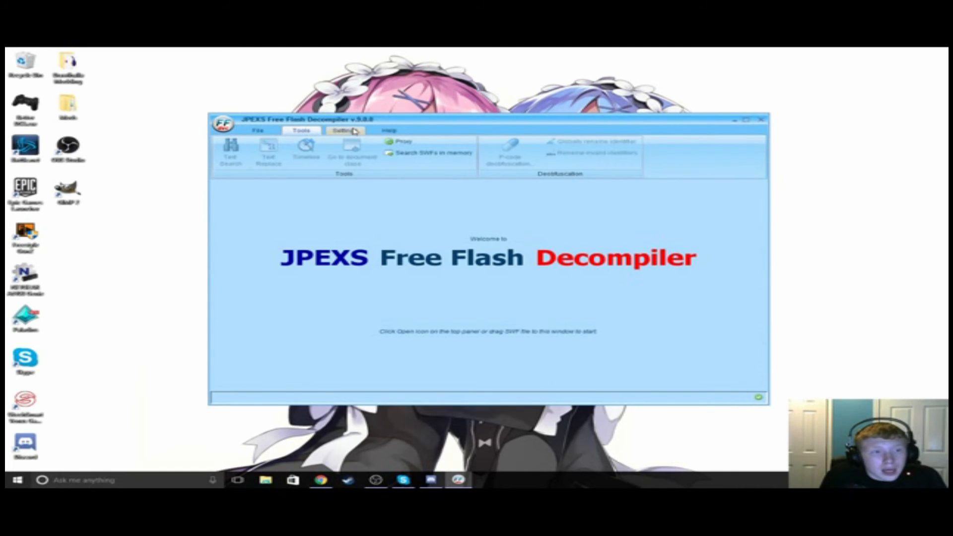
click(389, 130)
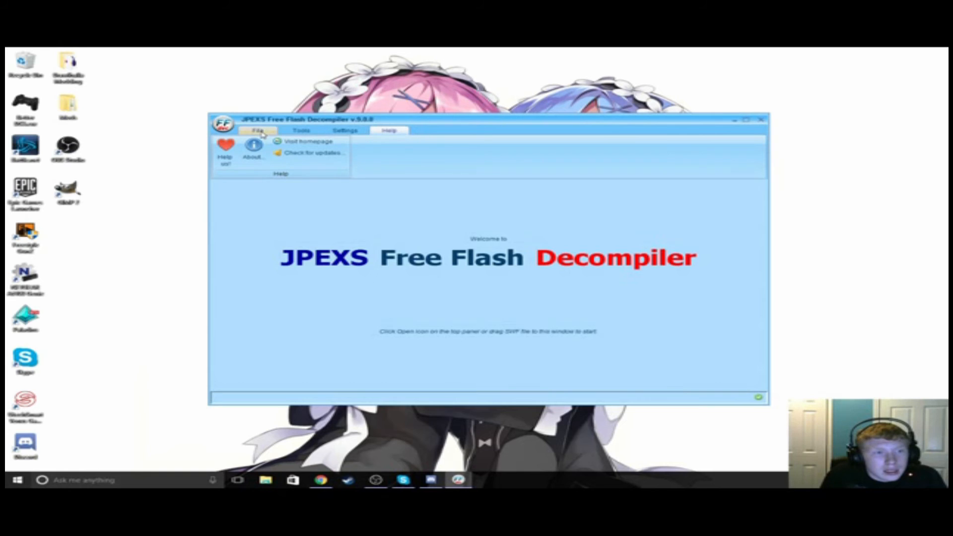
click(258, 130)
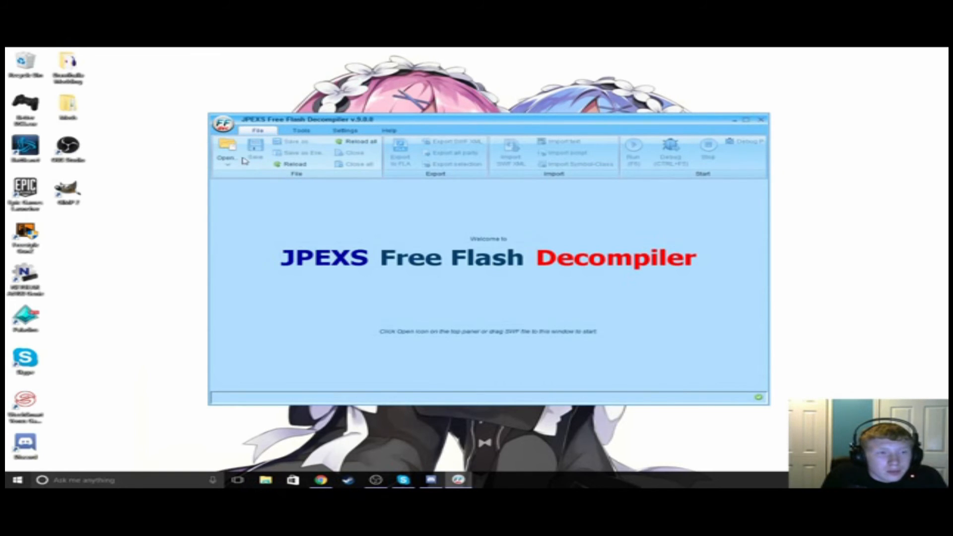
mouse_move(483, 179)
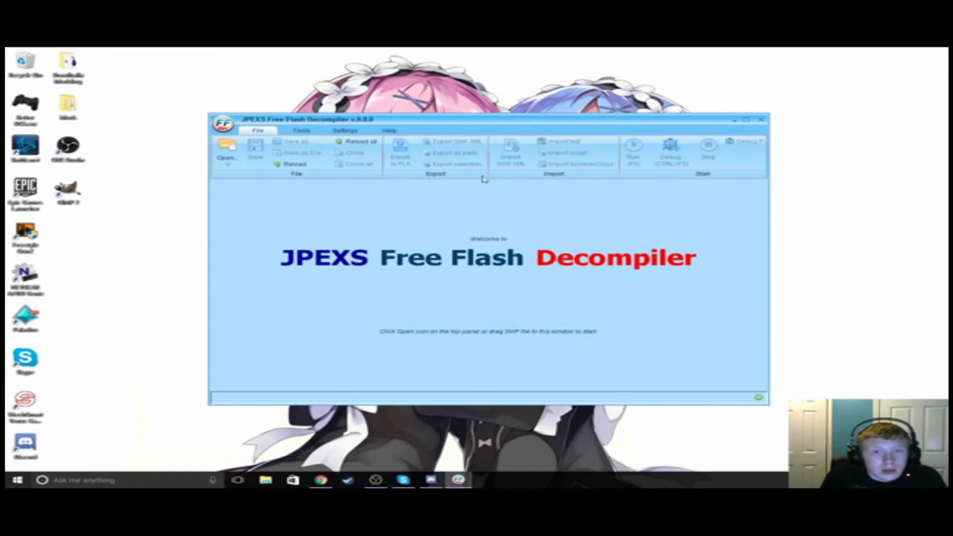
- Start opening a SWF and browse from the C drive into Program Files (x86) > Steam
click(226, 149)
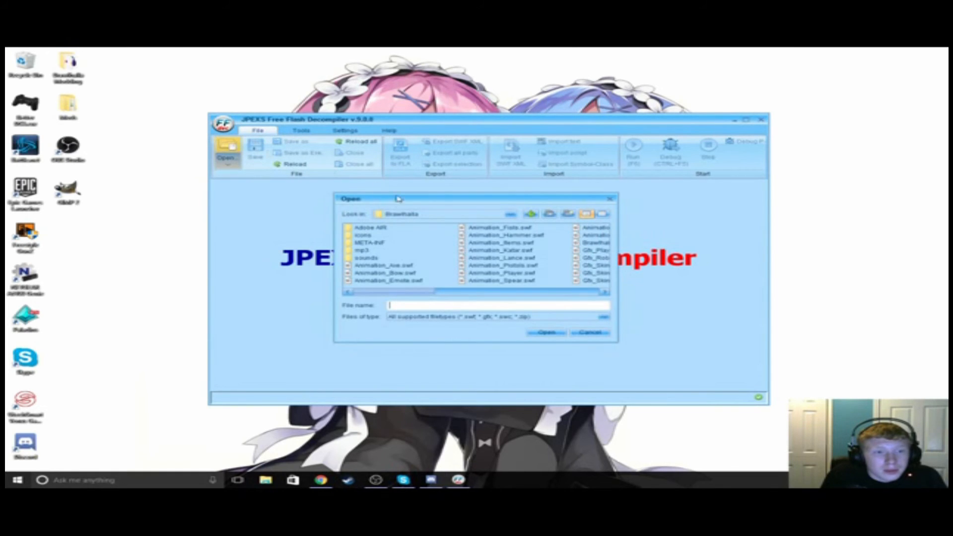
click(509, 213)
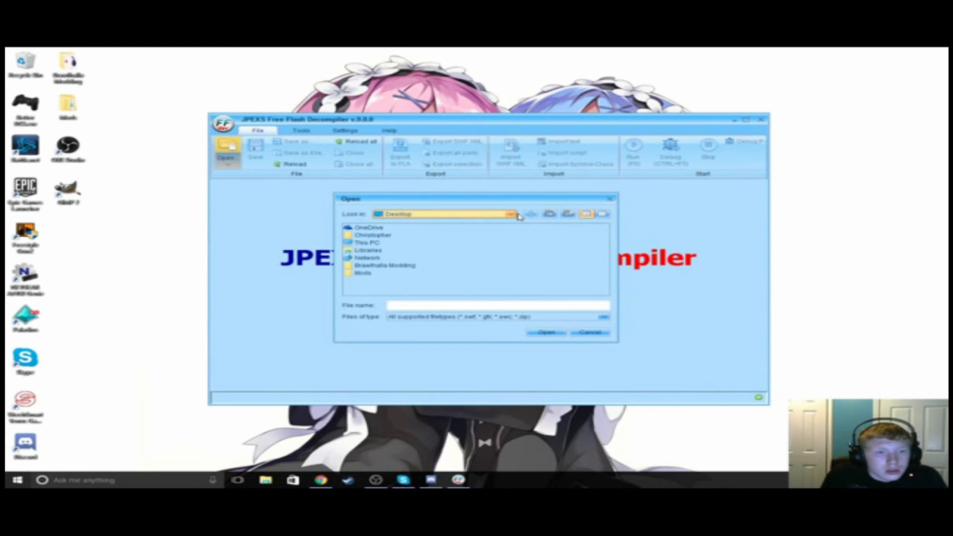
click(511, 213)
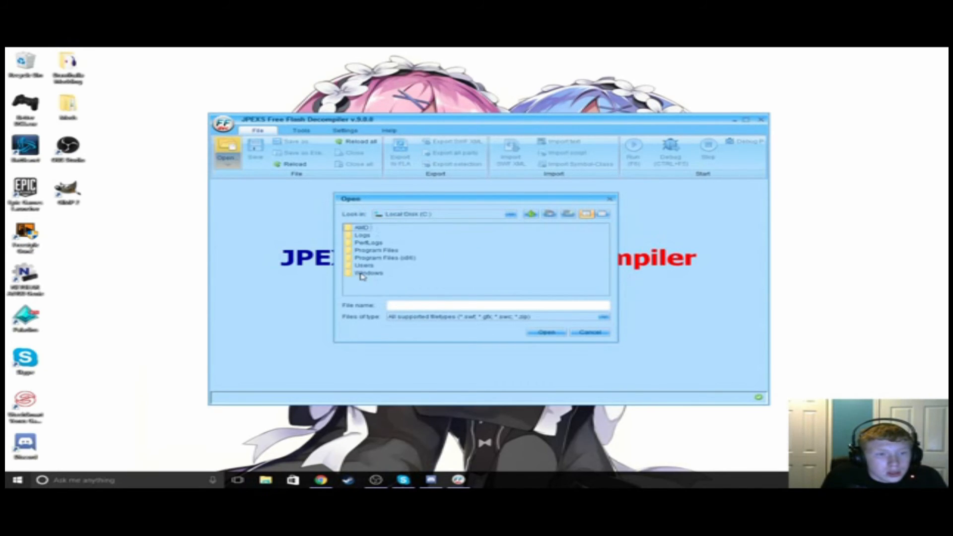
mouse_move(370, 263)
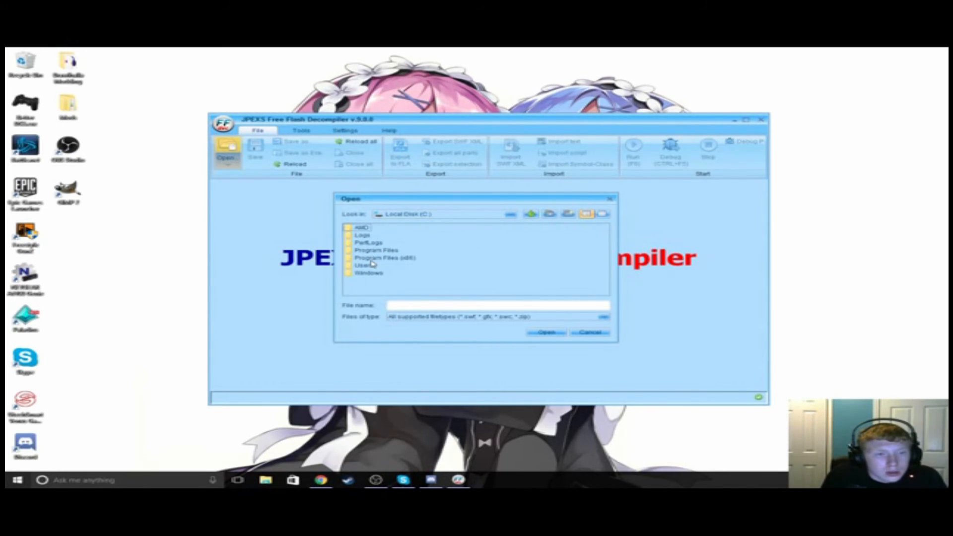
double_click(383, 257)
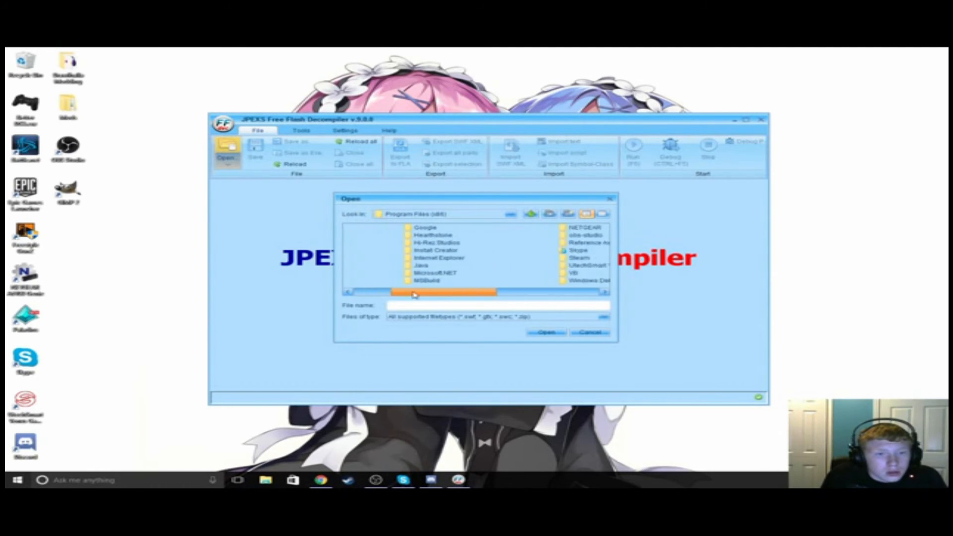
double_click(579, 250)
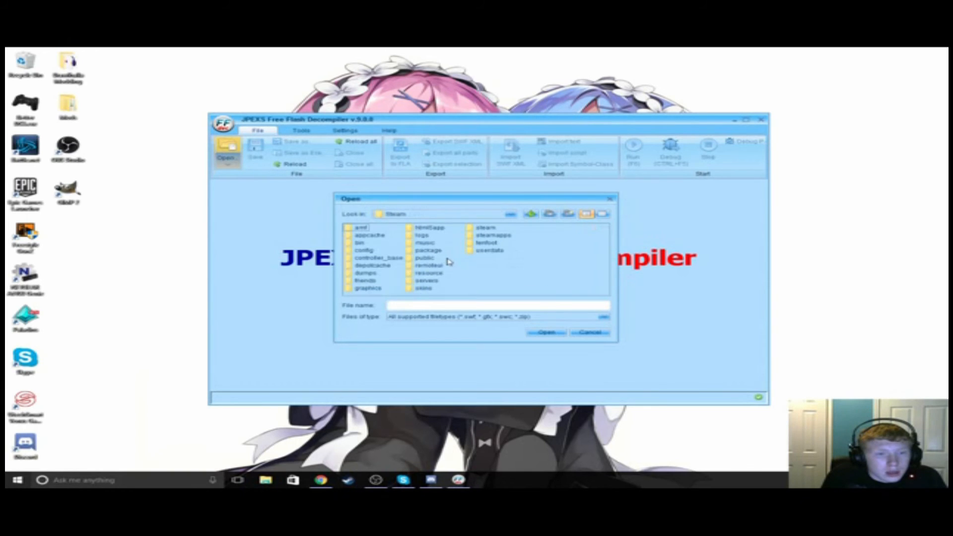
mouse_move(450, 241)
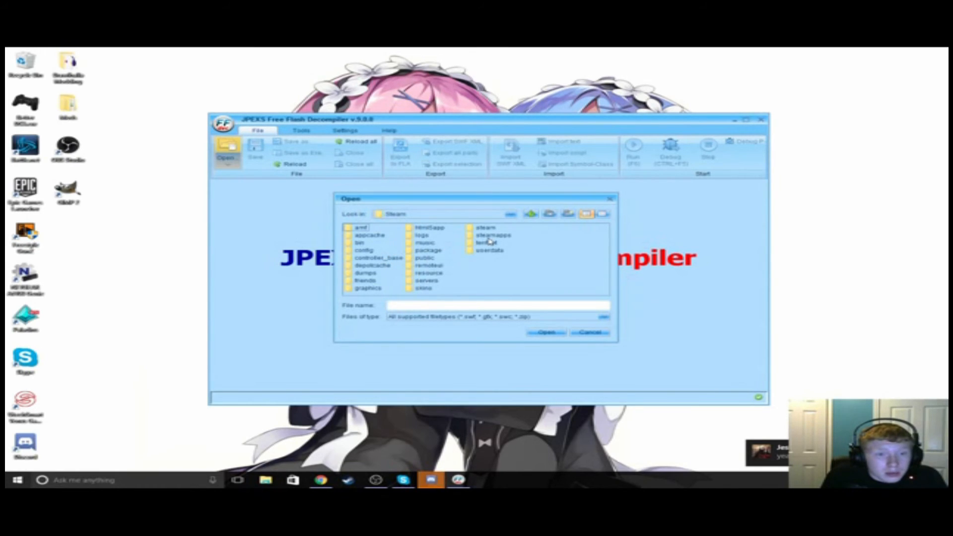
- Continue into steamapps > common > Brawlhalla to reach its Animation, SFX and UI SWF files
double_click(492, 234)
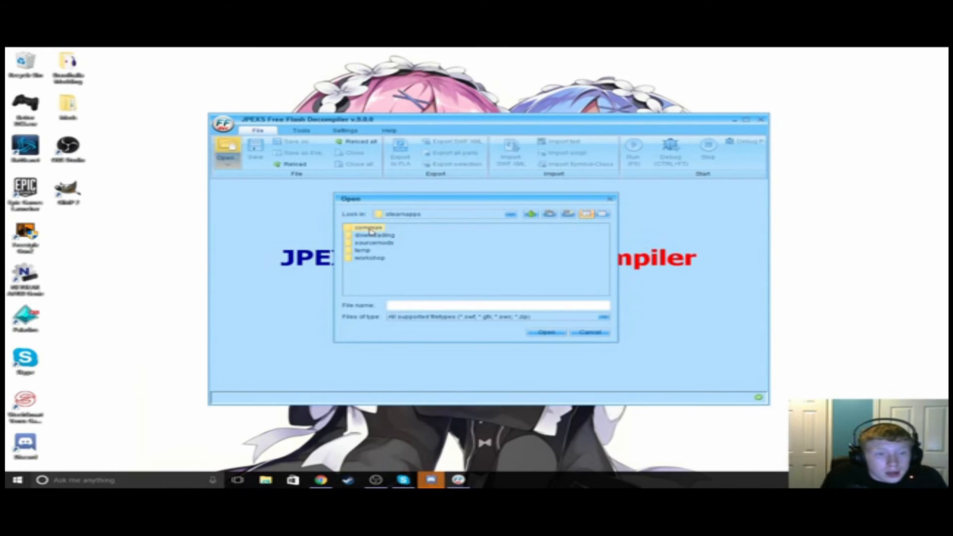
double_click(367, 227)
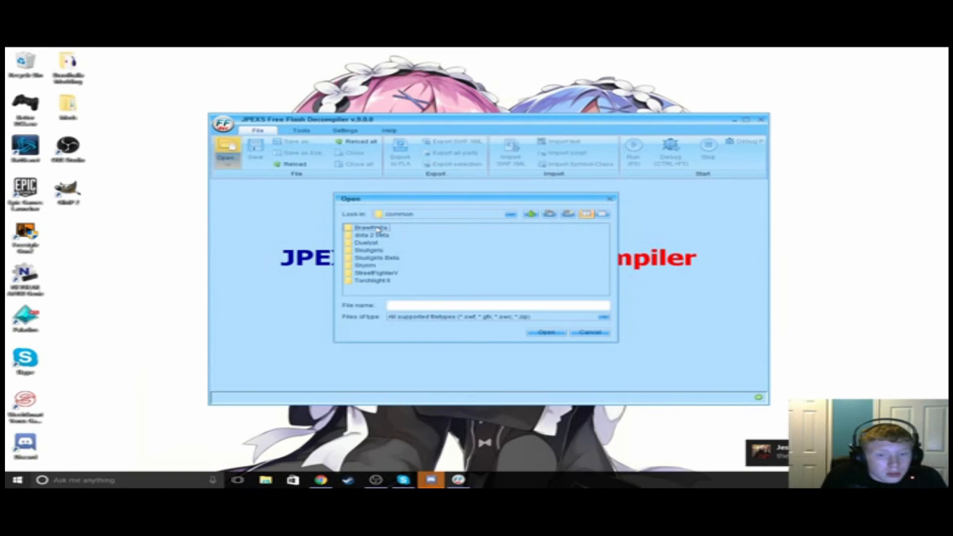
click(371, 228)
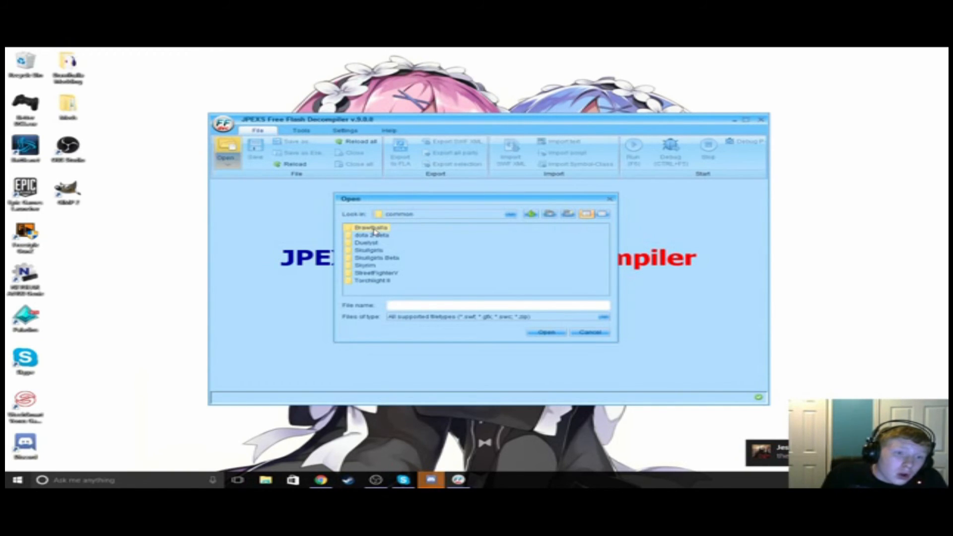
double_click(371, 227)
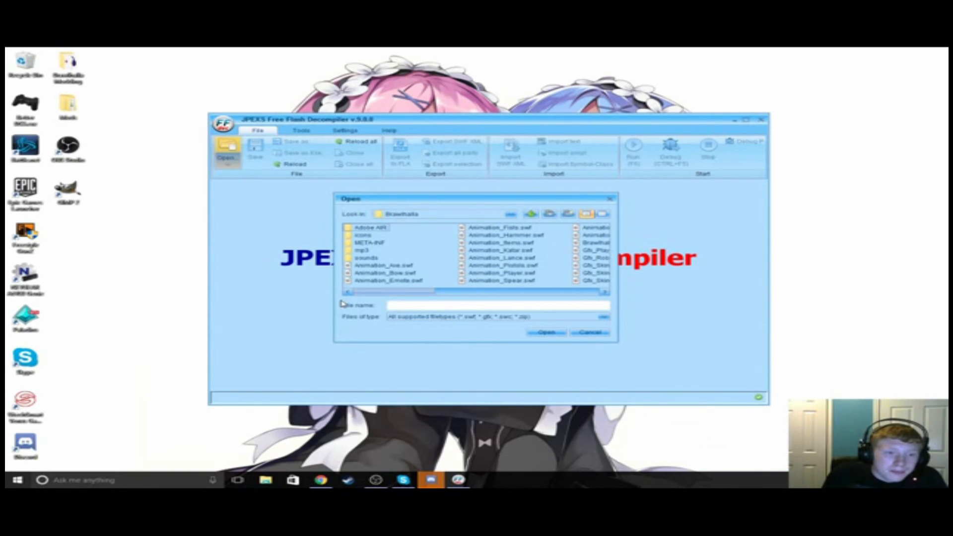
mouse_move(422, 241)
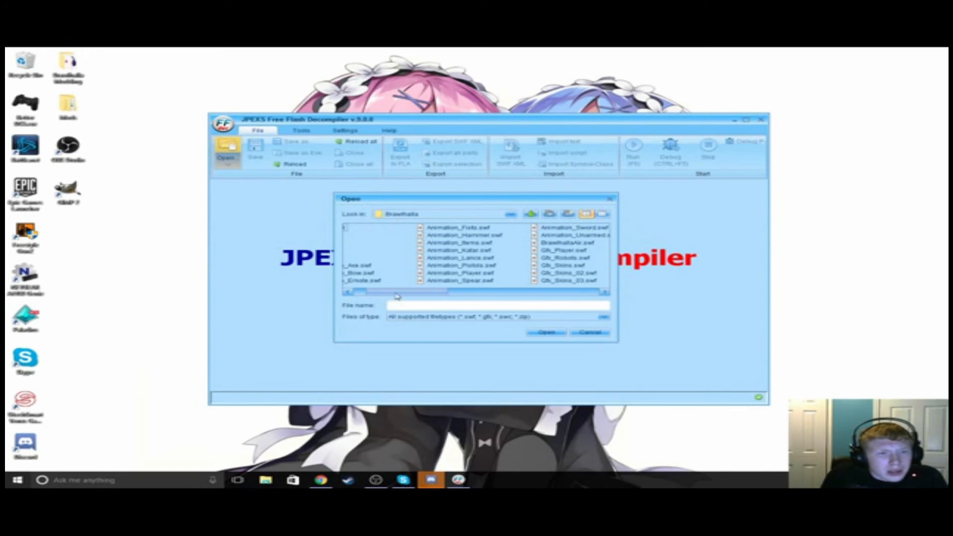
drag(395, 292, 443, 292)
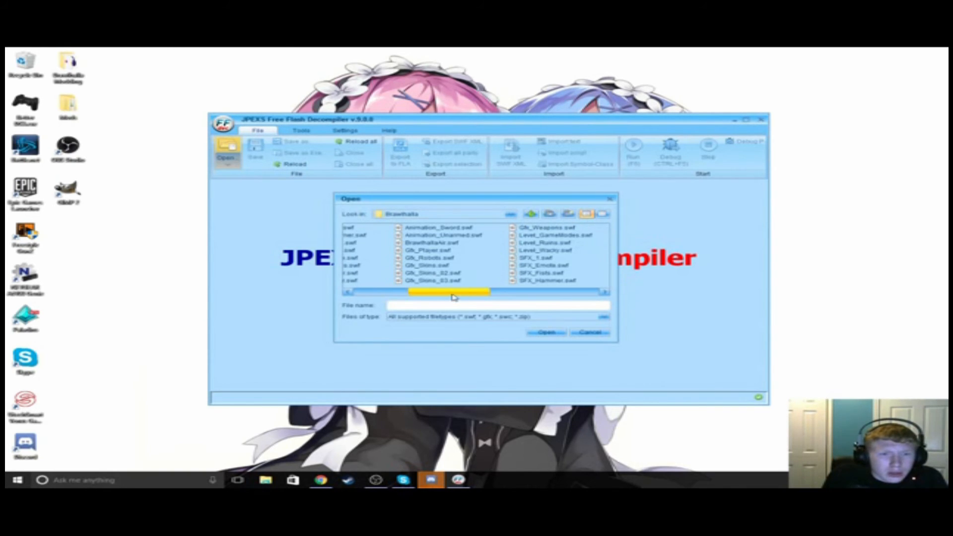
drag(446, 293, 504, 293)
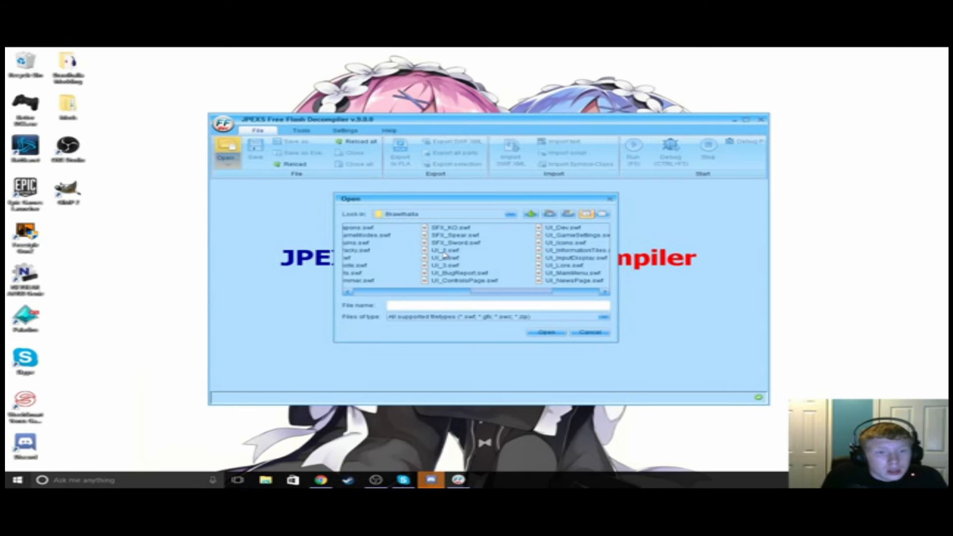
mouse_move(470, 270)
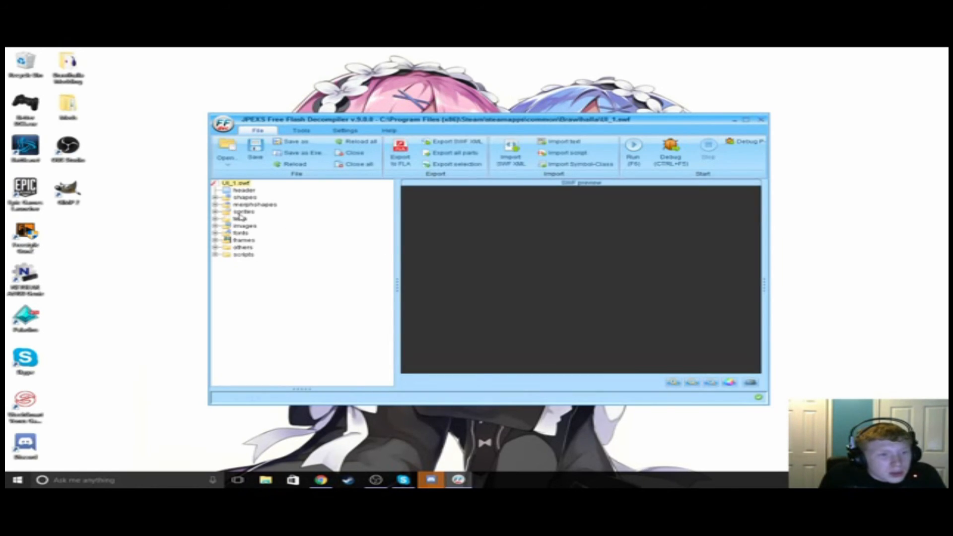
- Look through UI_1.swf's header, shapes and morphshapes previews in the tree
click(245, 197)
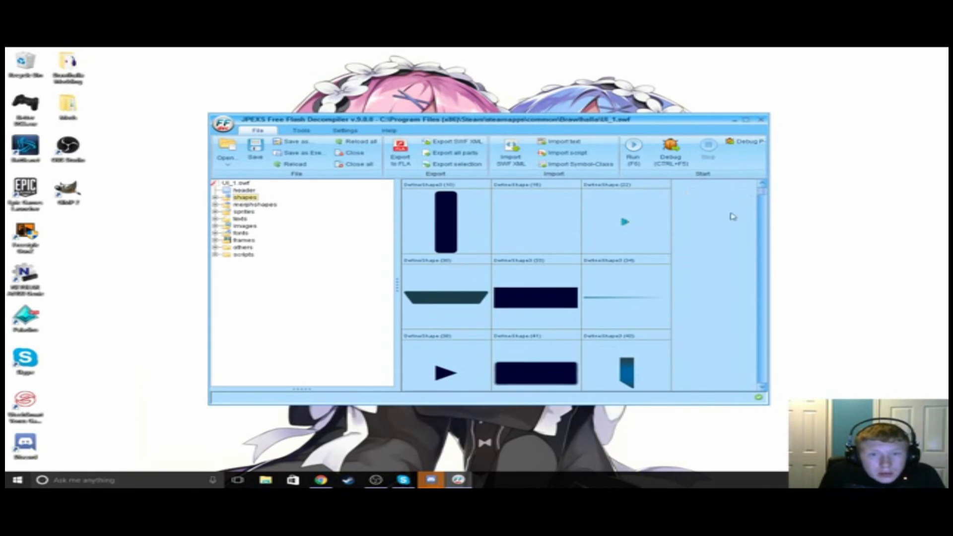
click(254, 204)
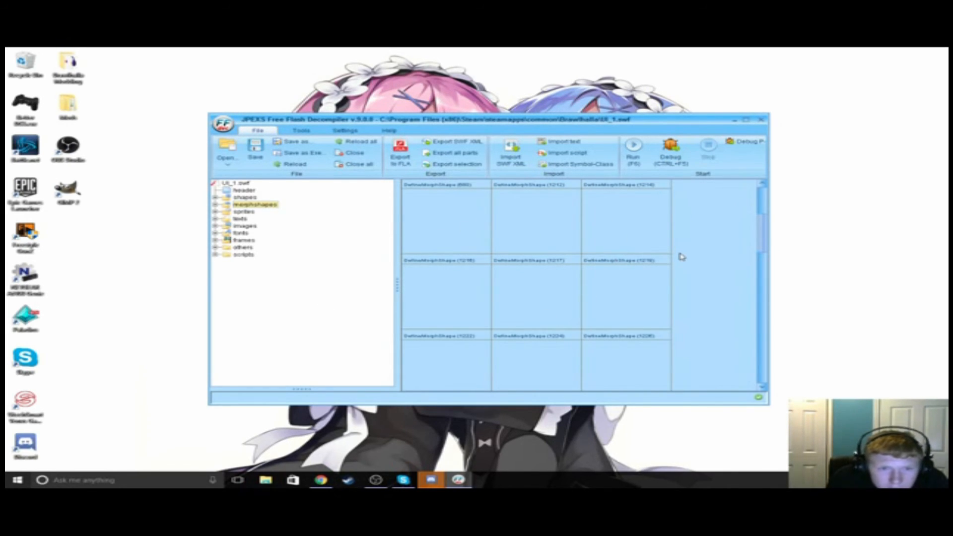
click(244, 190)
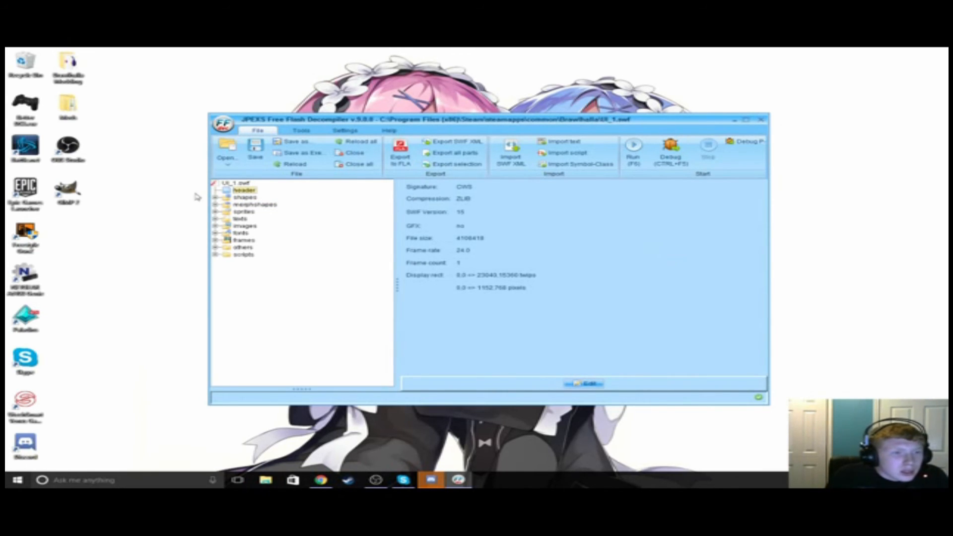
click(254, 205)
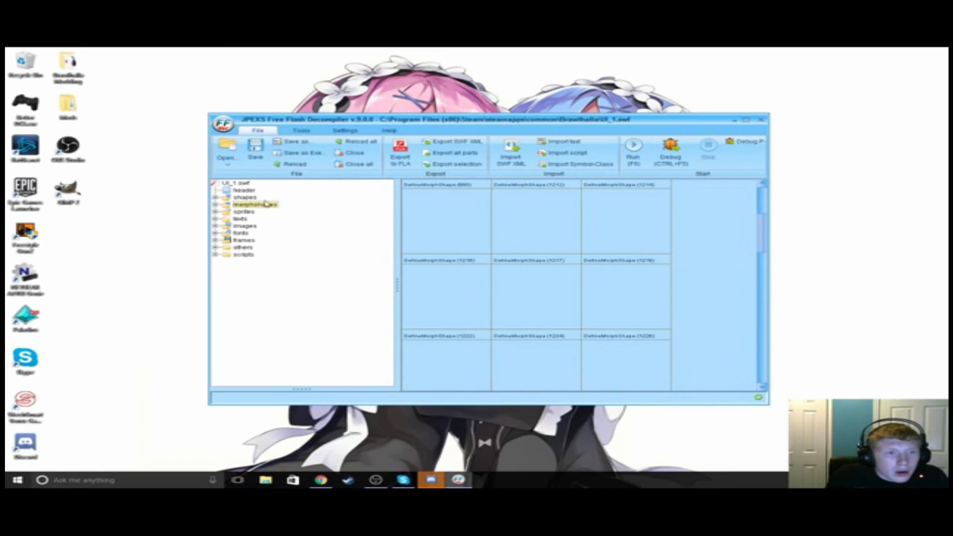
click(244, 197)
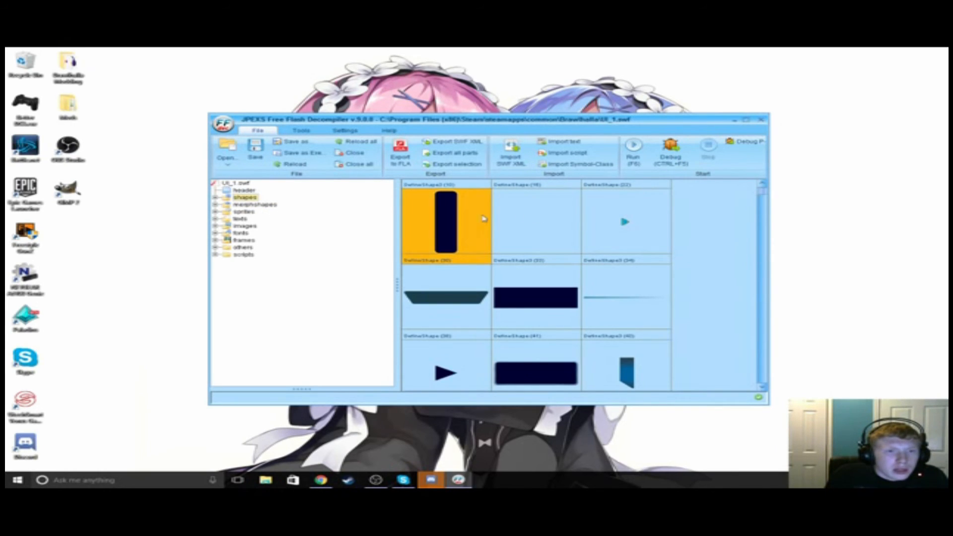
mouse_move(743, 221)
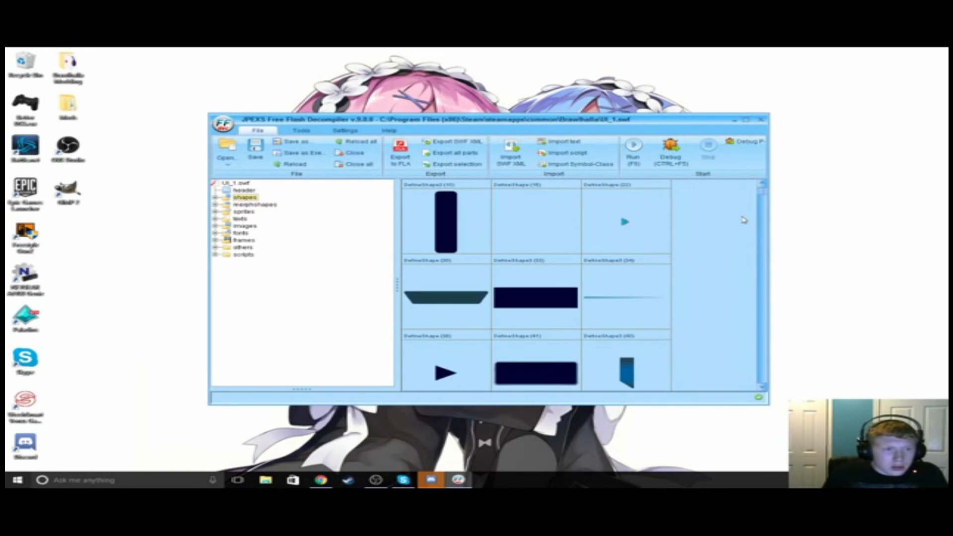
- Expand and collapse the shape list, then settle on the shapes thumbnail grid
click(219, 198)
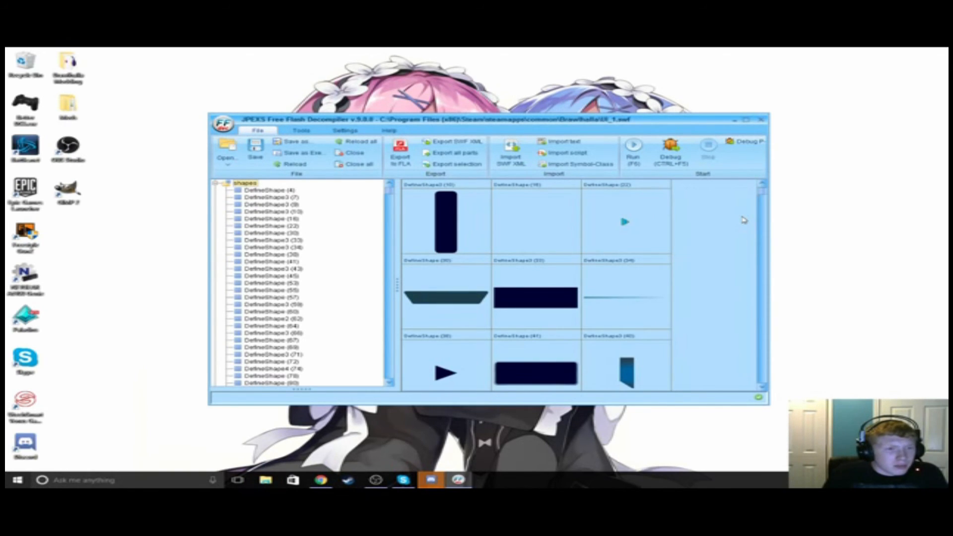
click(267, 204)
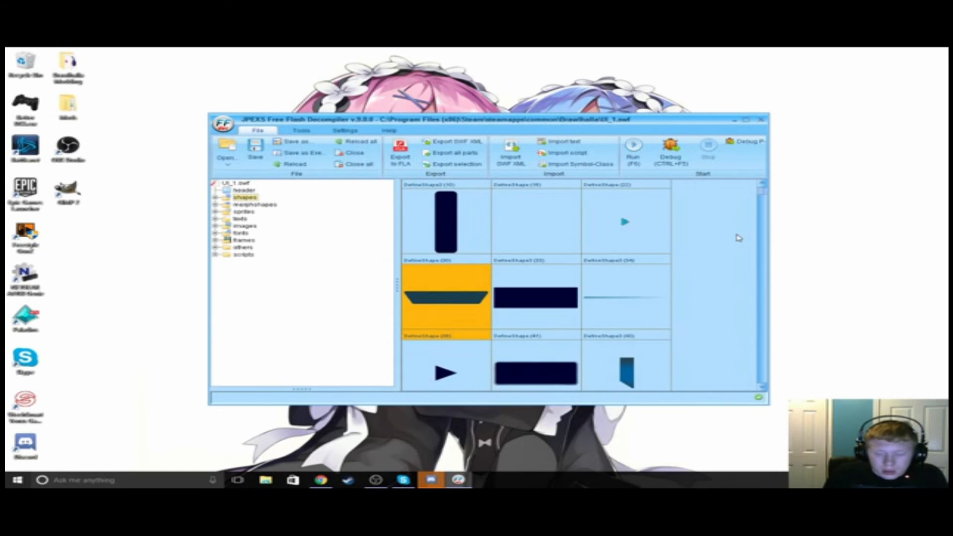
click(255, 204)
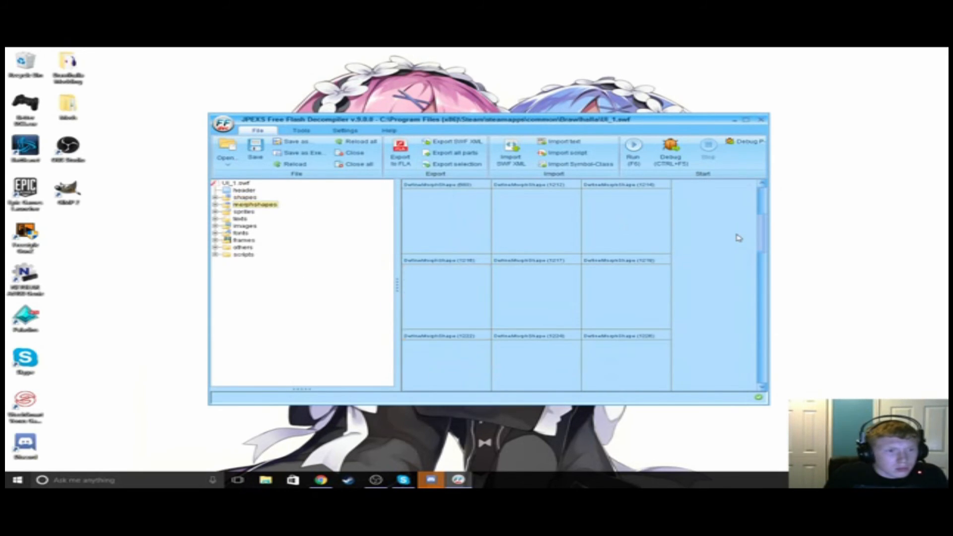
click(245, 196)
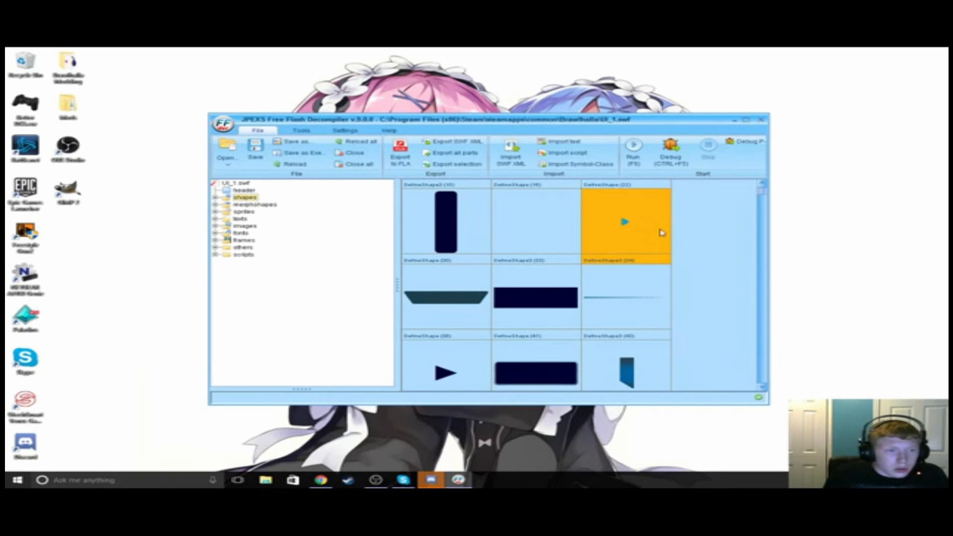
click(534, 221)
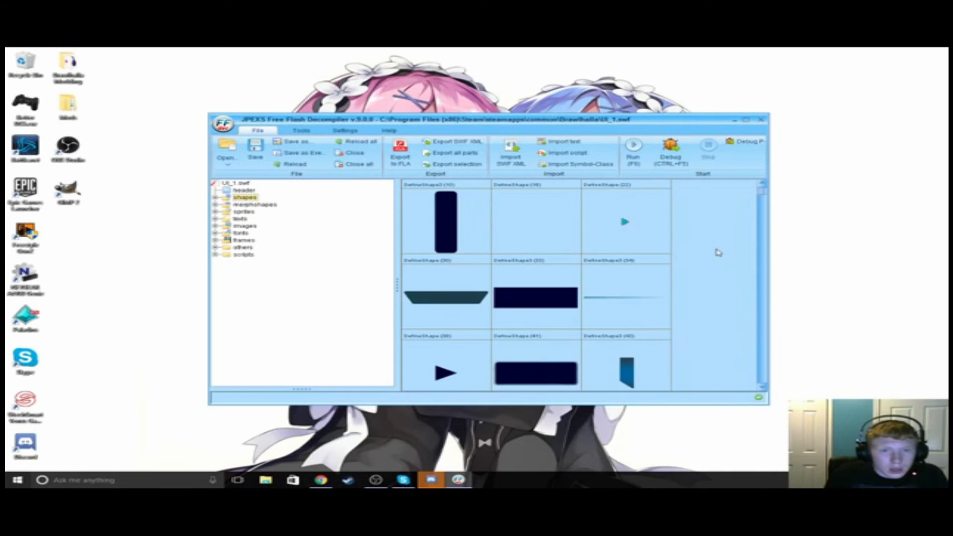
click(446, 373)
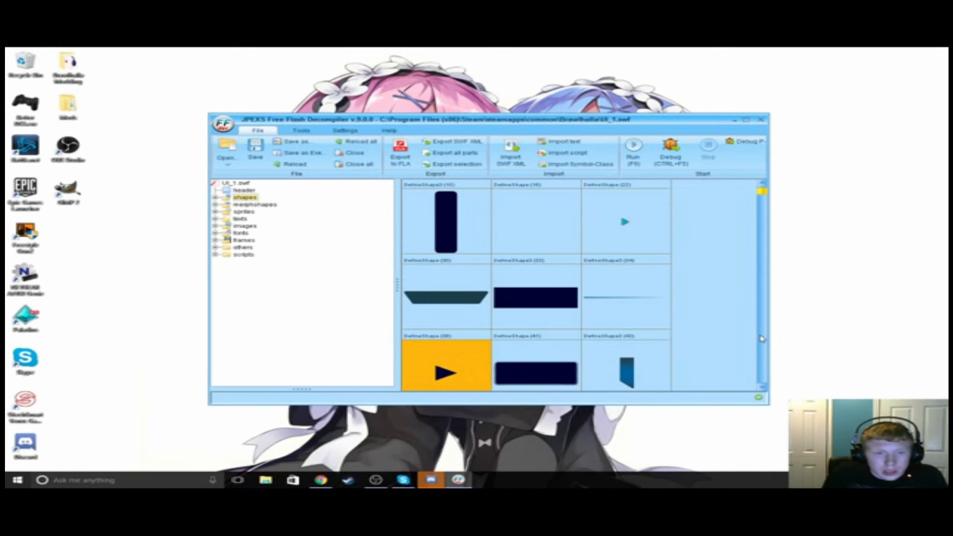
scroll(down, 3)
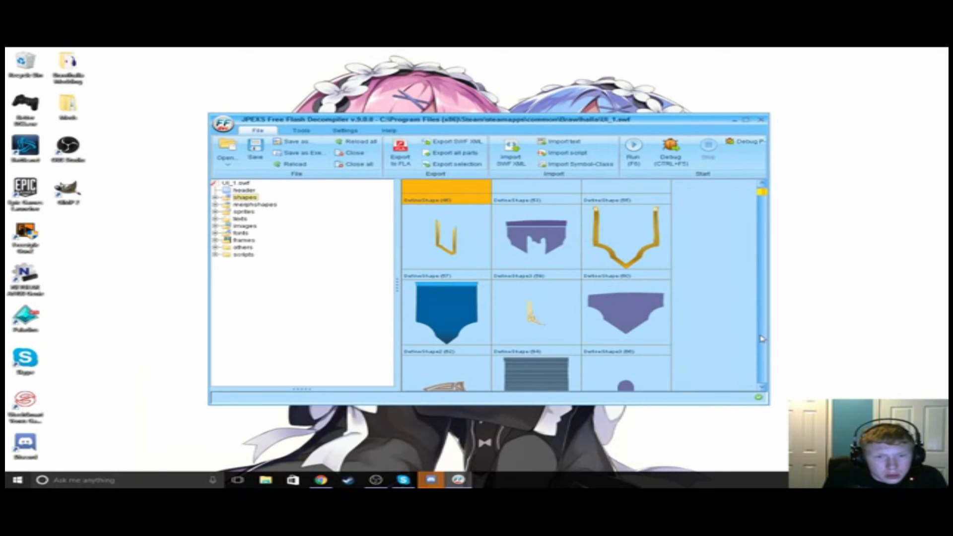
scroll(down, 3)
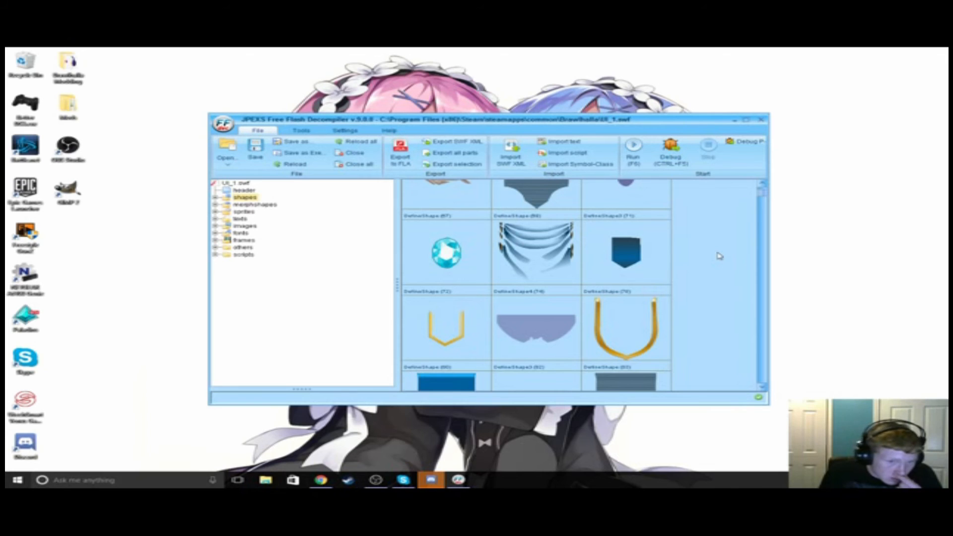
mouse_move(733, 237)
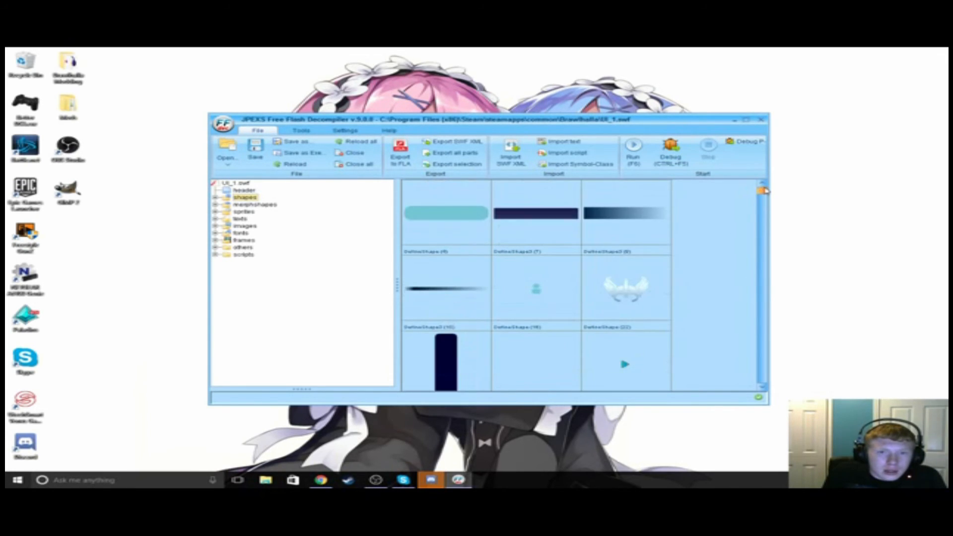
scroll(down, 3)
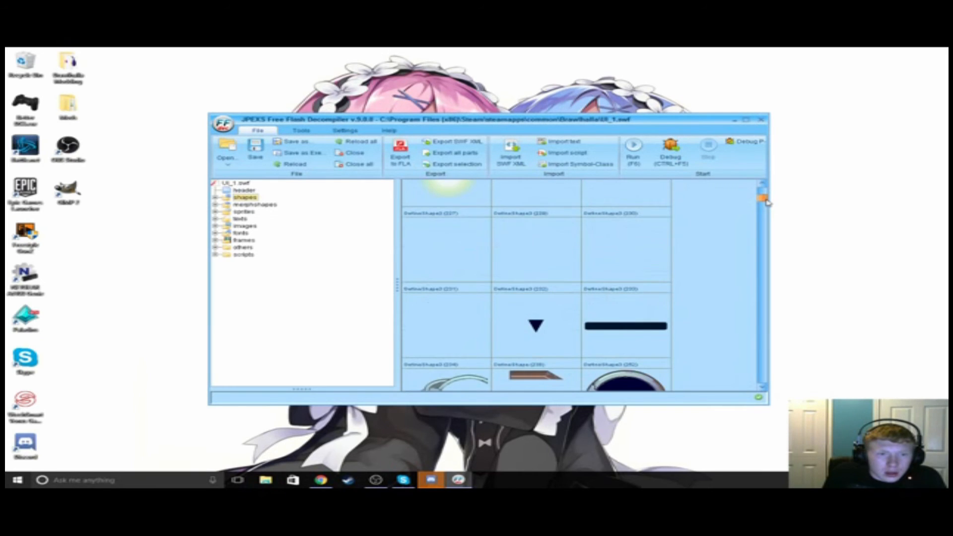
scroll(down, 3)
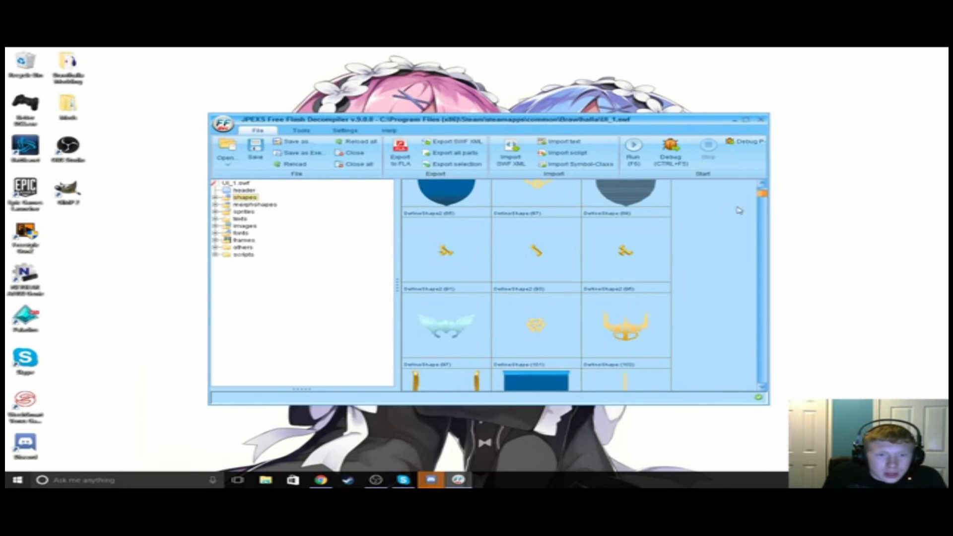
scroll(down, 3)
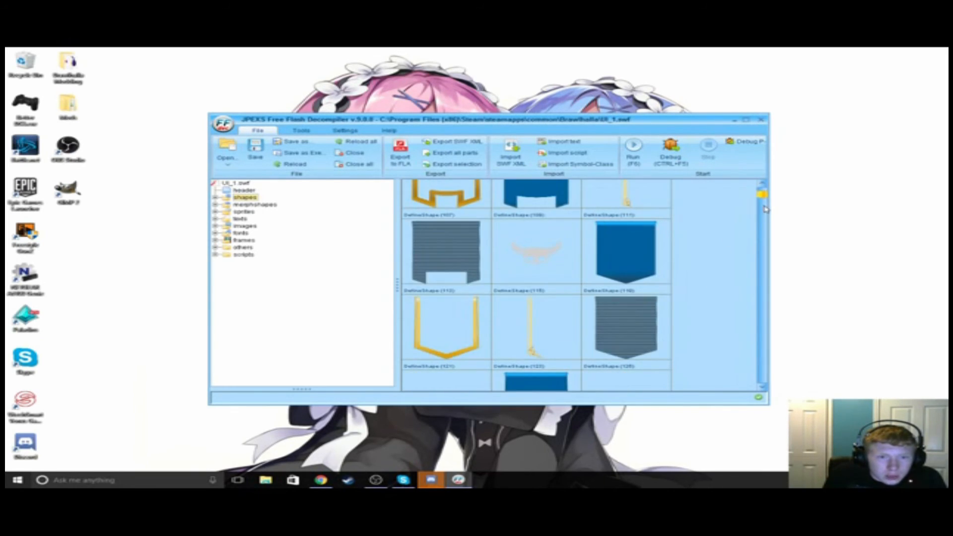
scroll(down, 3)
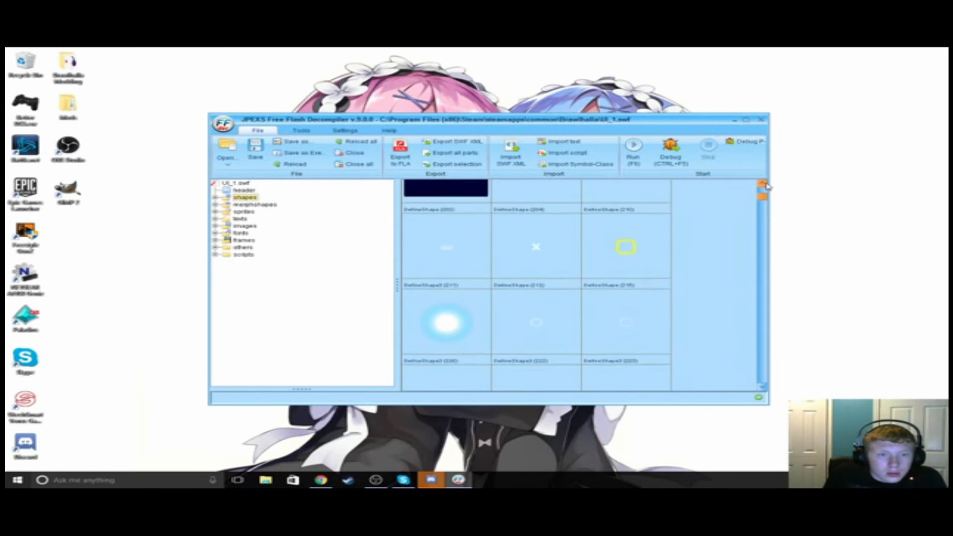
scroll(down, 3)
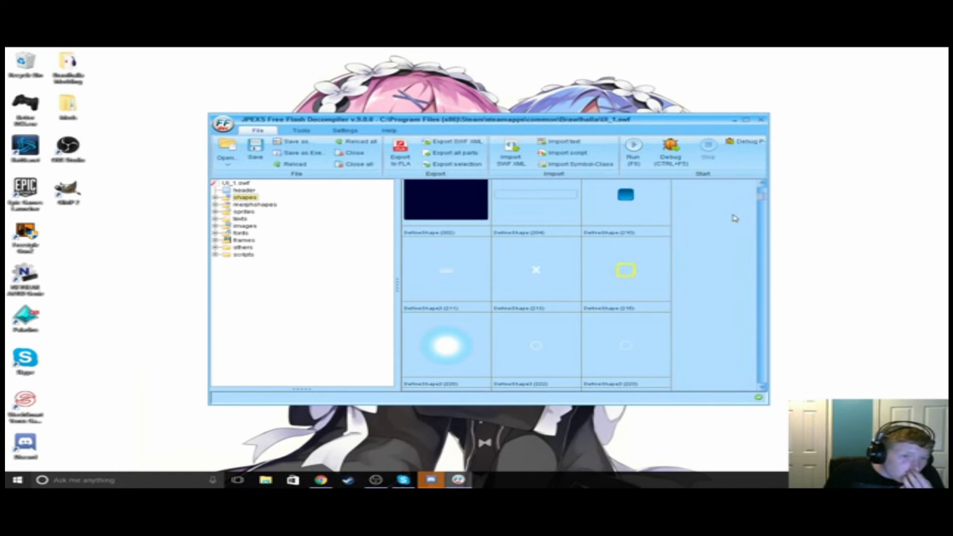
mouse_move(728, 209)
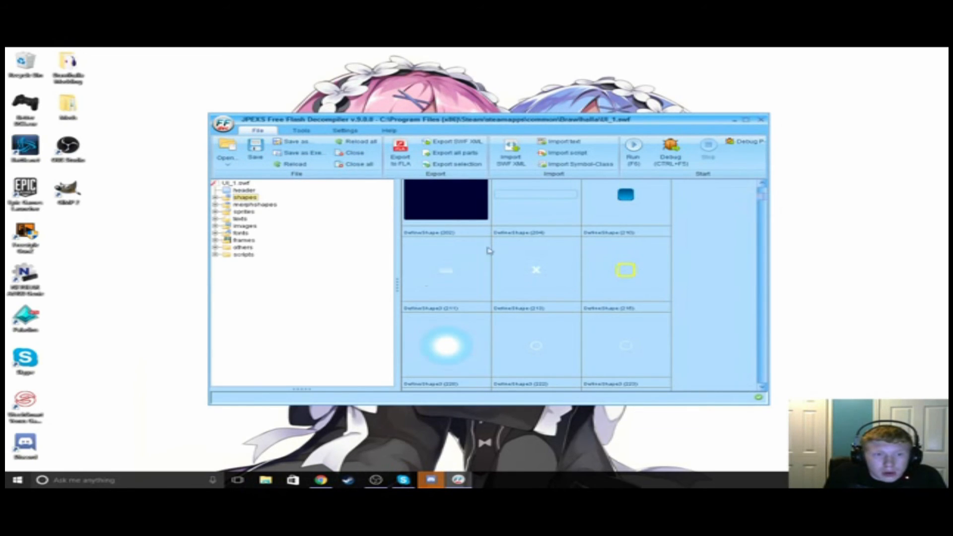
mouse_move(657, 234)
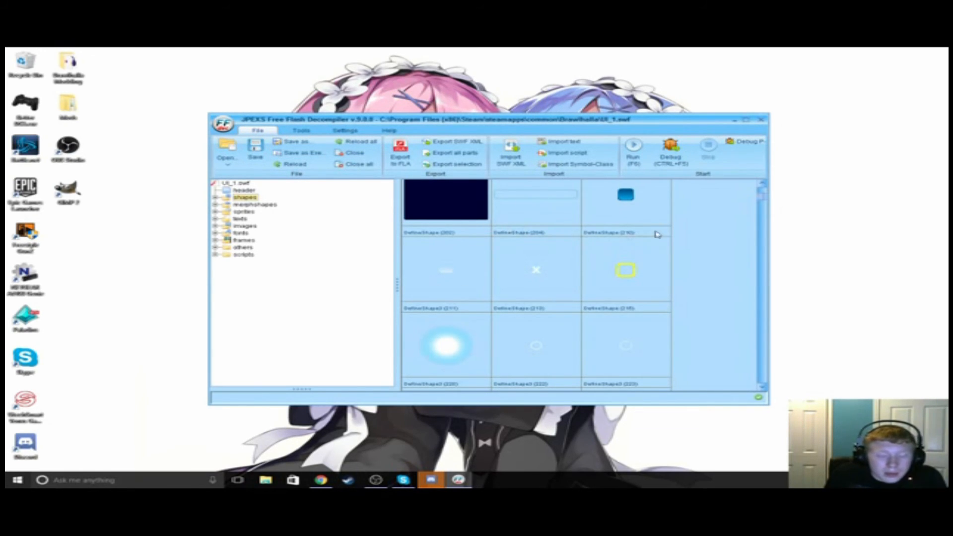
mouse_move(641, 261)
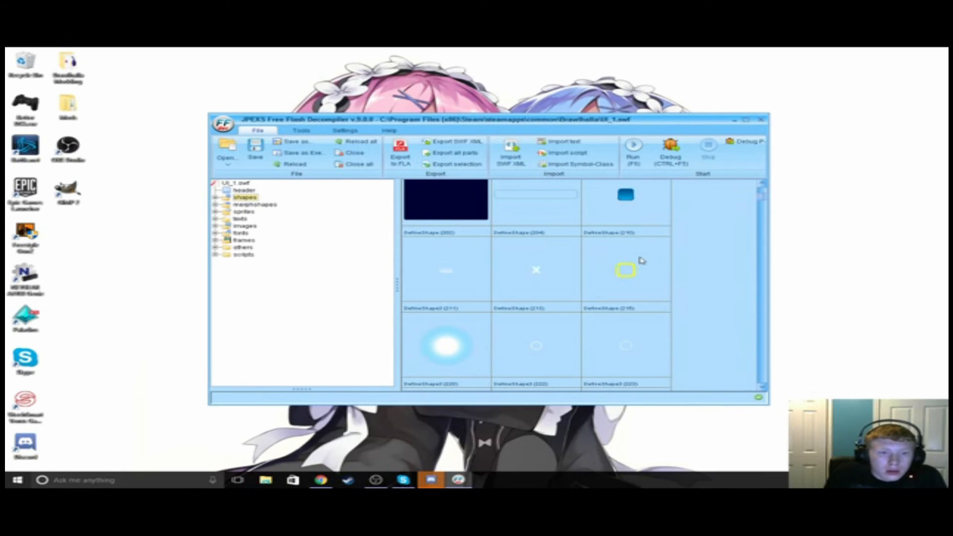
mouse_move(686, 243)
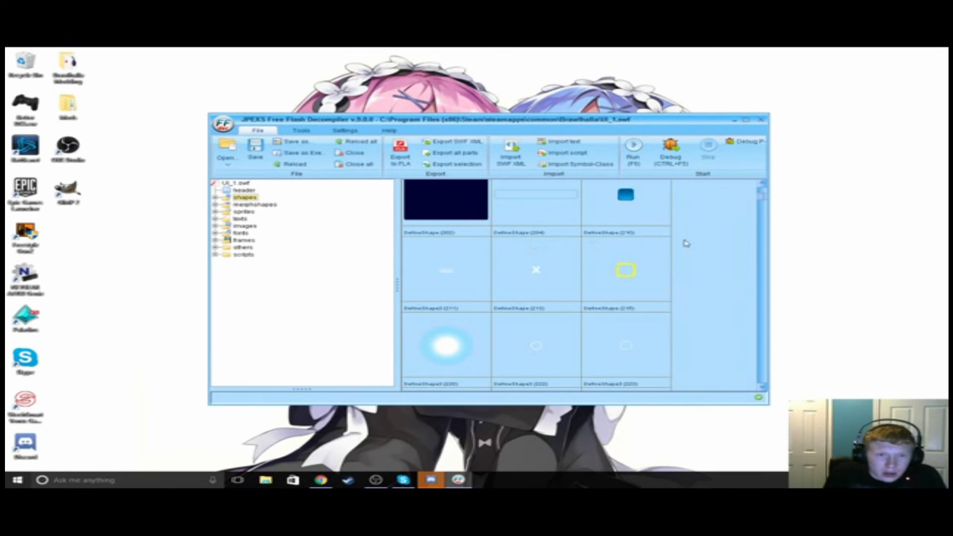
mouse_move(404, 205)
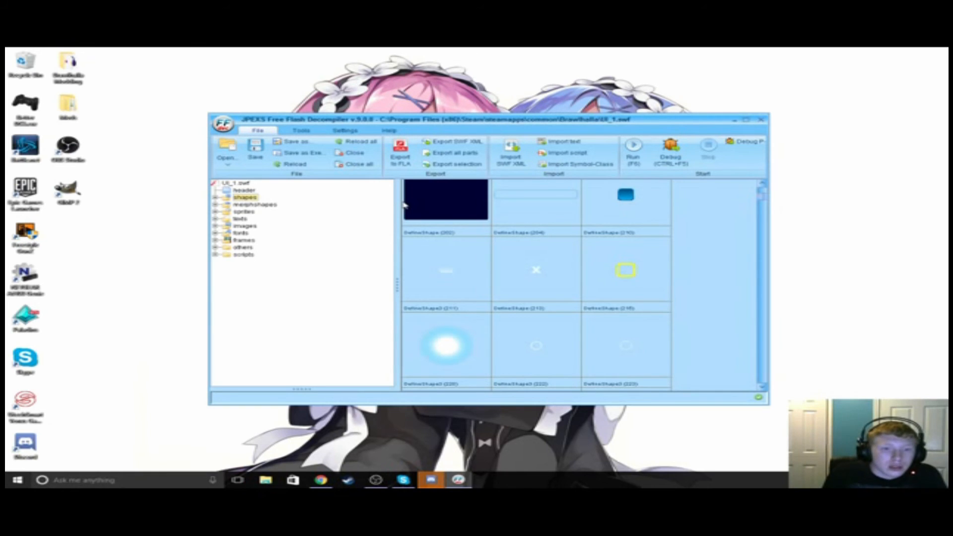
mouse_move(489, 250)
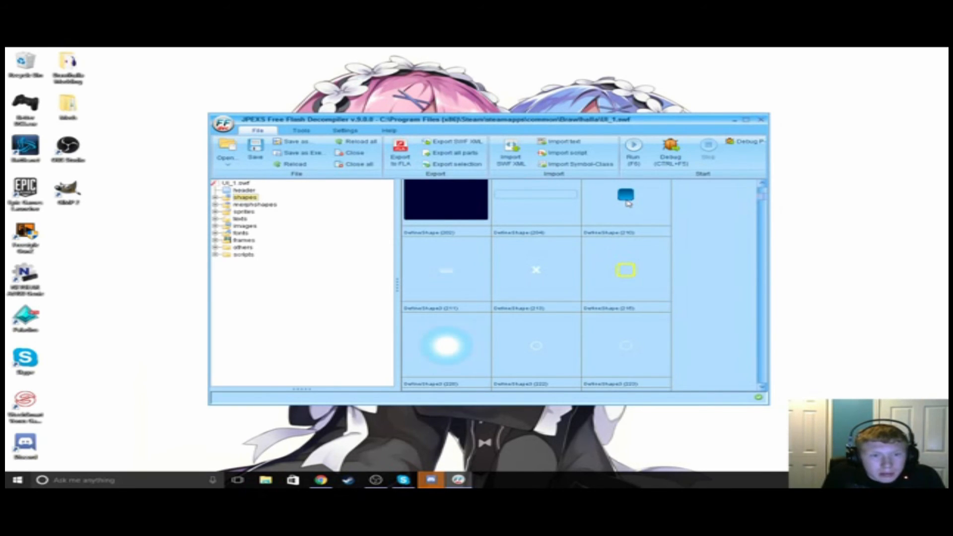
mouse_move(449, 292)
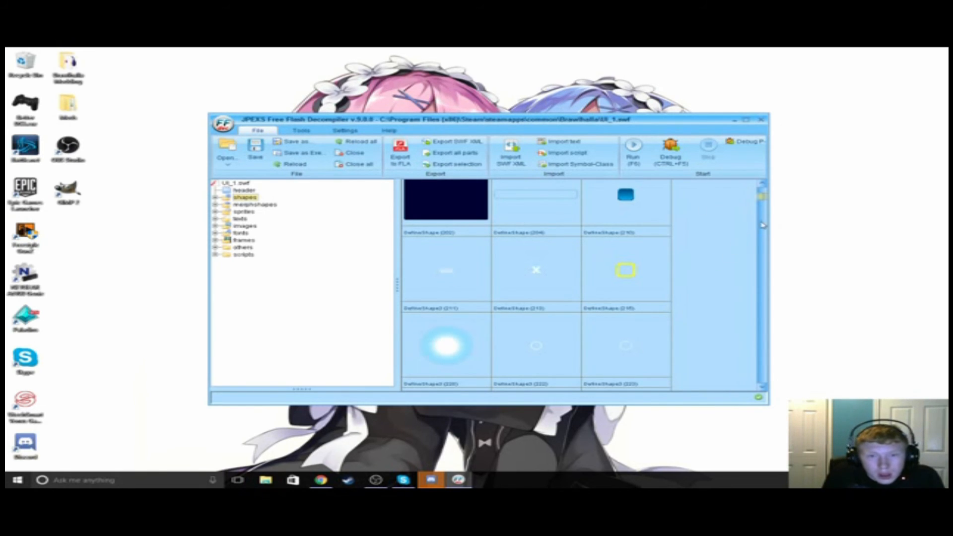
scroll(down, 3)
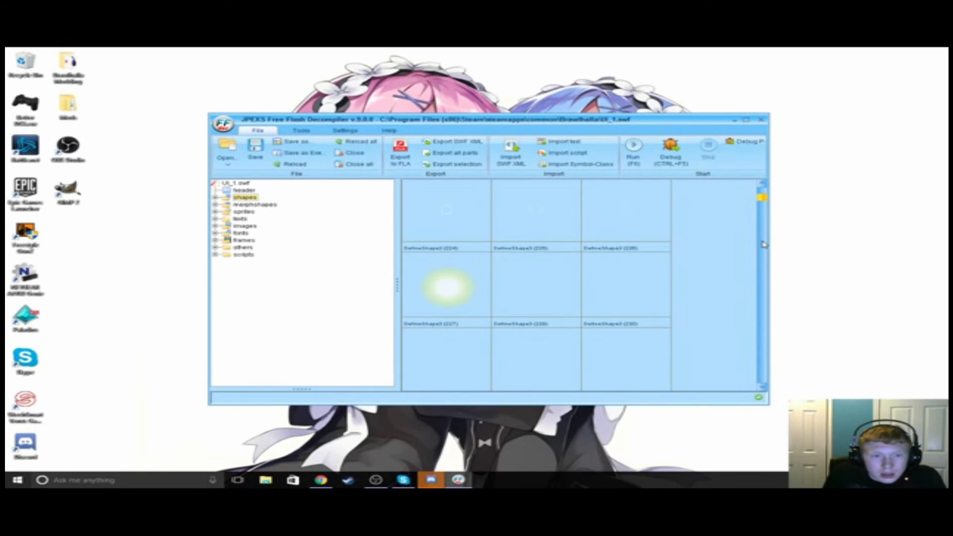
scroll(down, 3)
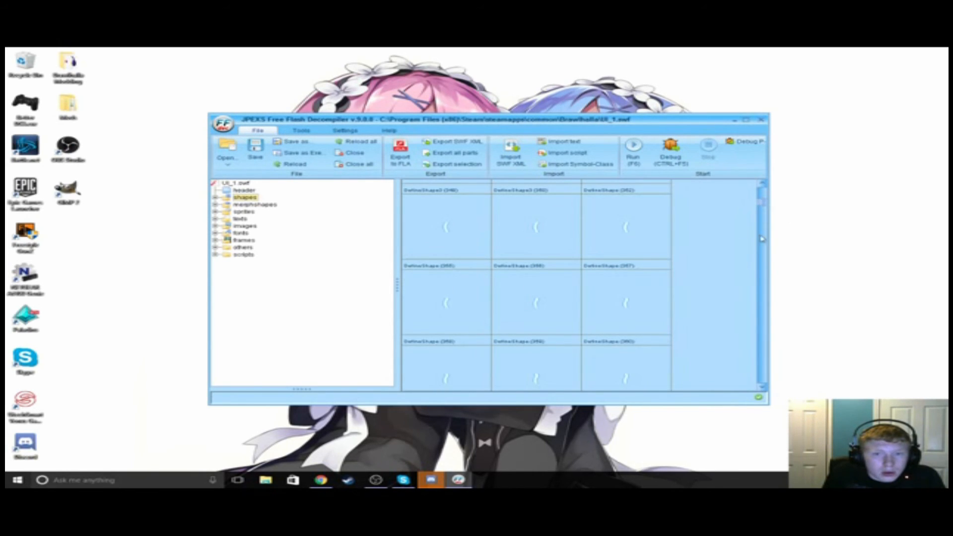
scroll(down, 3)
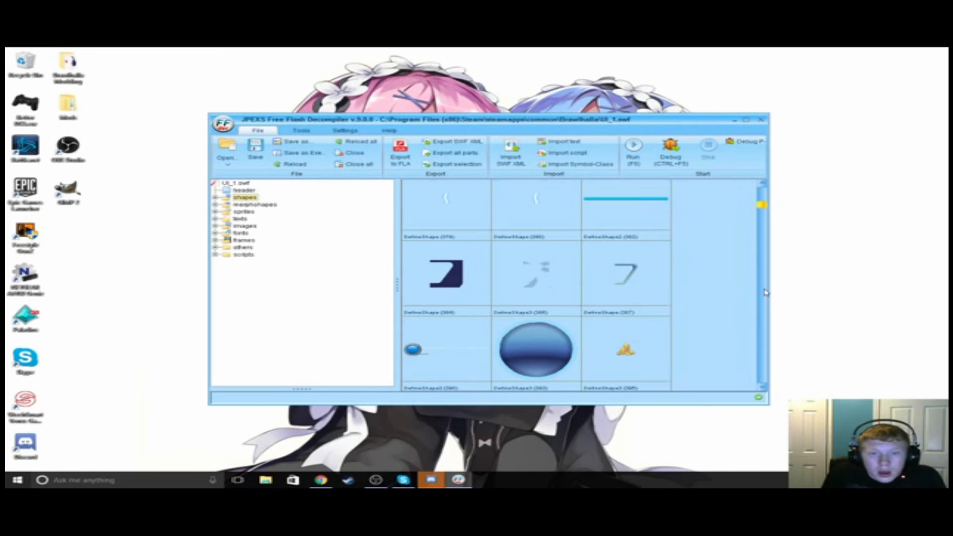
scroll(down, 3)
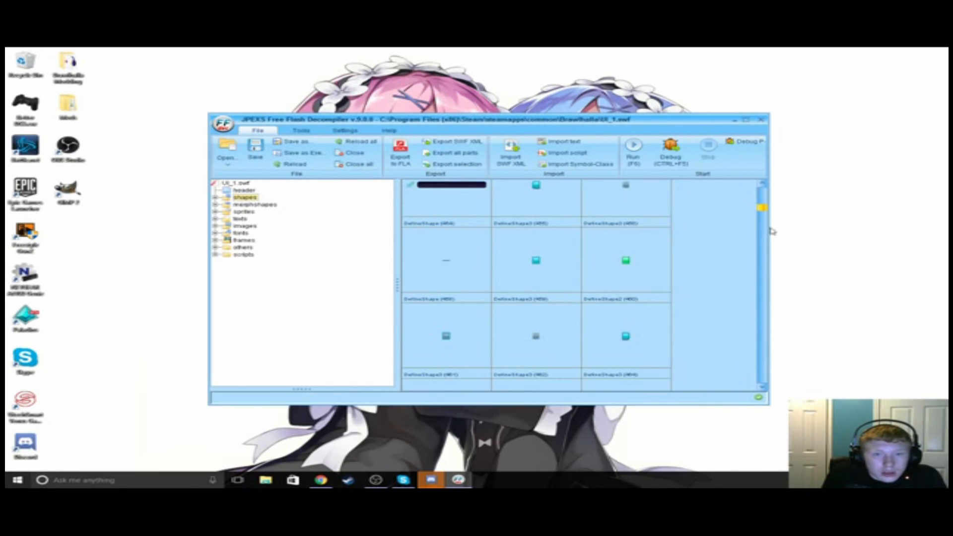
scroll(down, 3)
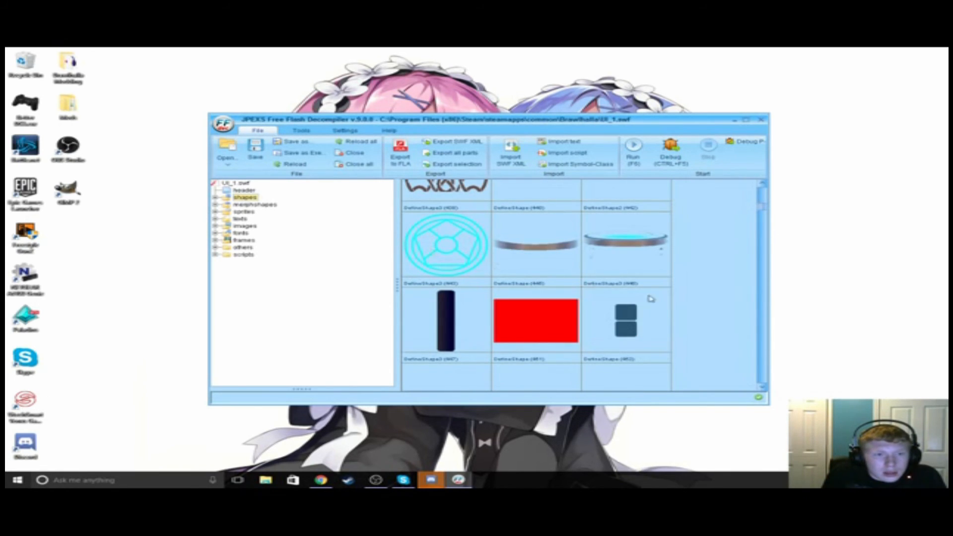
scroll(down, 3)
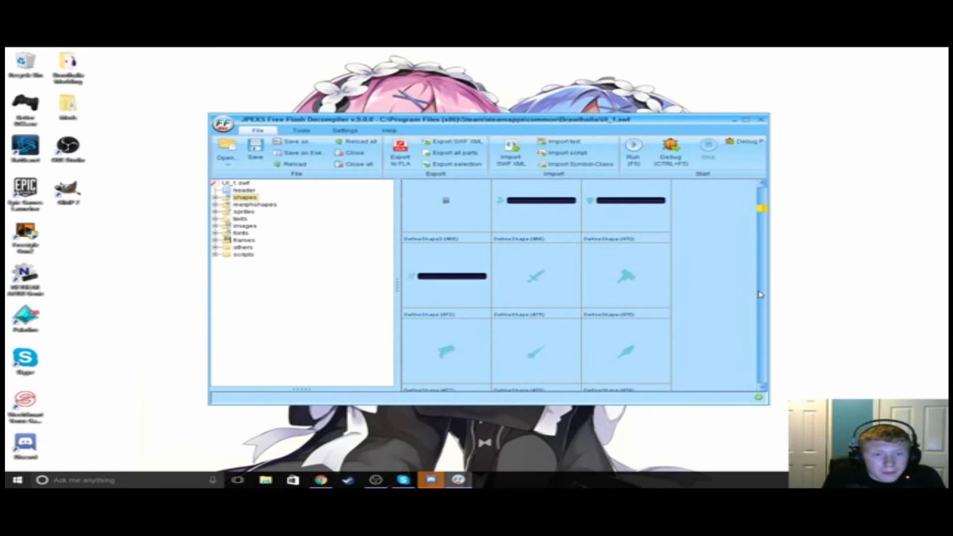
scroll(down, 3)
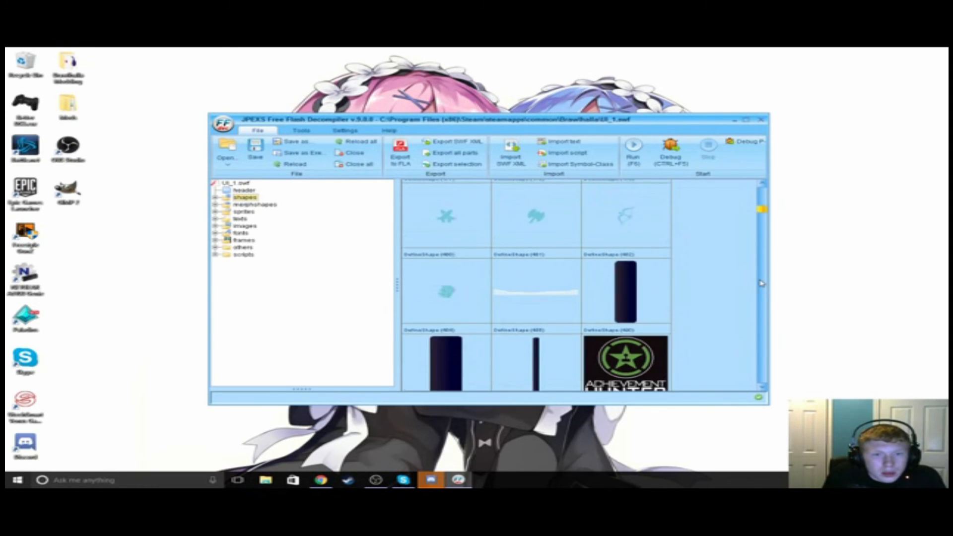
scroll(down, 3)
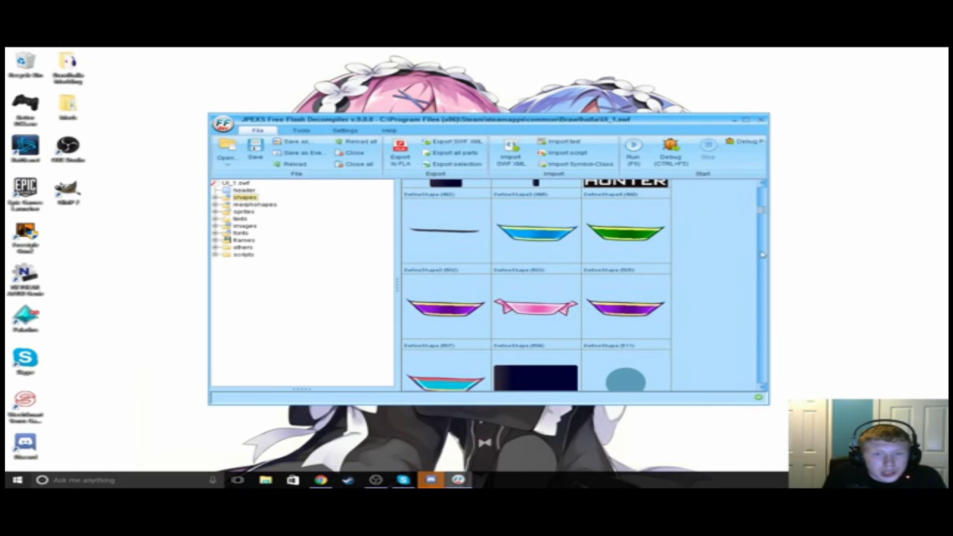
scroll(down, 3)
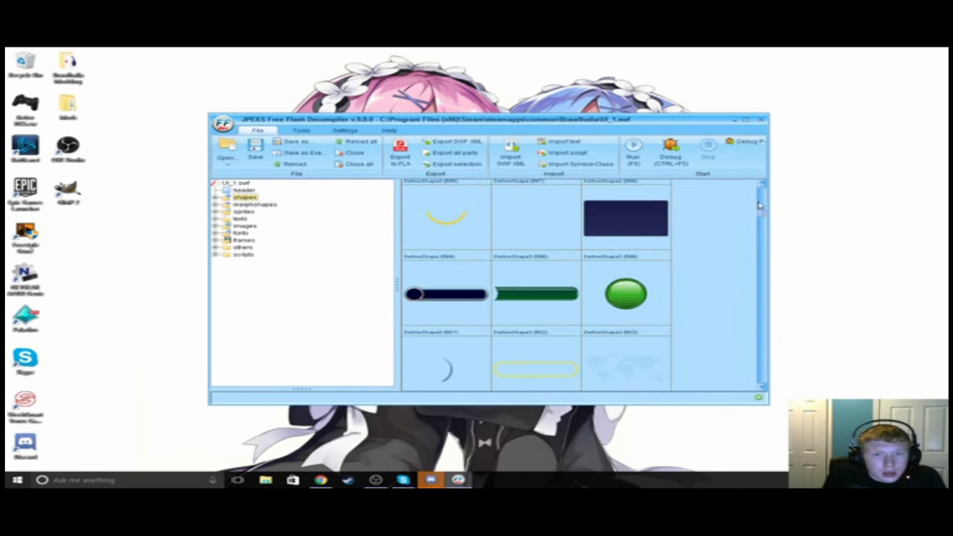
scroll(down, 3)
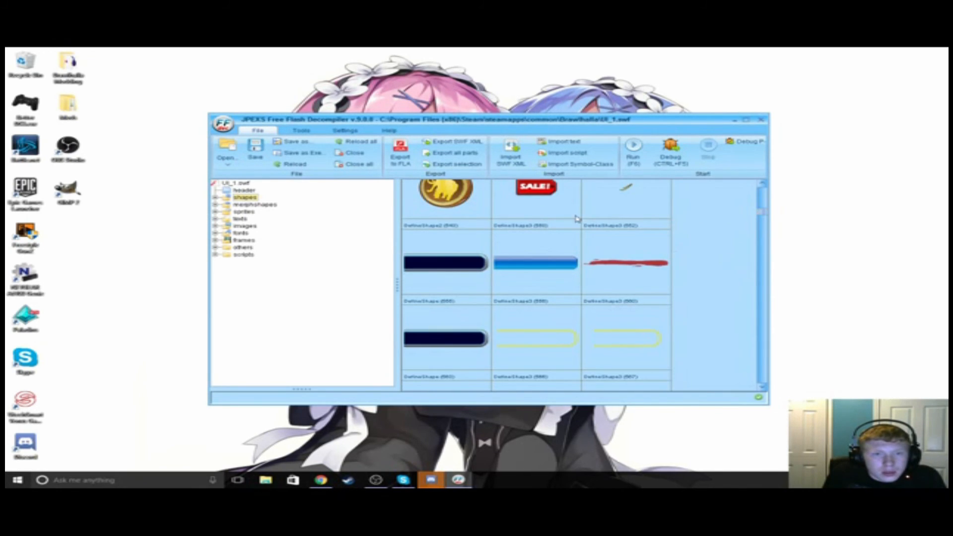
scroll(down, 3)
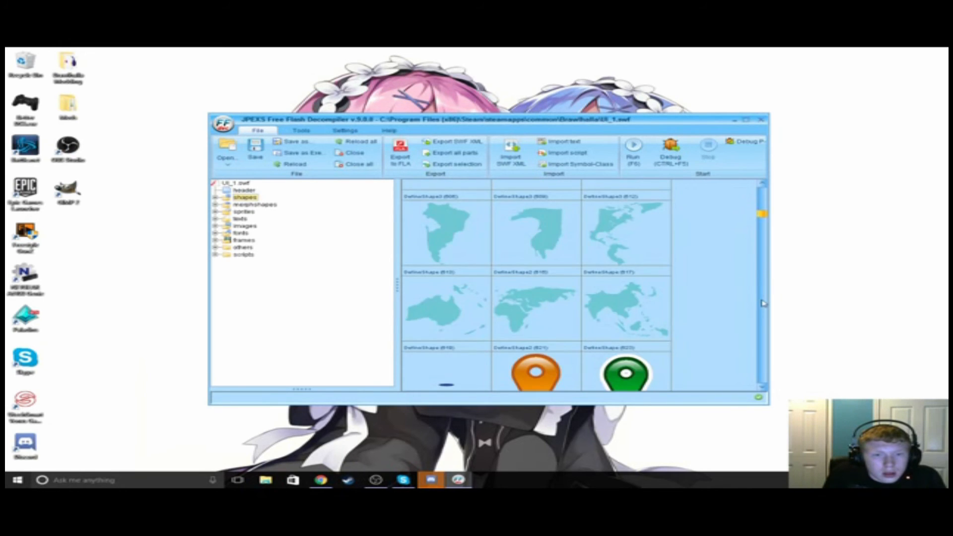
scroll(down, 3)
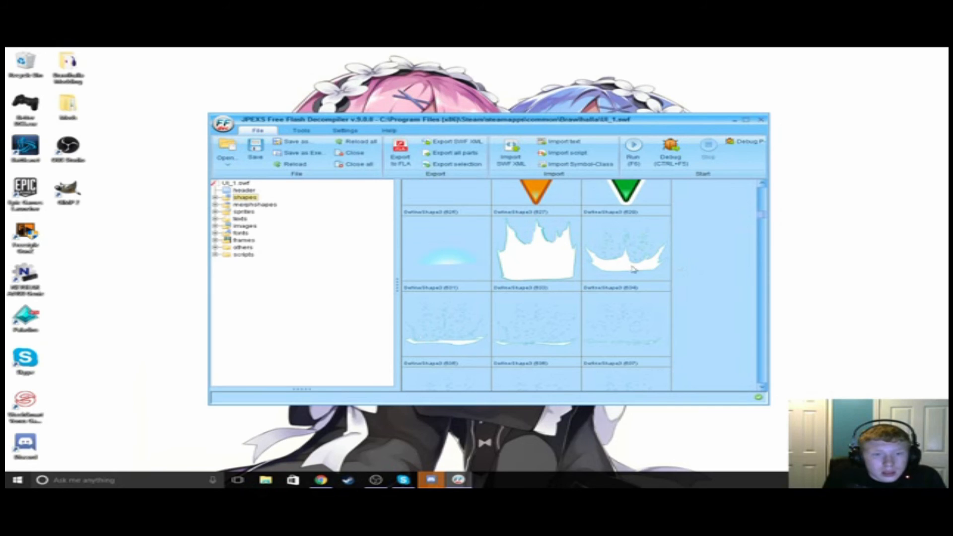
mouse_move(644, 246)
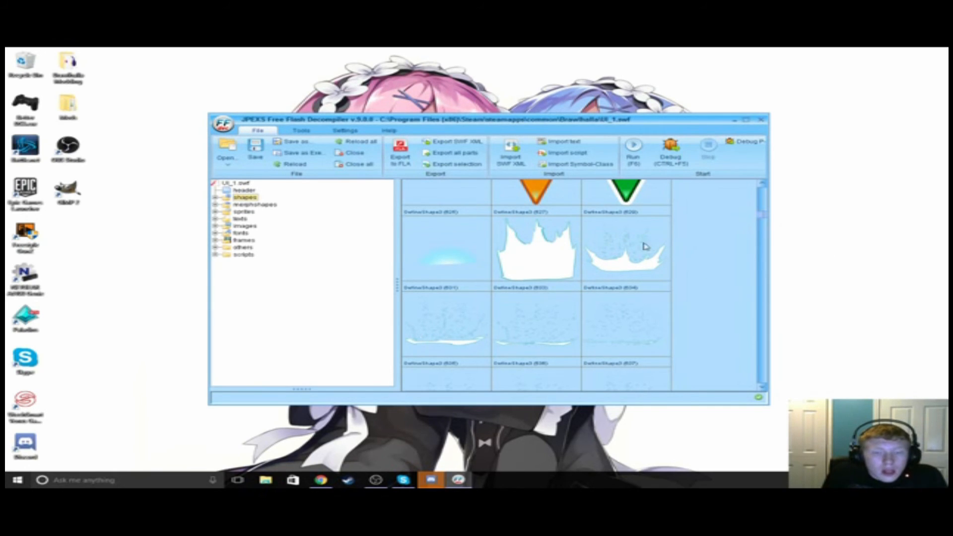
mouse_move(732, 275)
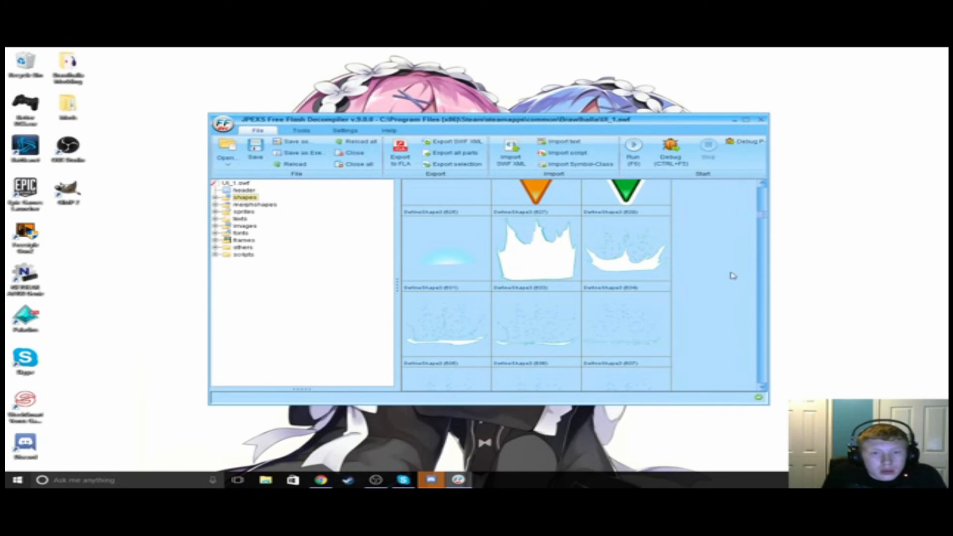
mouse_move(607, 262)
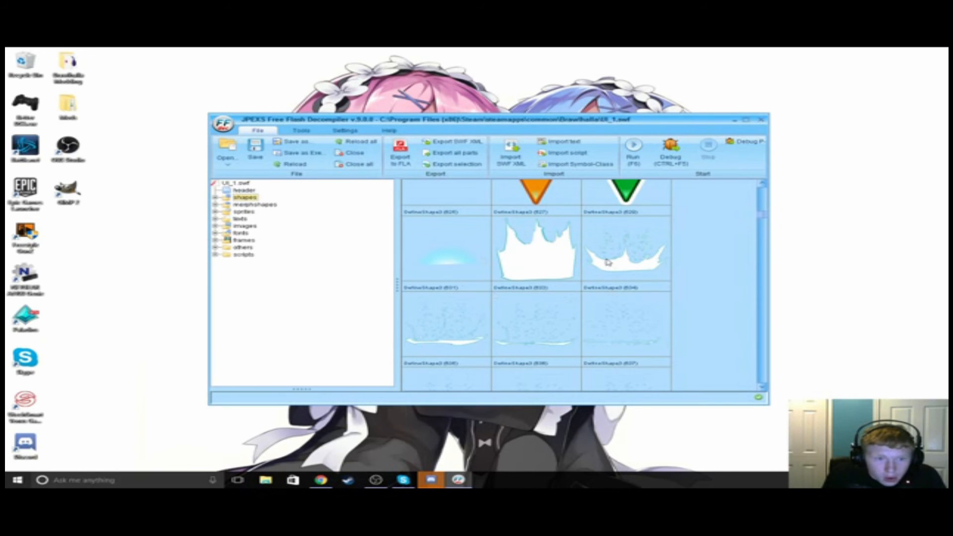
mouse_move(750, 237)
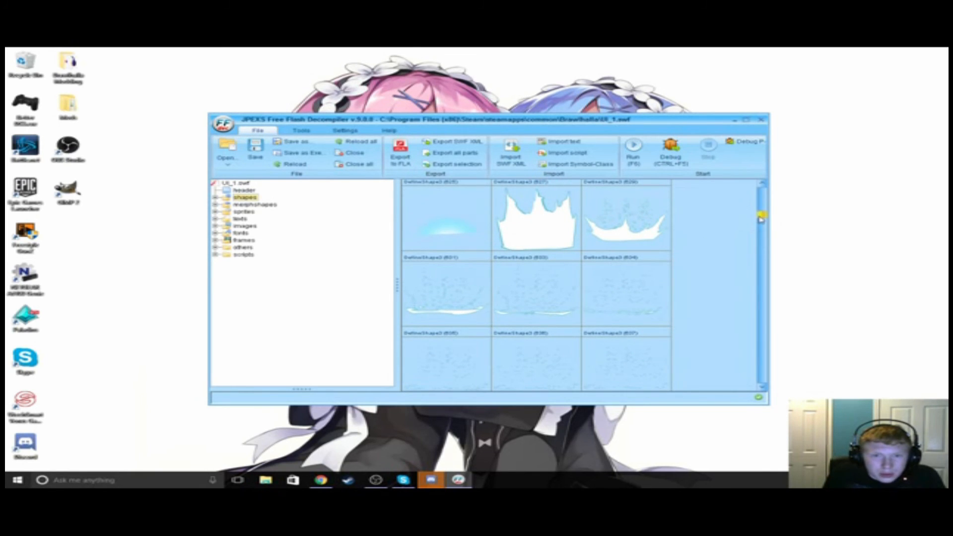
scroll(down, 3)
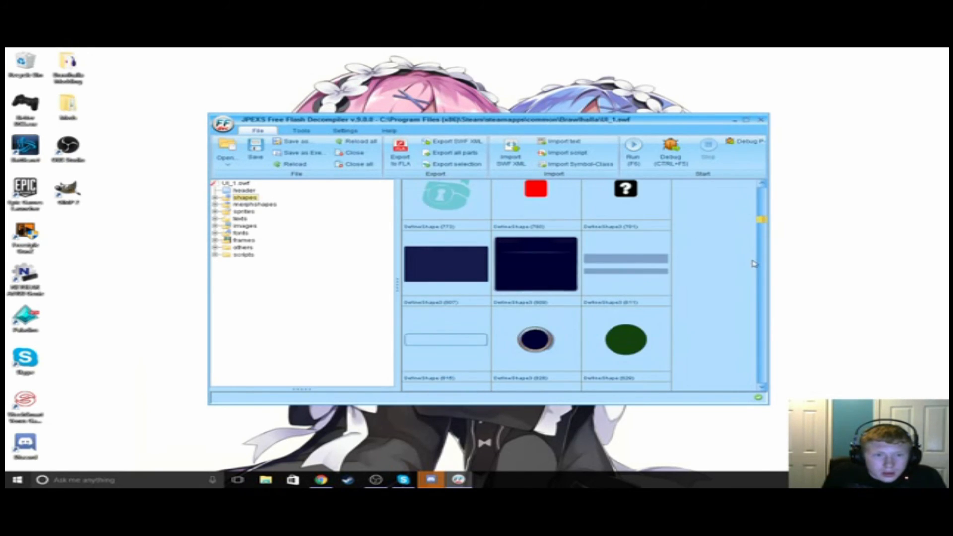
scroll(down, 3)
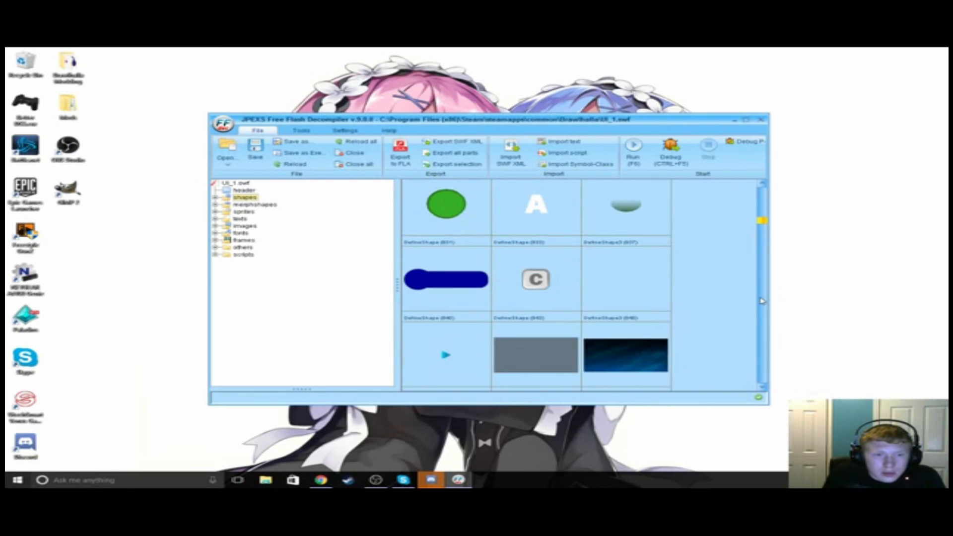
scroll(down, 3)
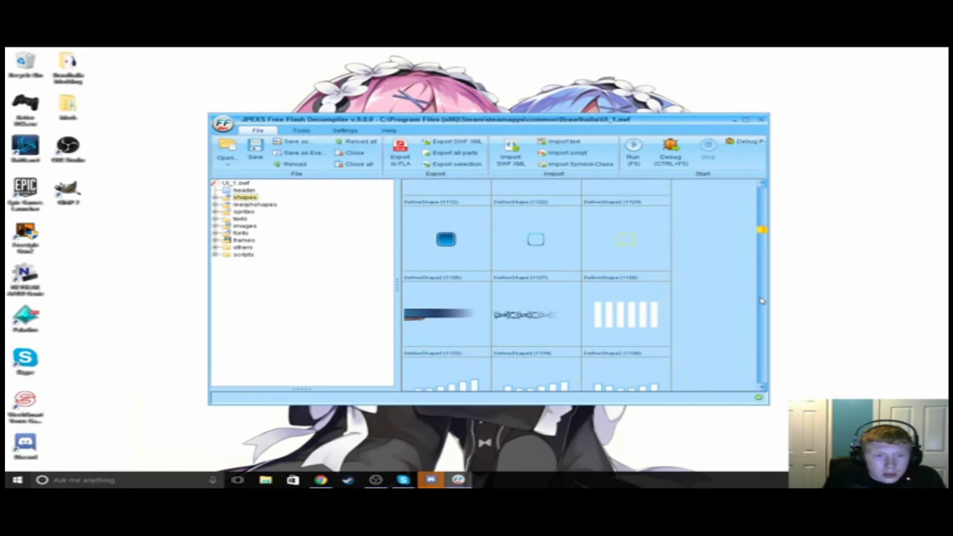
scroll(down, 3)
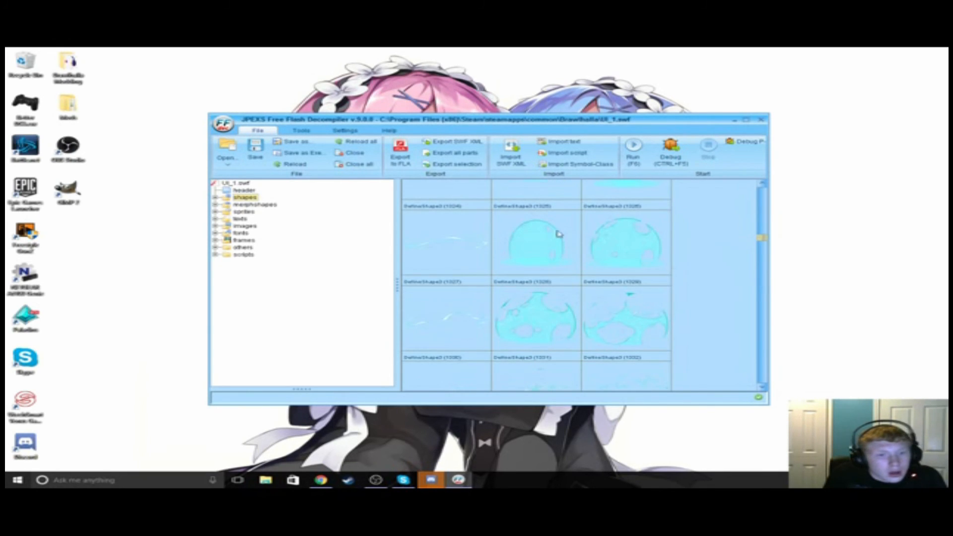
mouse_move(631, 243)
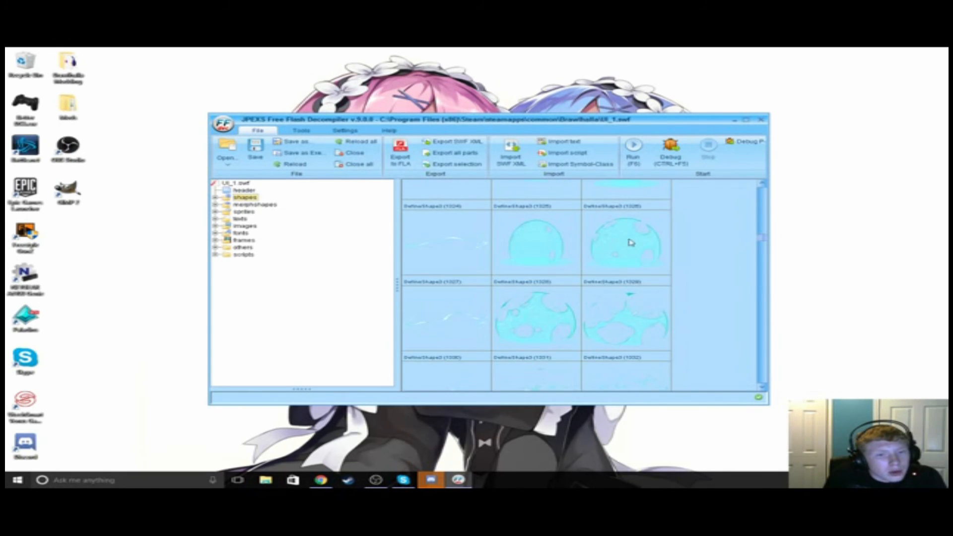
scroll(down, 3)
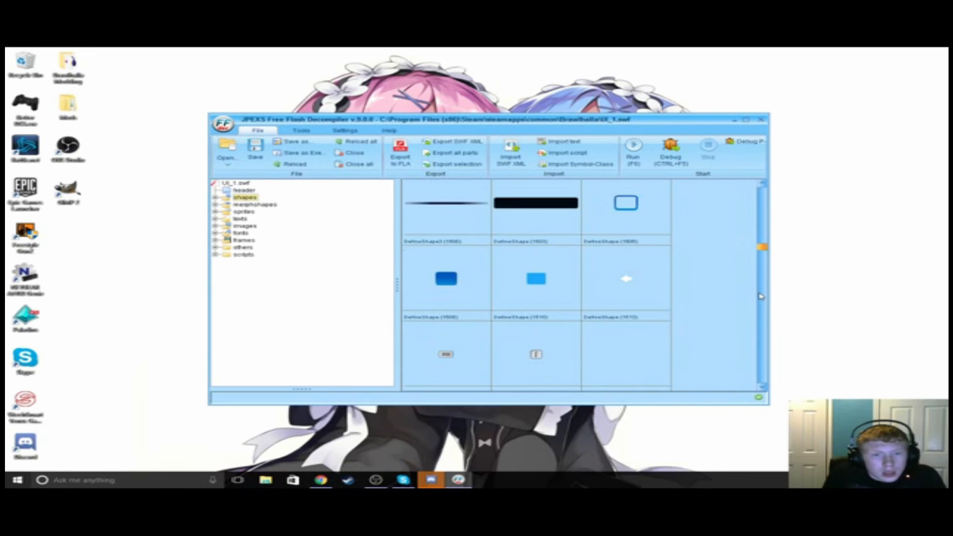
scroll(down, 3)
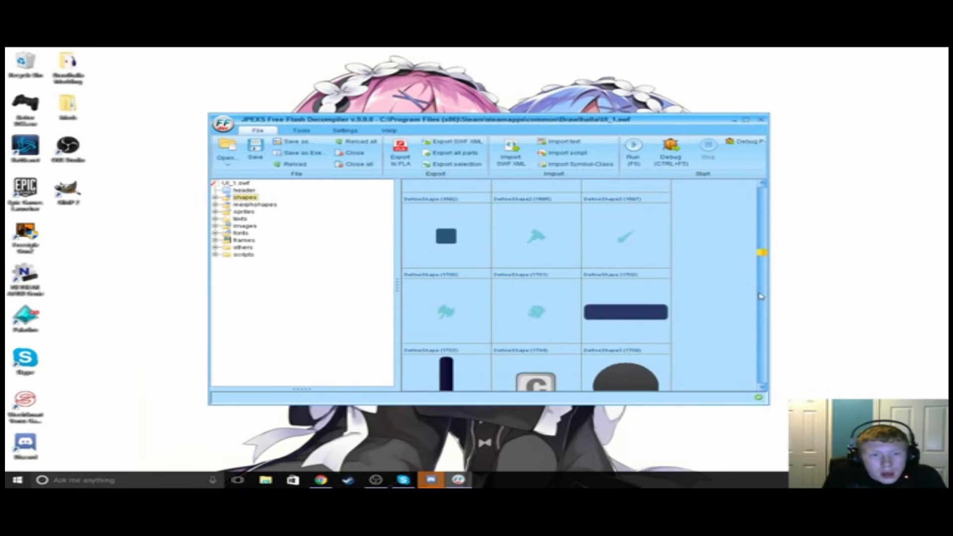
scroll(down, 3)
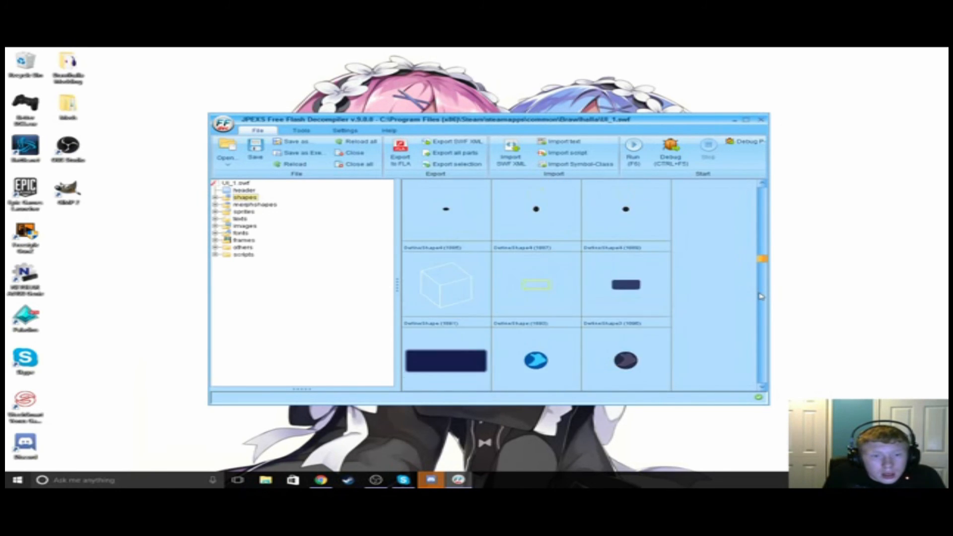
scroll(down, 3)
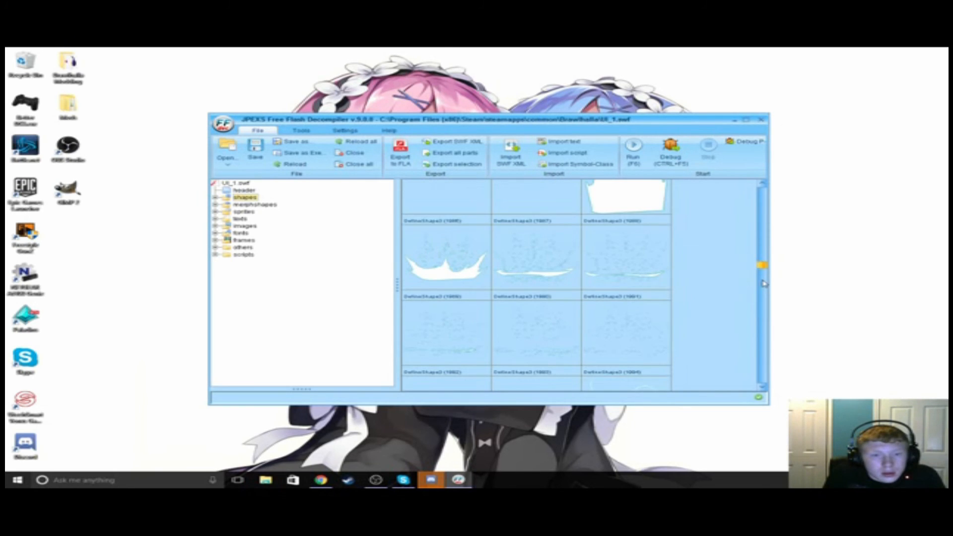
scroll(down, 3)
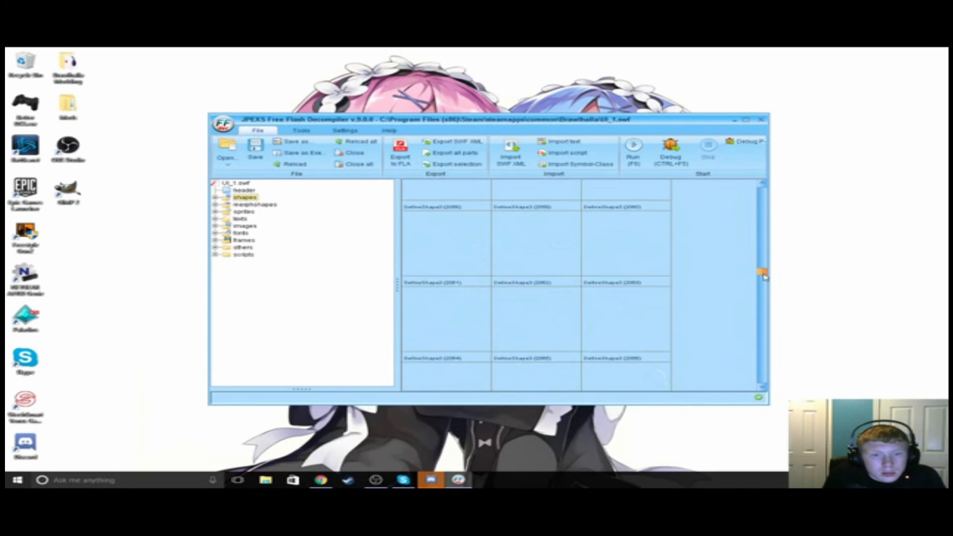
scroll(down, 3)
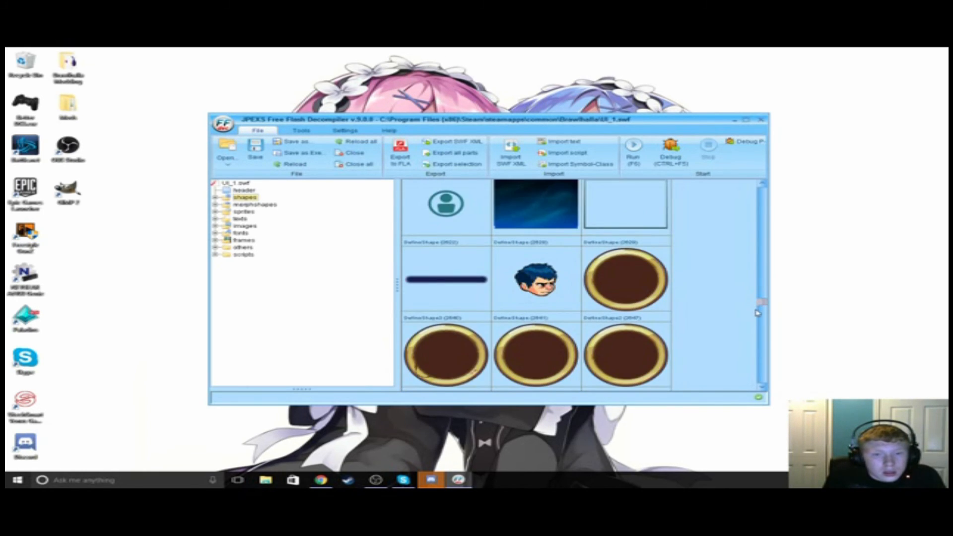
scroll(down, 3)
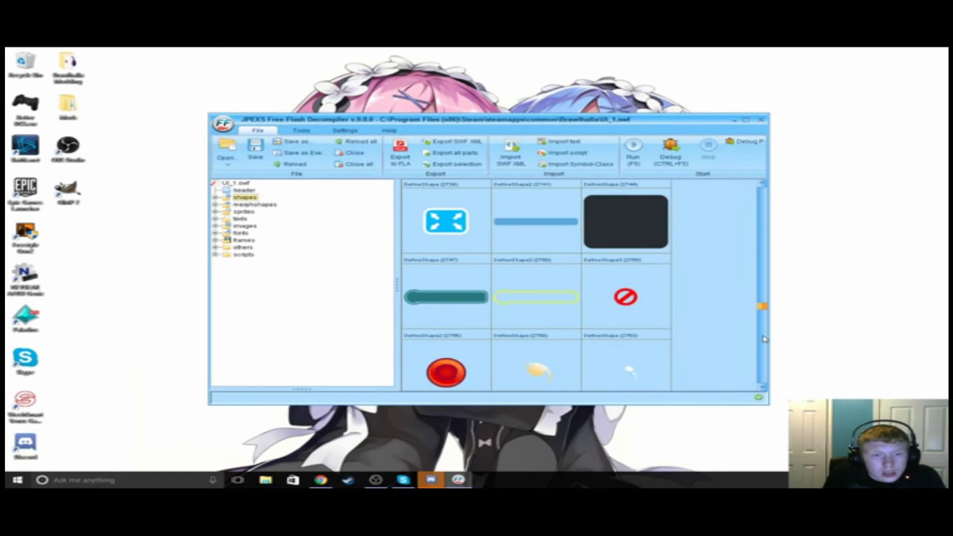
scroll(down, 3)
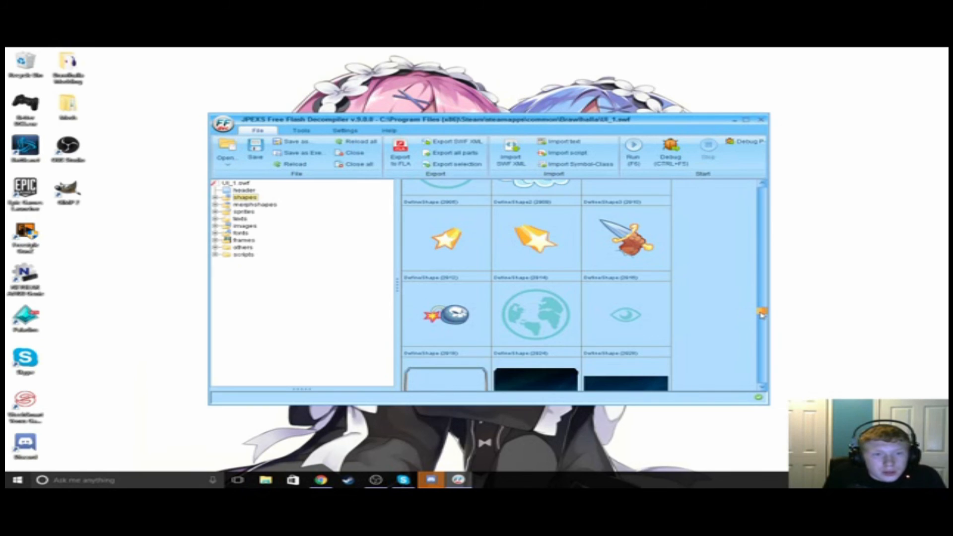
scroll(down, 3)
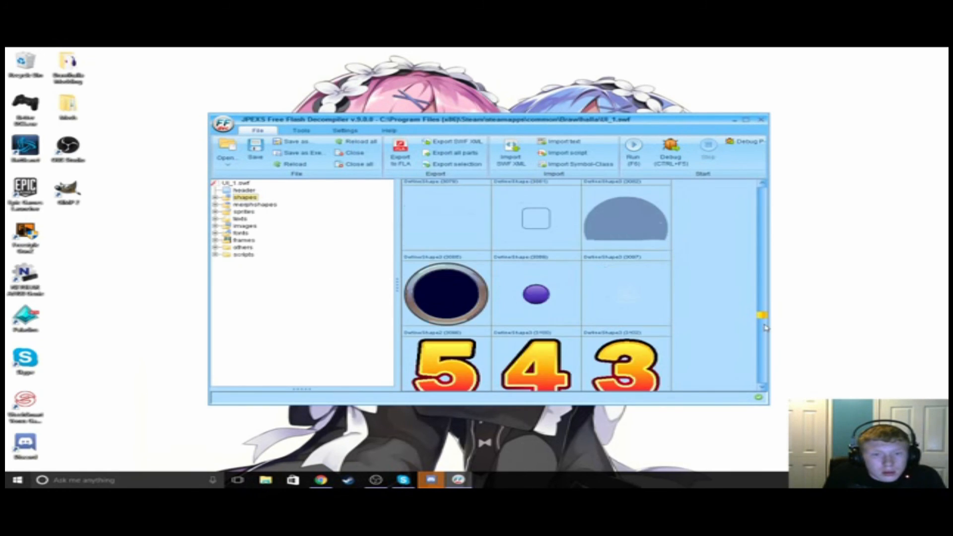
scroll(down, 3)
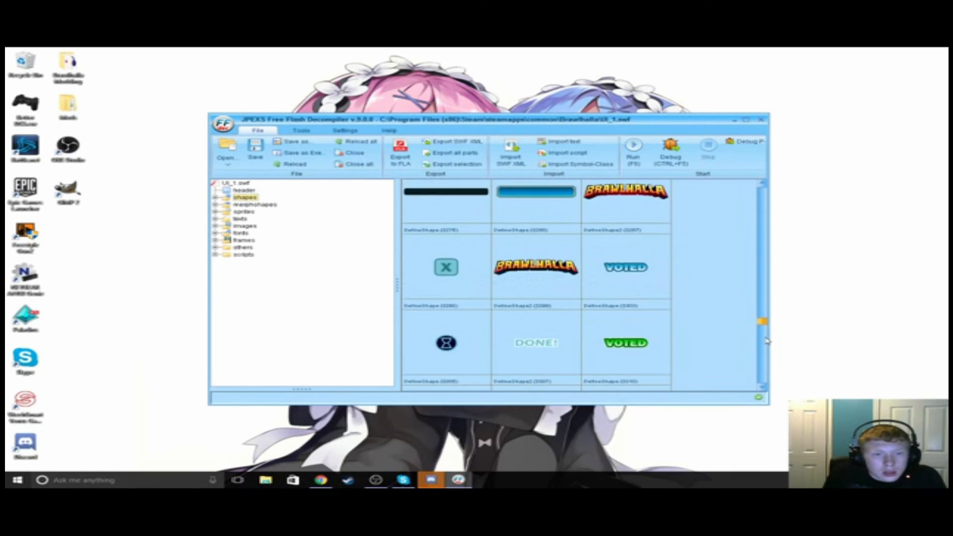
scroll(down, 3)
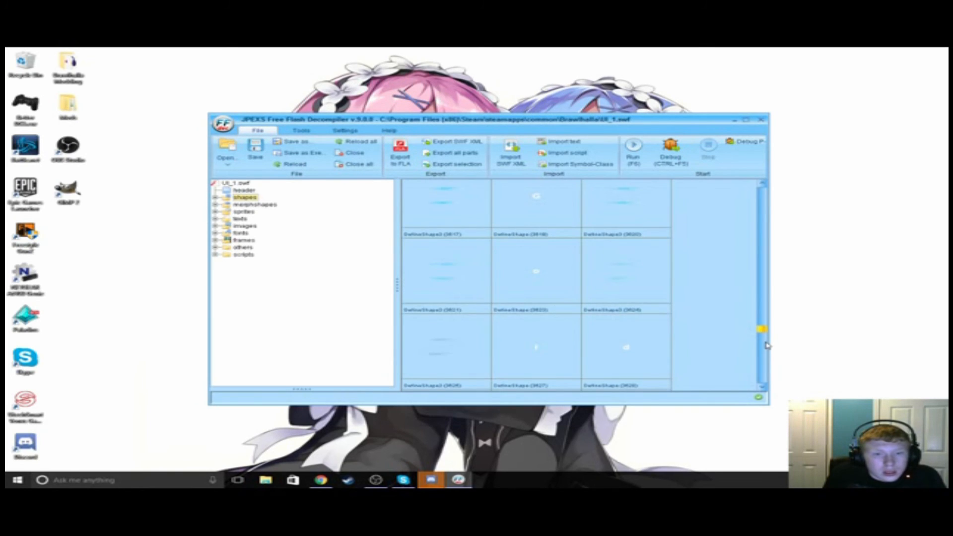
scroll(down, 3)
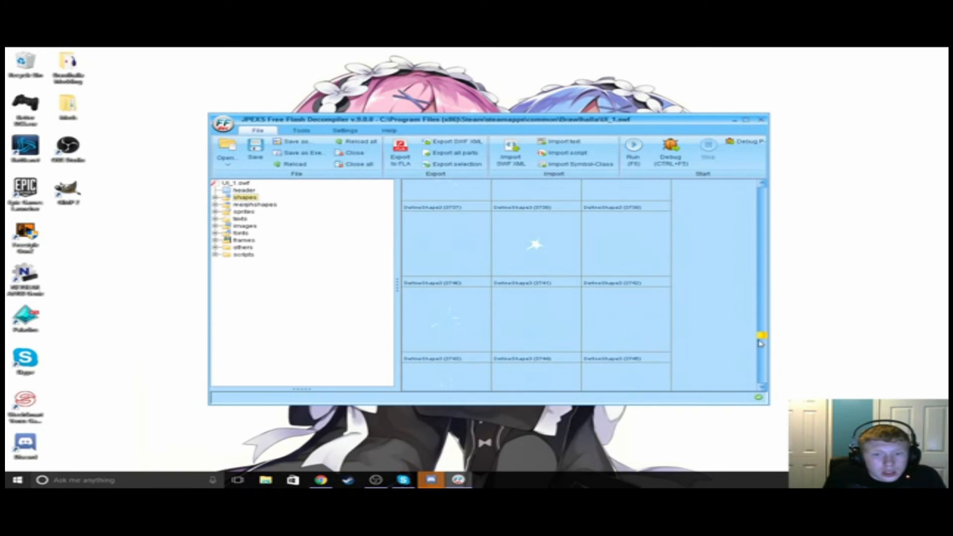
scroll(down, 3)
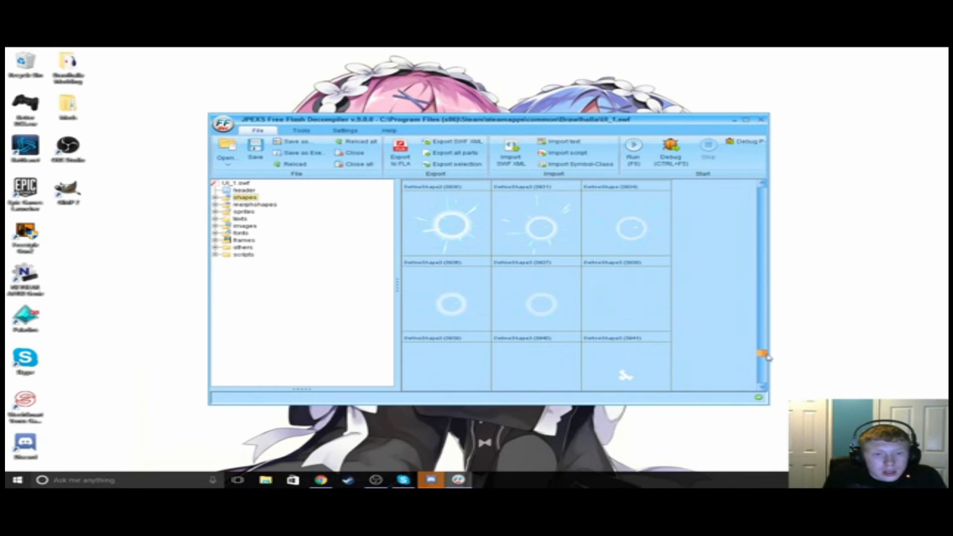
scroll(down, 3)
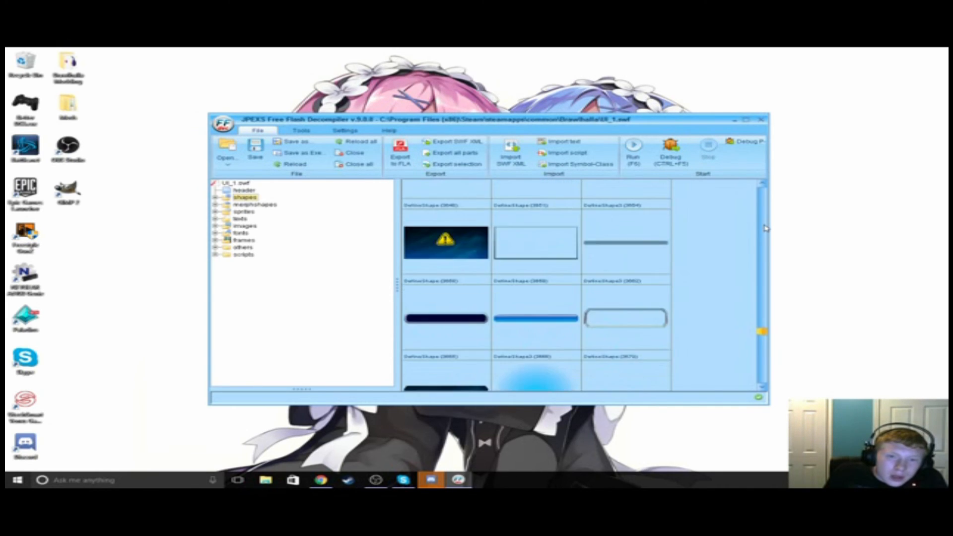
scroll(down, 3)
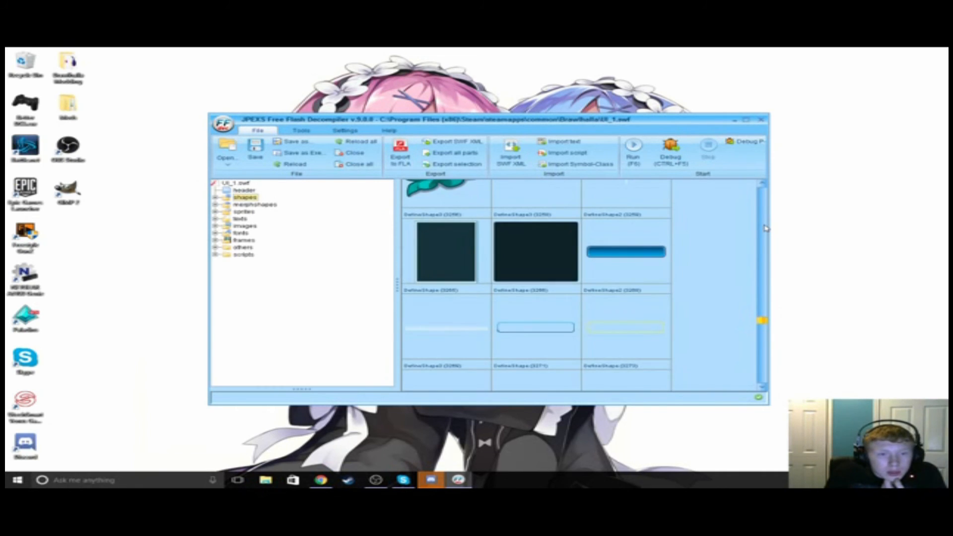
scroll(down, 3)
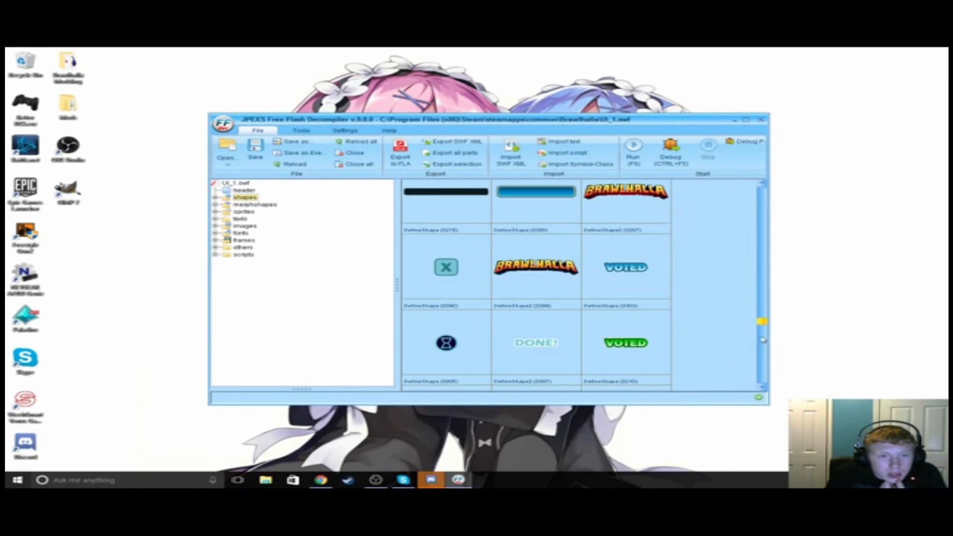
scroll(down, 3)
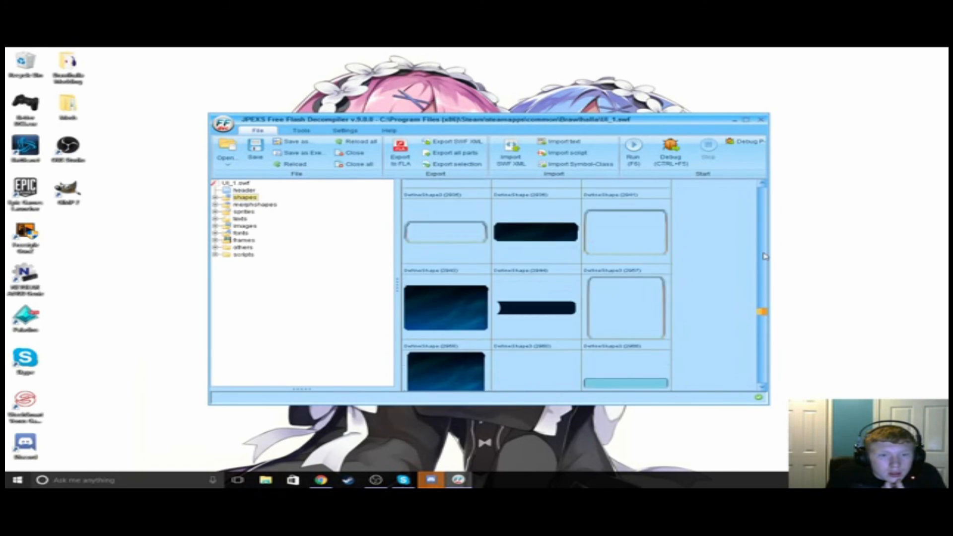
scroll(down, 3)
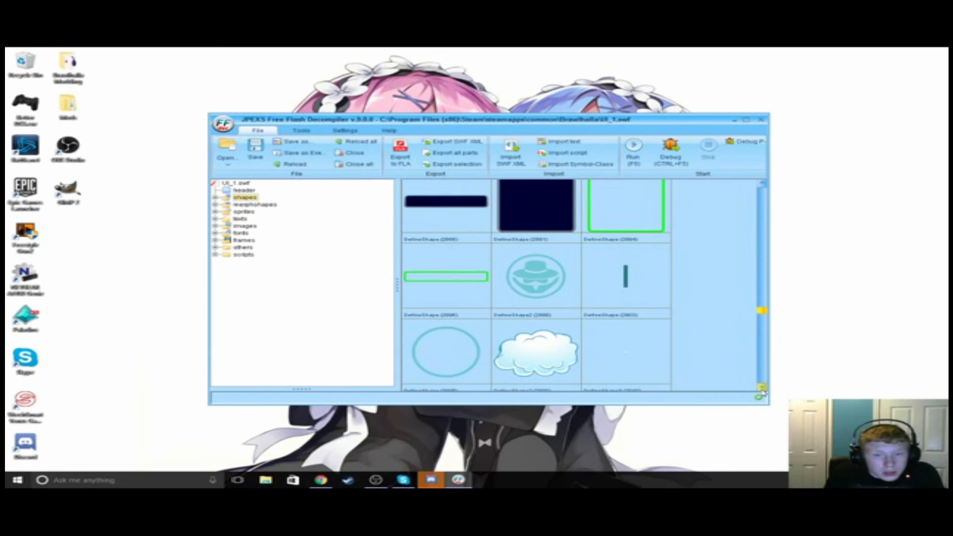
scroll(down, 3)
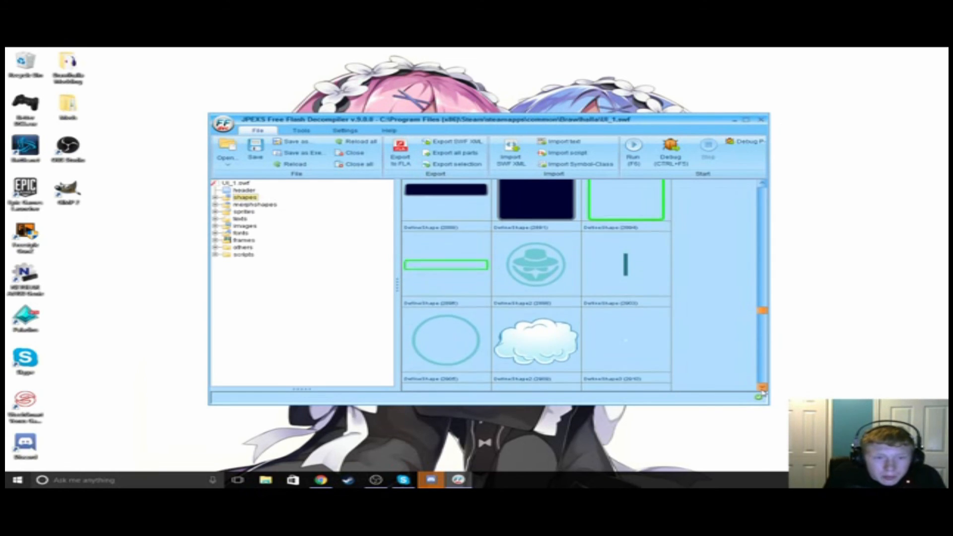
scroll(down, 3)
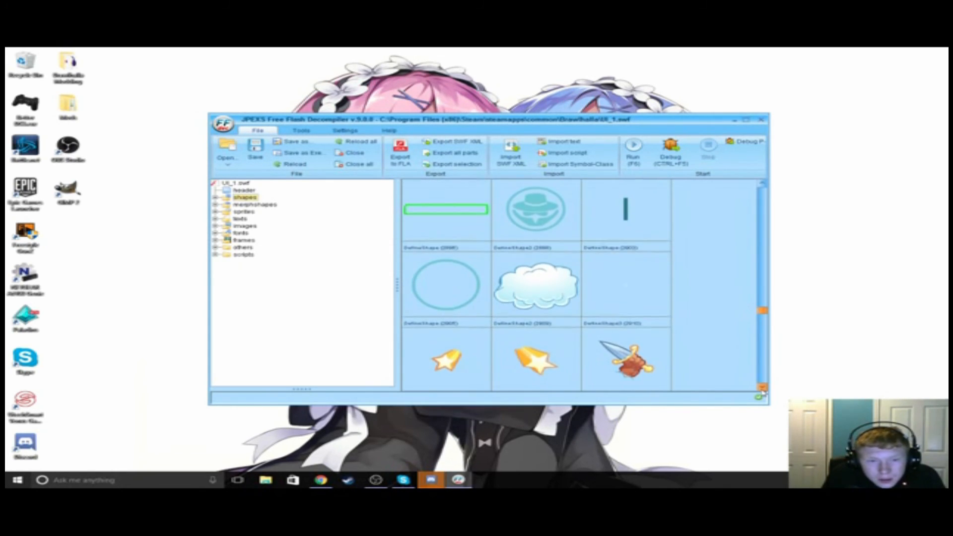
scroll(down, 3)
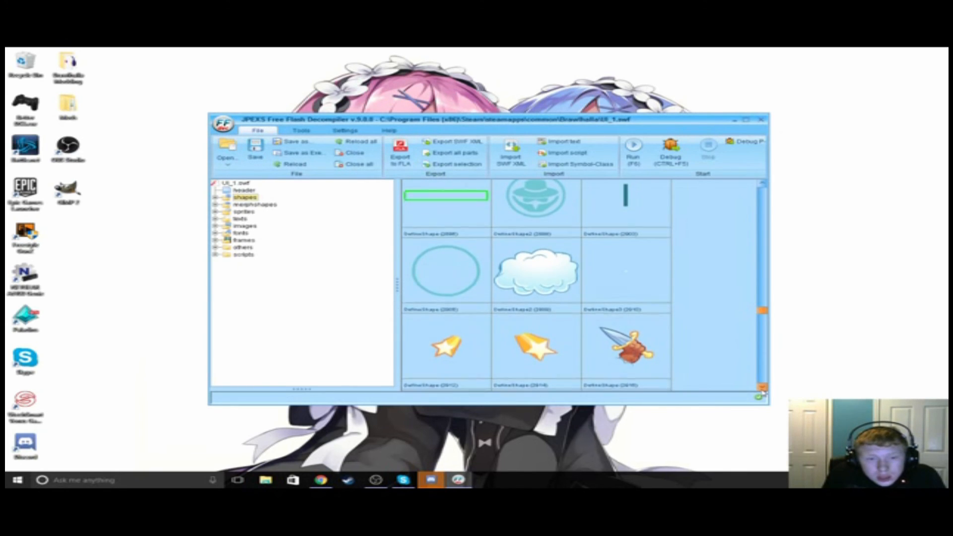
scroll(down, 3)
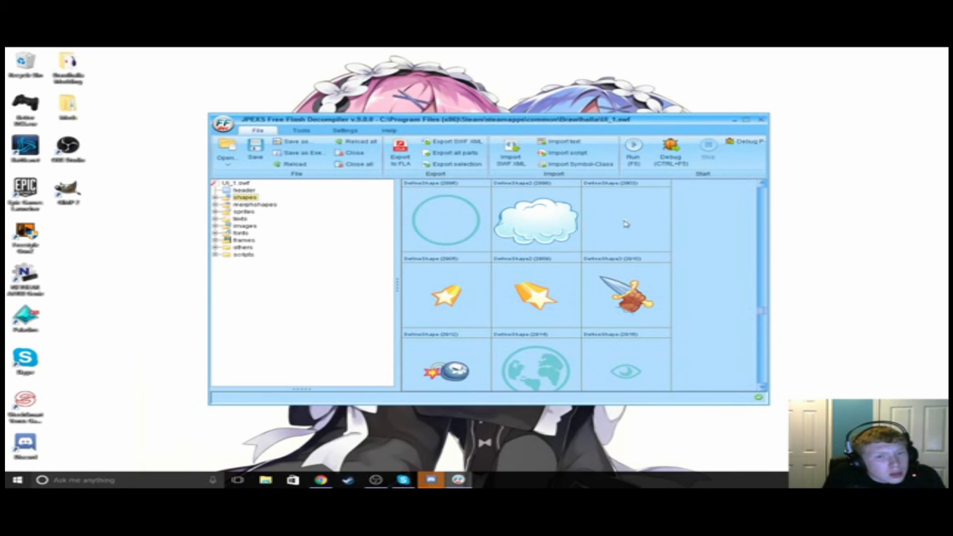
mouse_move(723, 246)
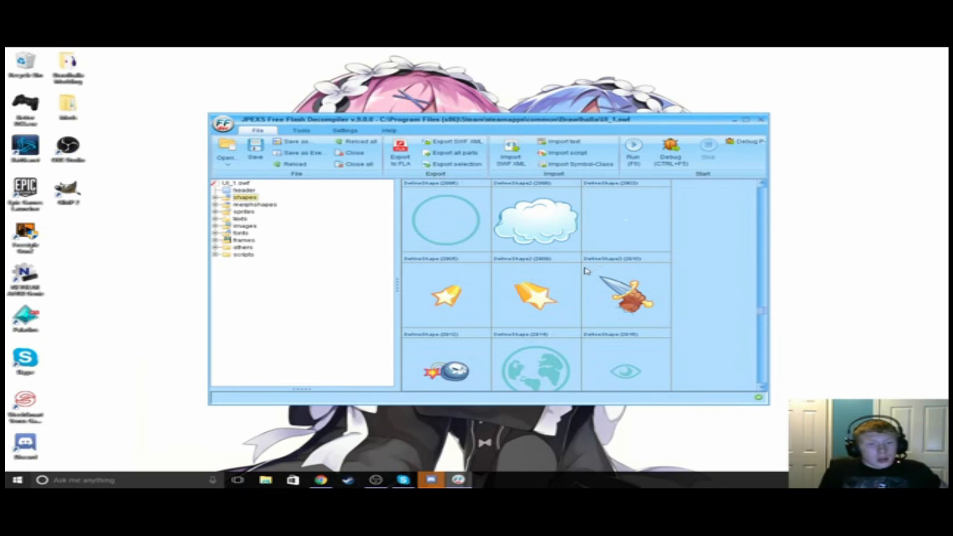
mouse_move(835, 307)
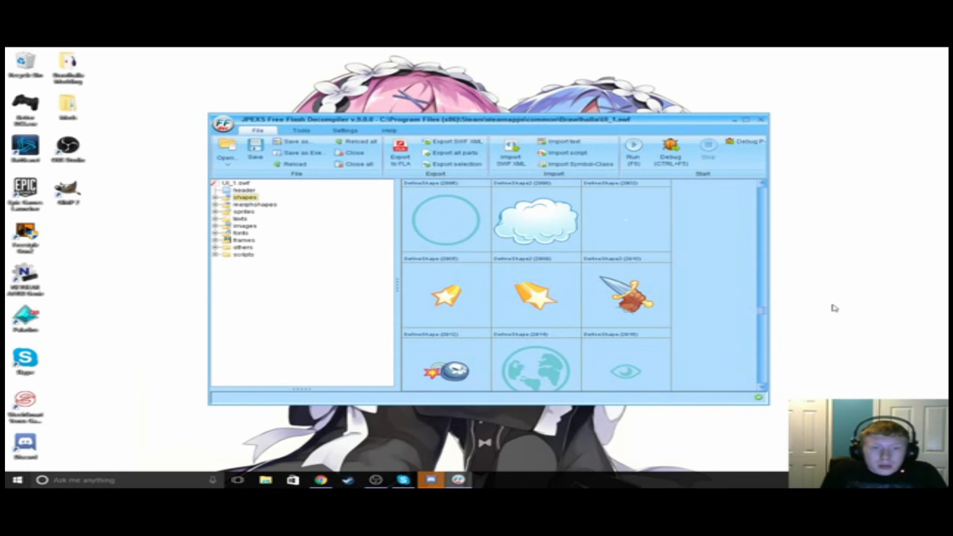
mouse_move(525, 233)
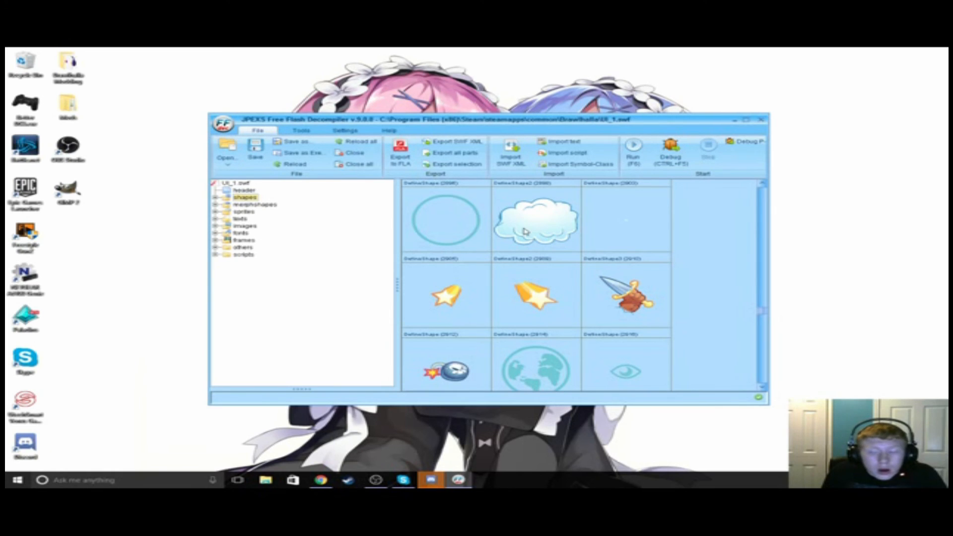
mouse_move(657, 58)
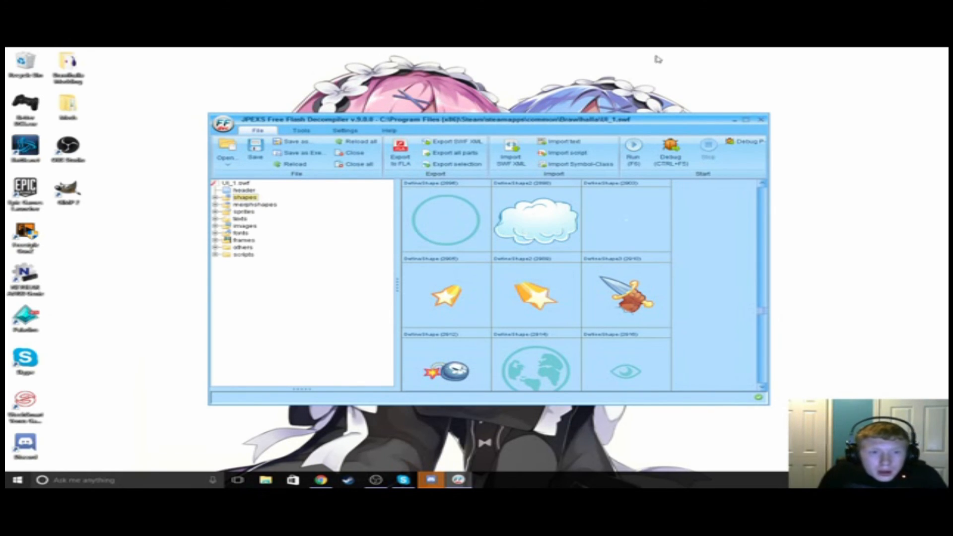
mouse_move(121, 258)
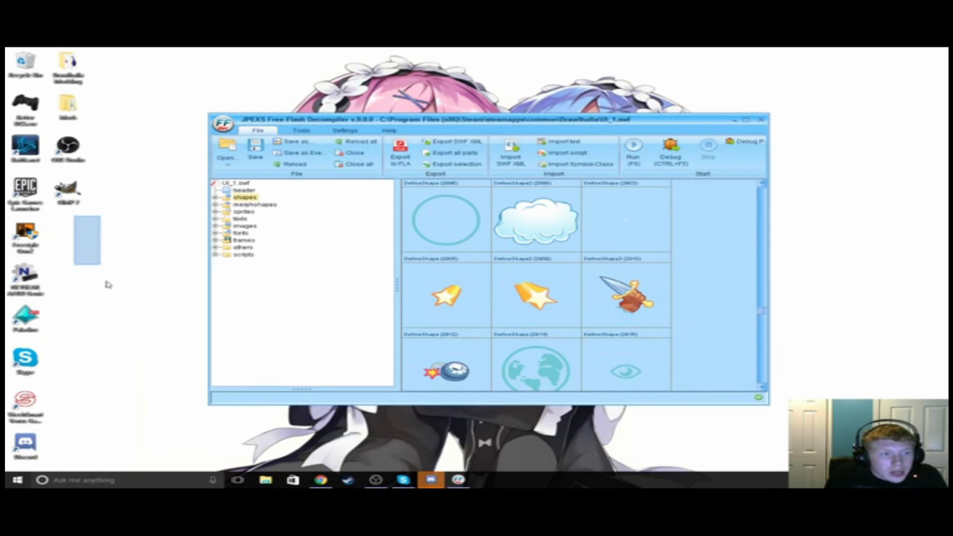
mouse_move(184, 442)
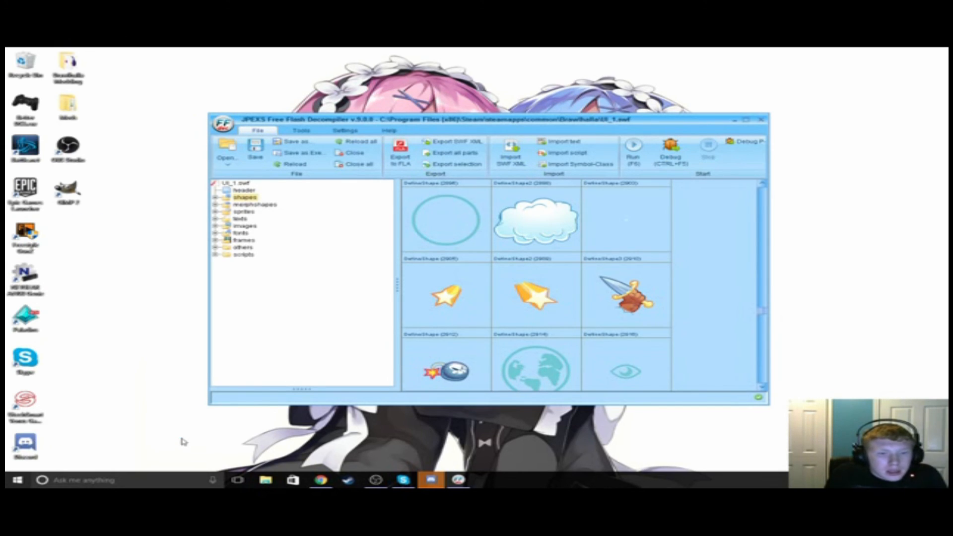
mouse_move(180, 324)
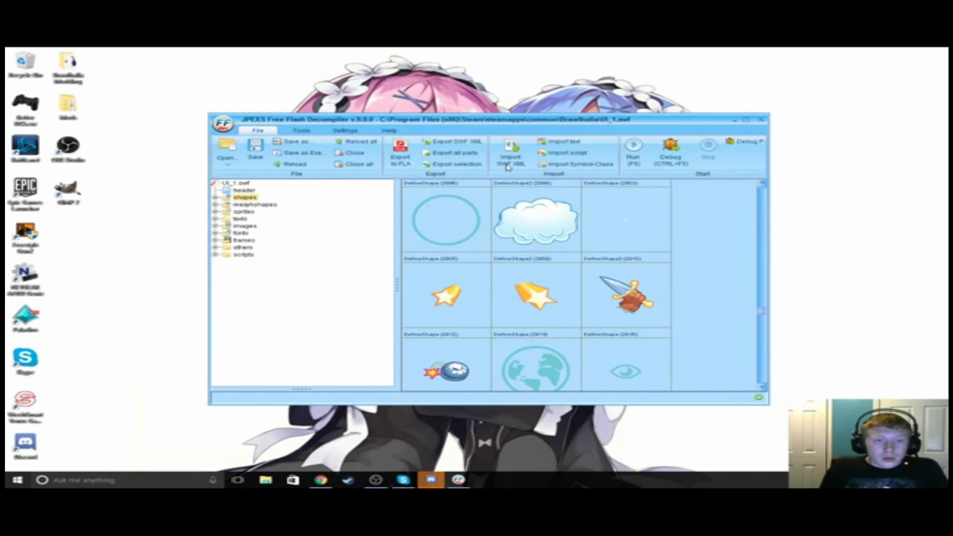
mouse_move(540, 214)
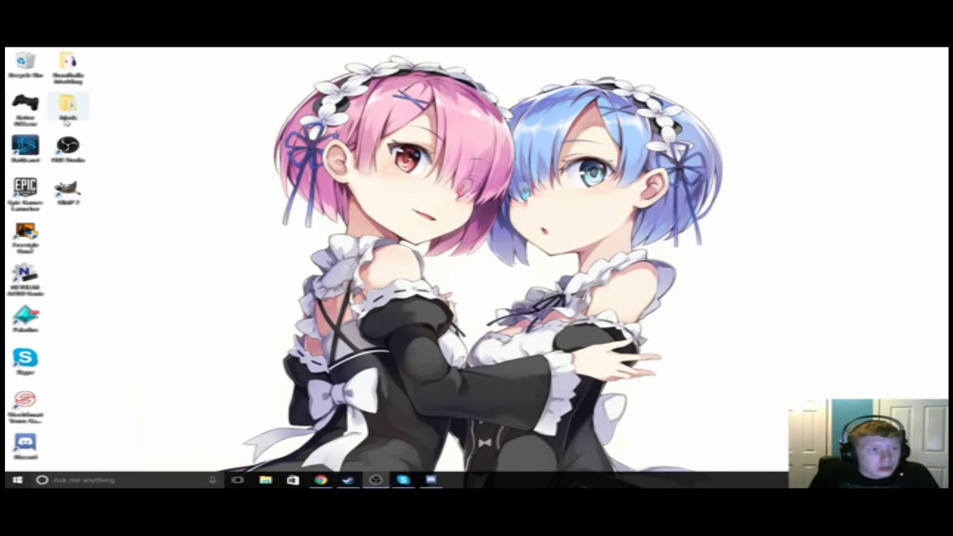
mouse_move(172, 61)
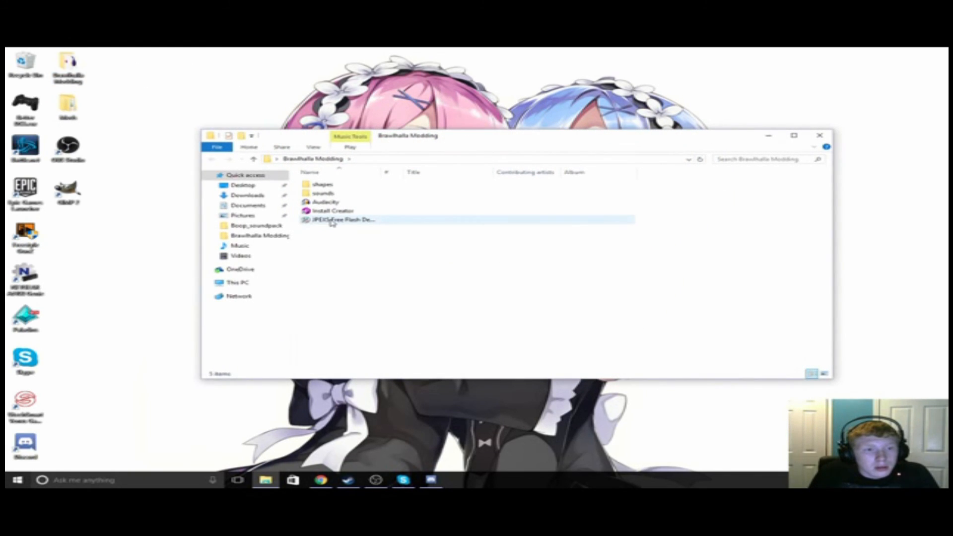
- Relaunch JPEXS Free Flash Decompiler from the Brawlhalla Modding folder
click(342, 219)
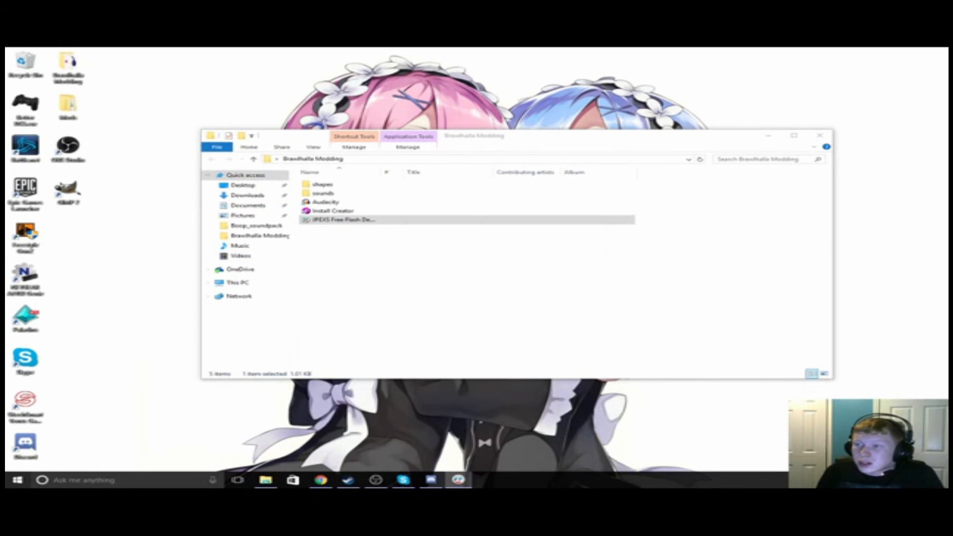
double_click(342, 220)
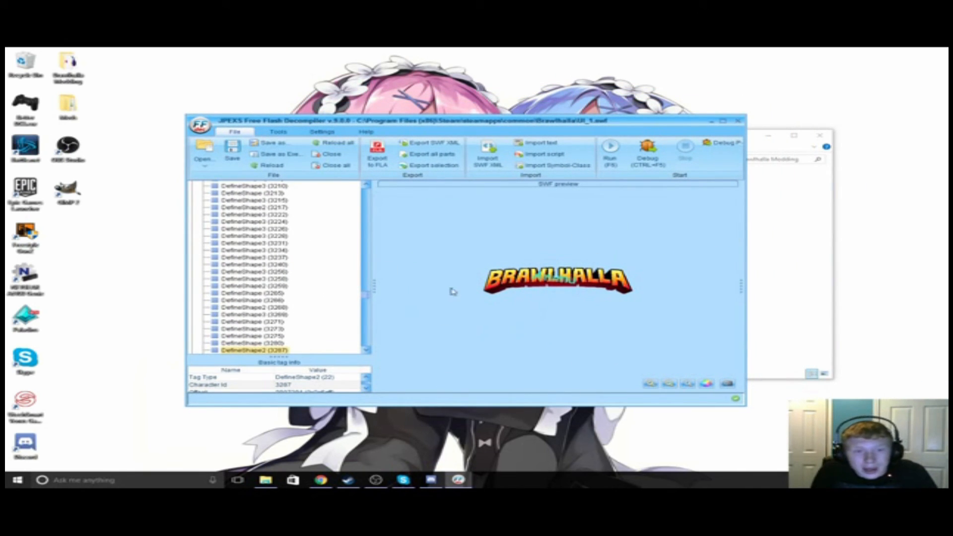
mouse_move(536, 292)
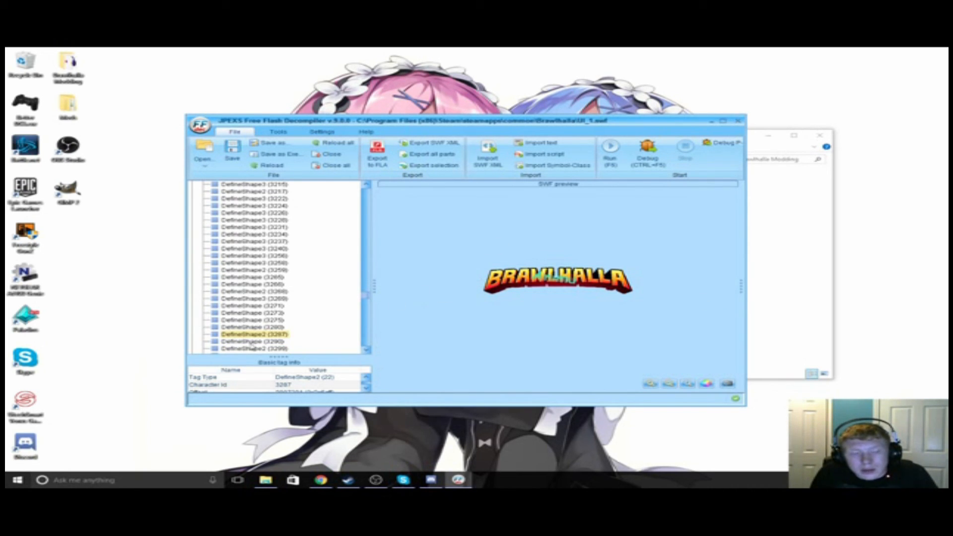
- Preview shapes 3290, 3287 and land on the Brawlhalla logo shape 3299
click(249, 340)
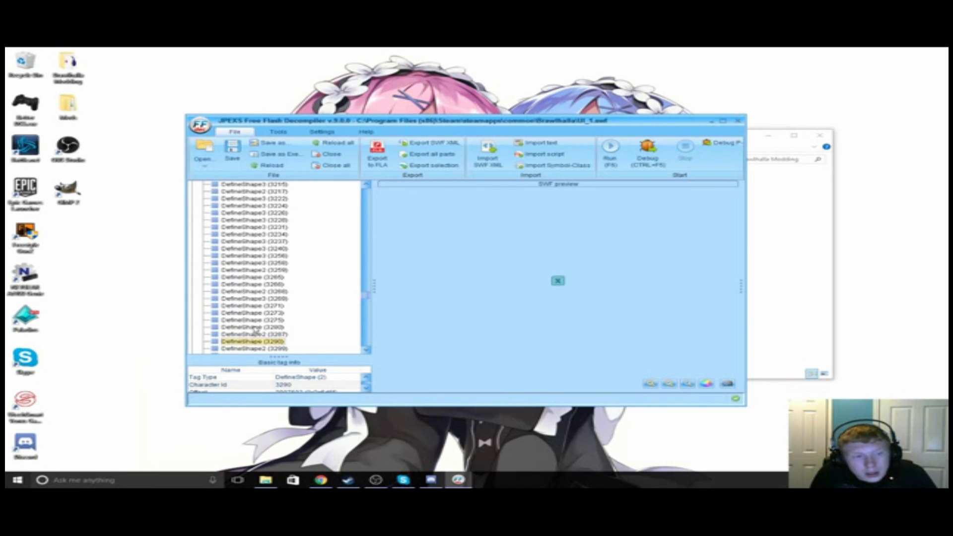
click(252, 327)
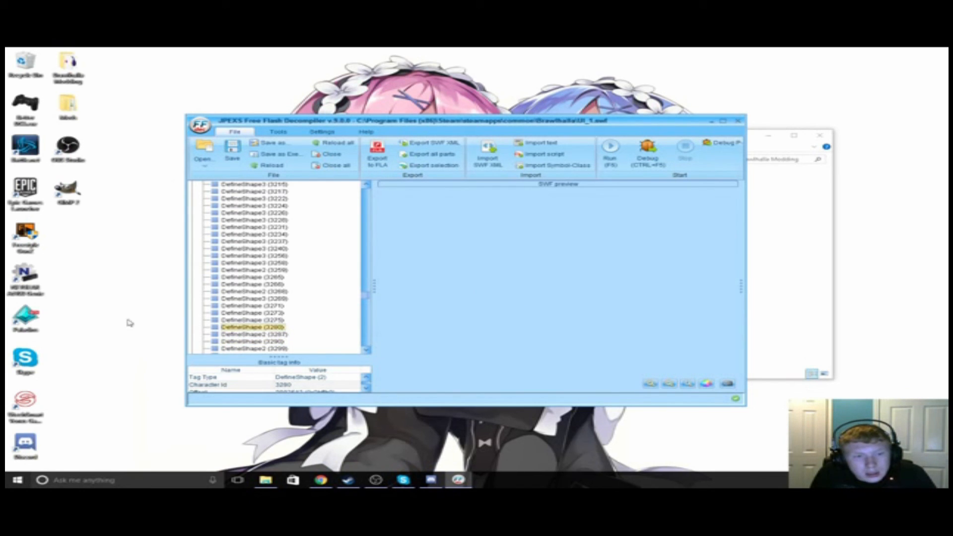
click(255, 335)
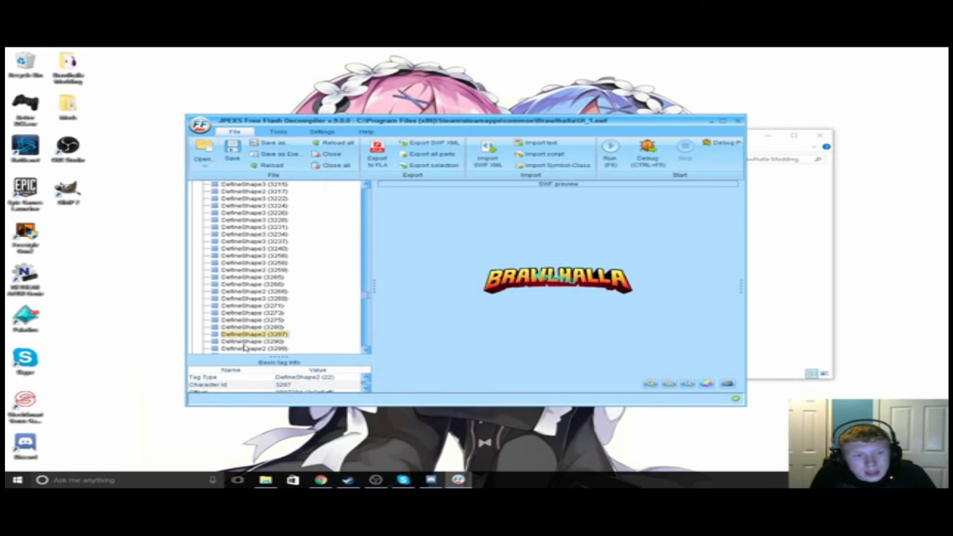
click(255, 349)
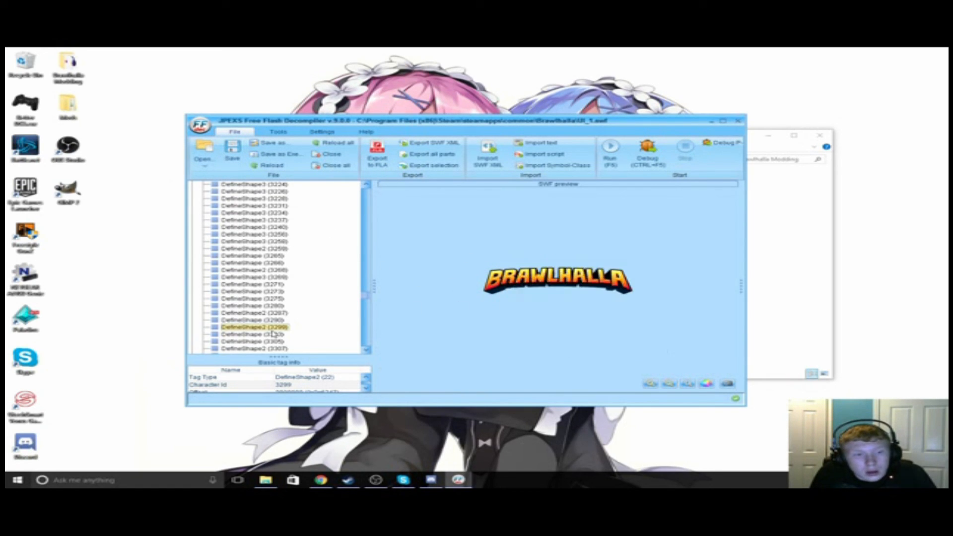
- Export logo shape 3299 as PNG into the Brawlhalla Modding folder
right_click(272, 326)
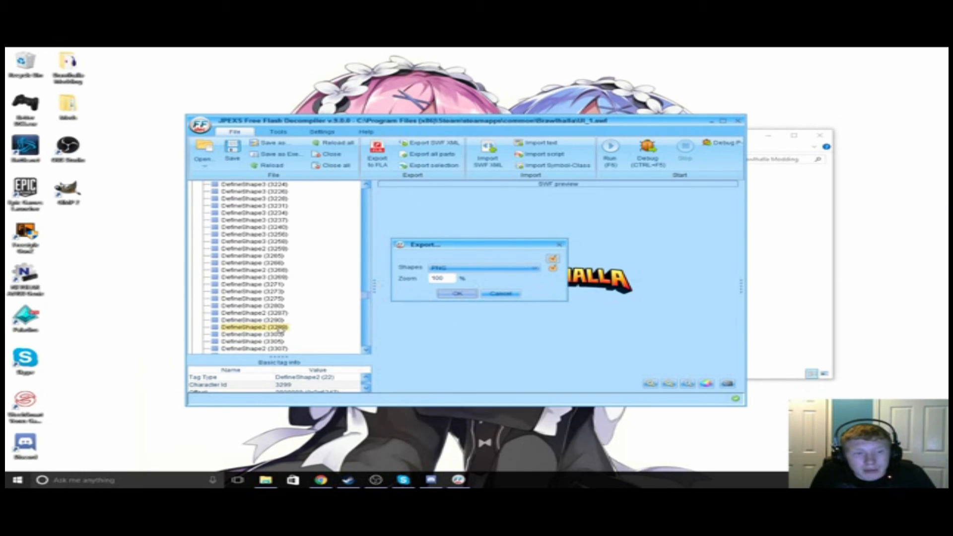
click(483, 268)
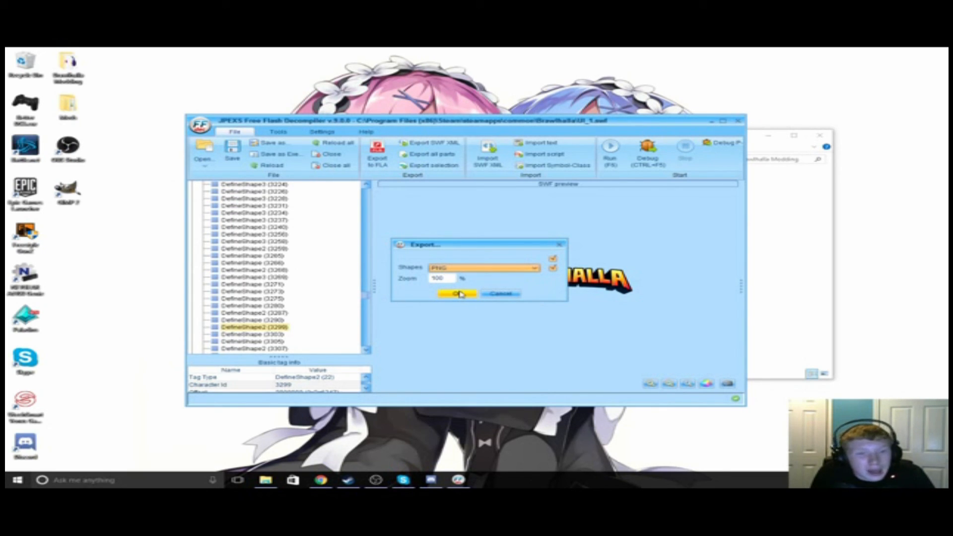
click(456, 293)
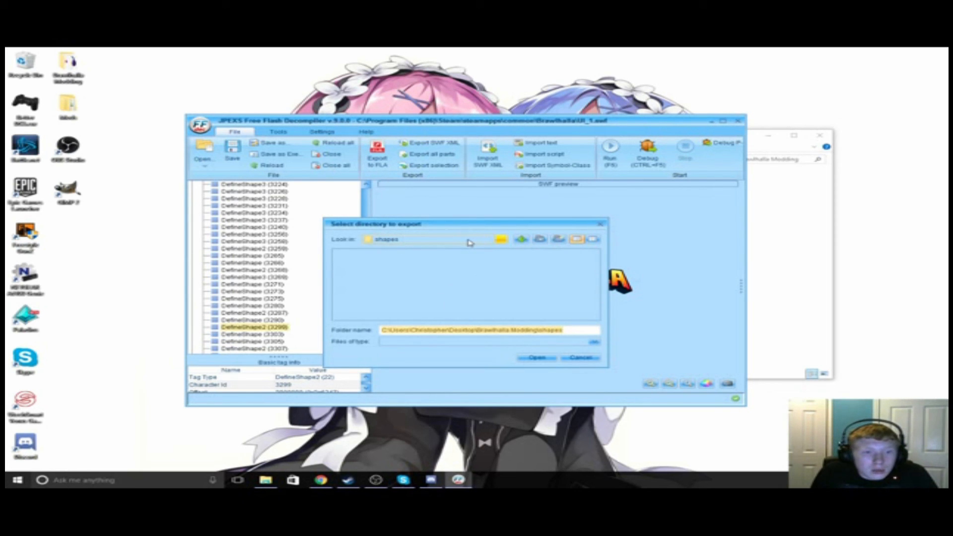
click(501, 239)
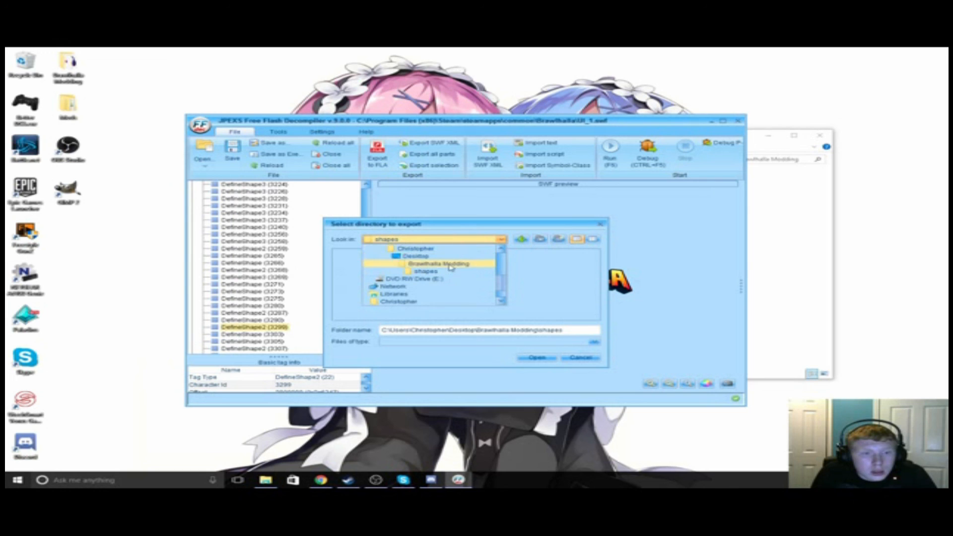
click(415, 255)
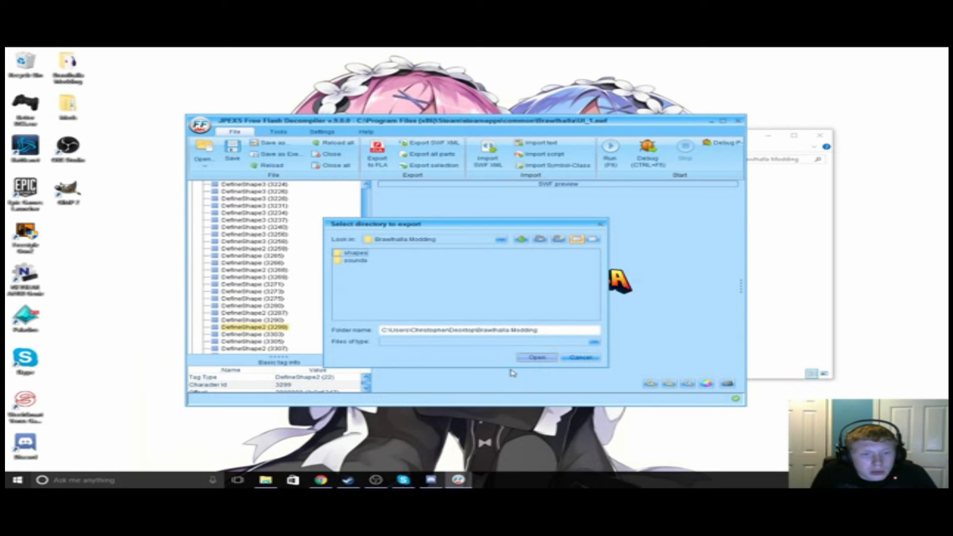
click(535, 357)
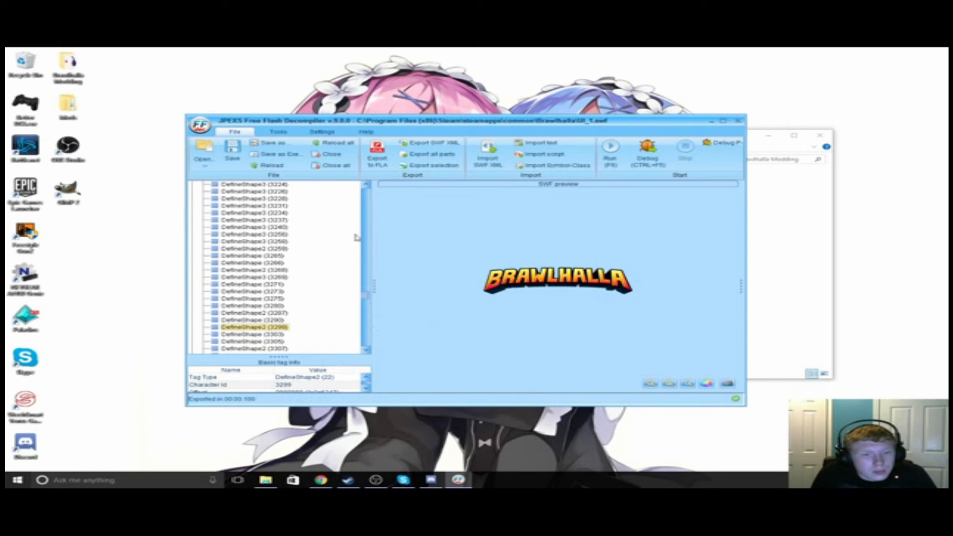
mouse_move(162, 92)
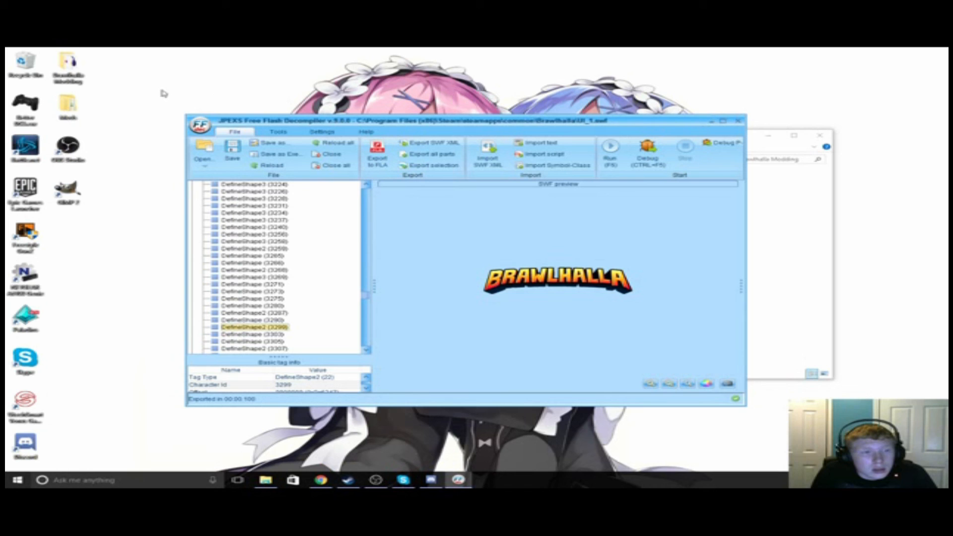
mouse_move(732, 201)
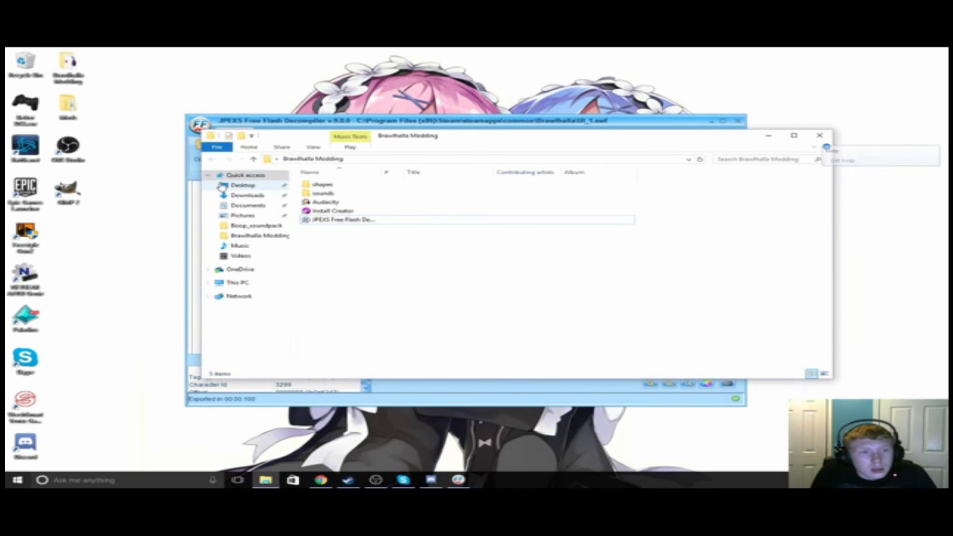
- In the shapes folder, delete 2909.png and 3287.png so only 3299.png remains
double_click(323, 184)
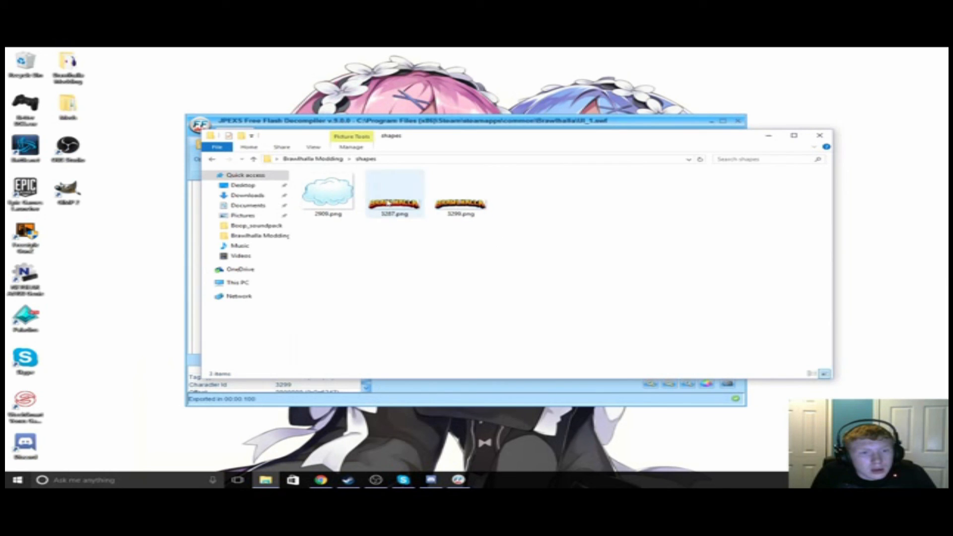
right_click(394, 194)
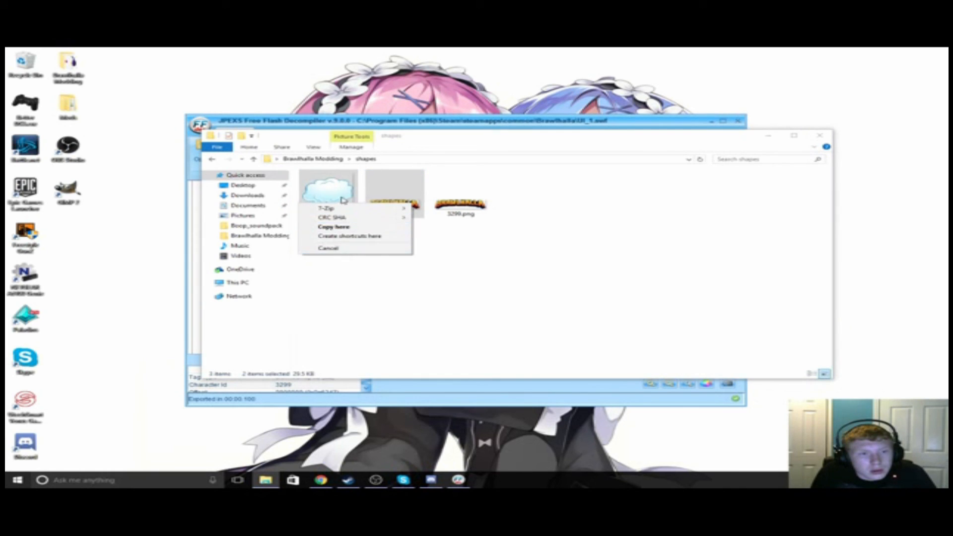
right_click(329, 189)
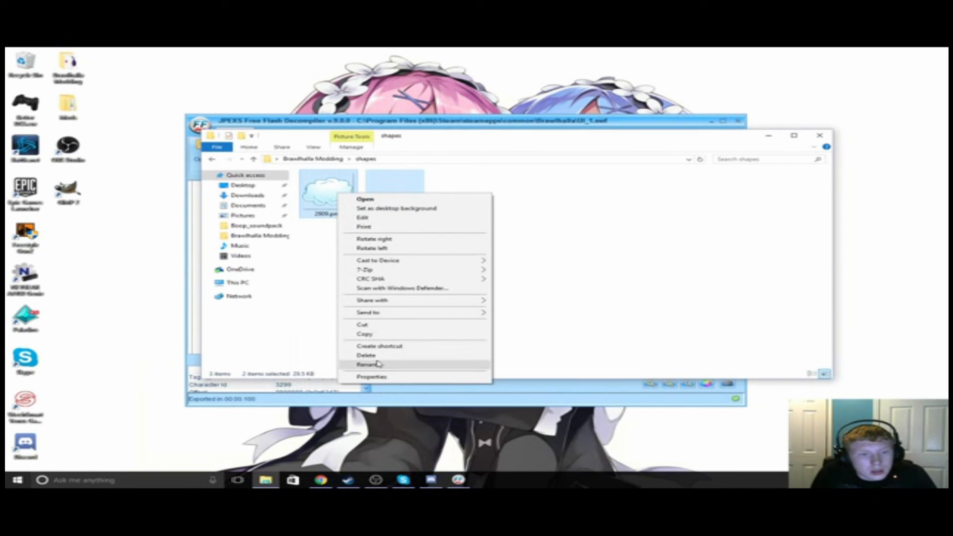
click(366, 355)
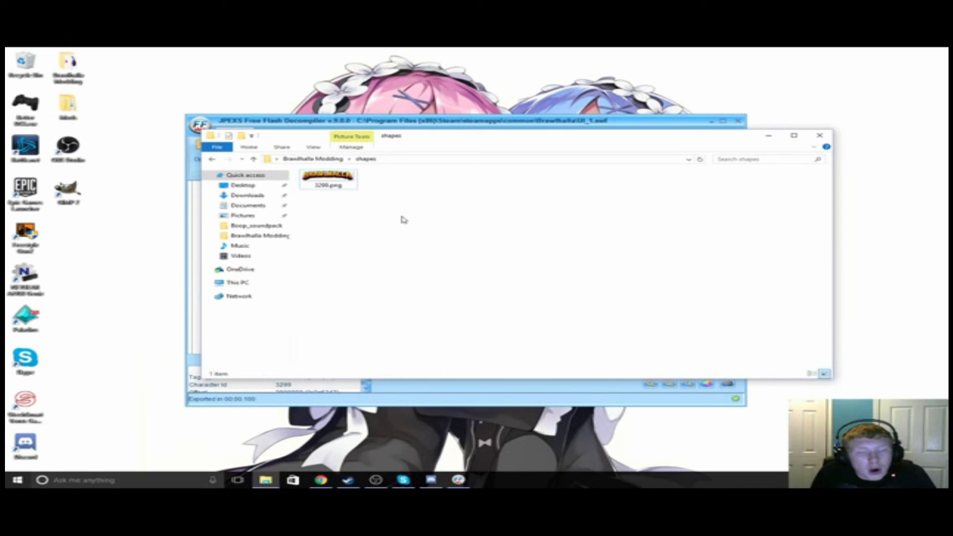
mouse_move(370, 209)
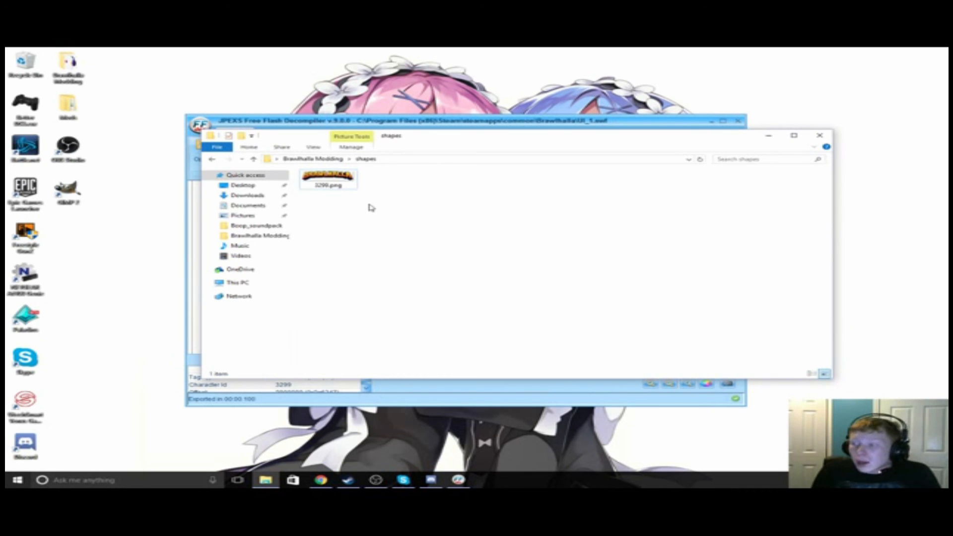
mouse_move(378, 202)
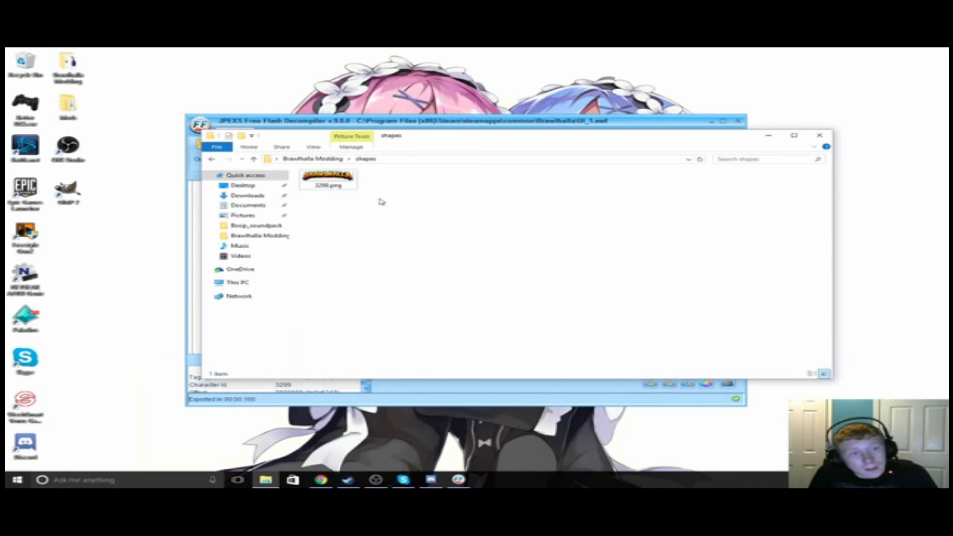
mouse_move(326, 180)
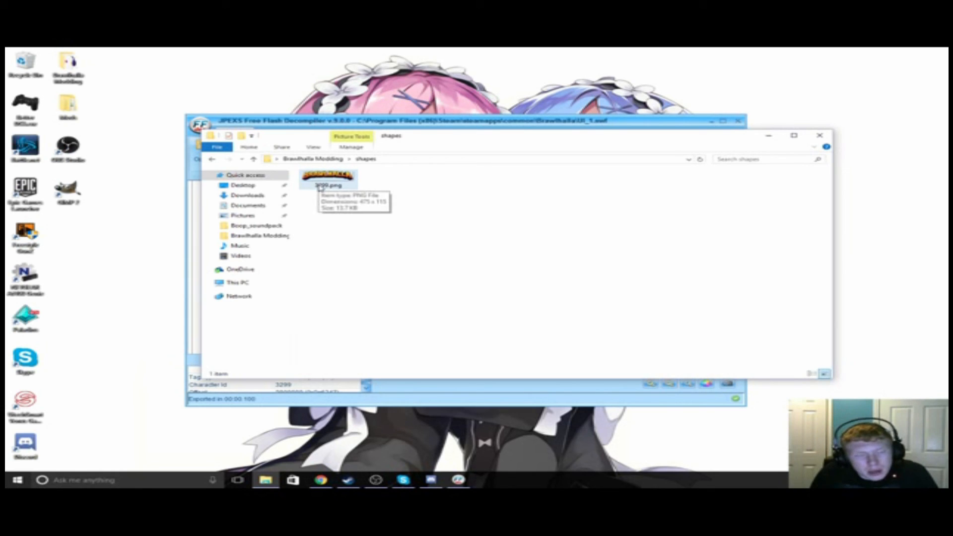
mouse_move(331, 205)
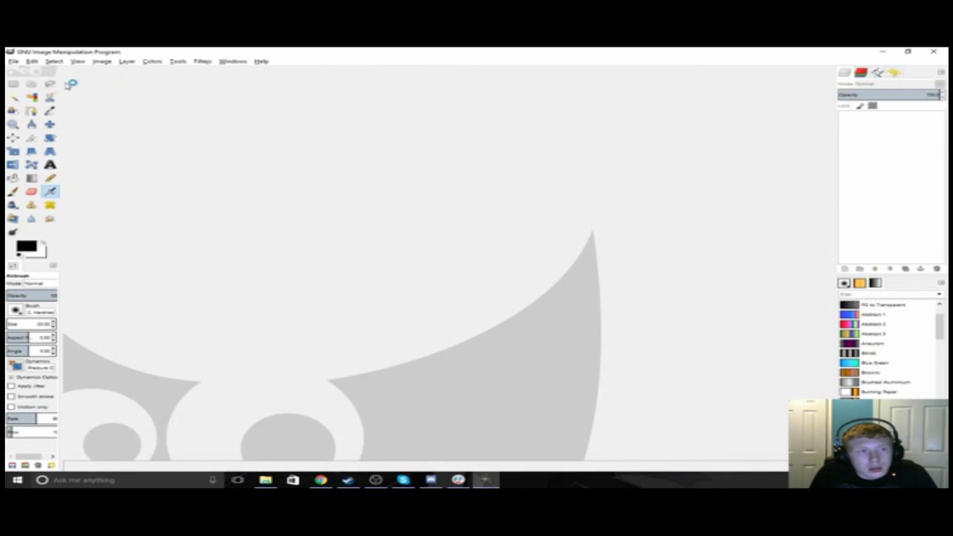
- Open the logo 3299.png in GIMP from Desktop > Brawlhalla Modding > shapes
click(13, 61)
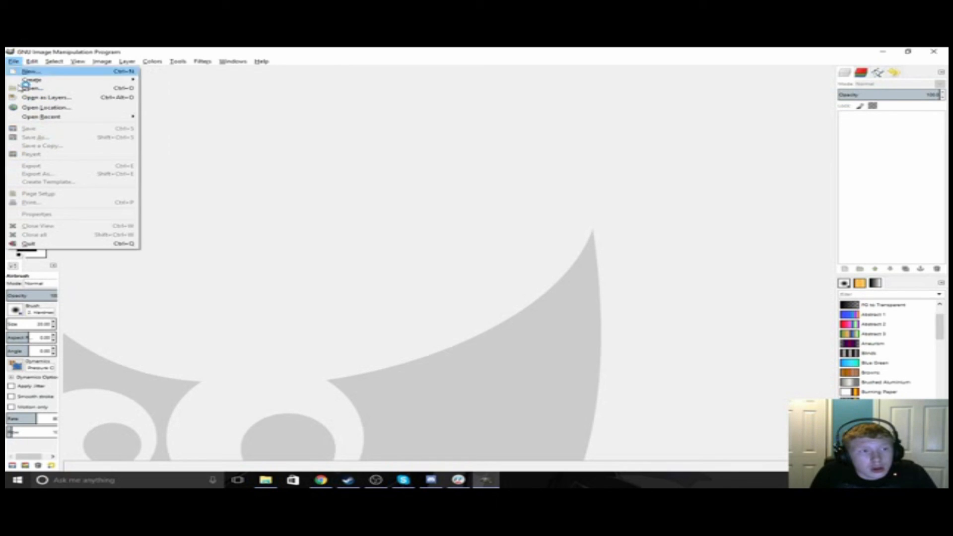
click(31, 88)
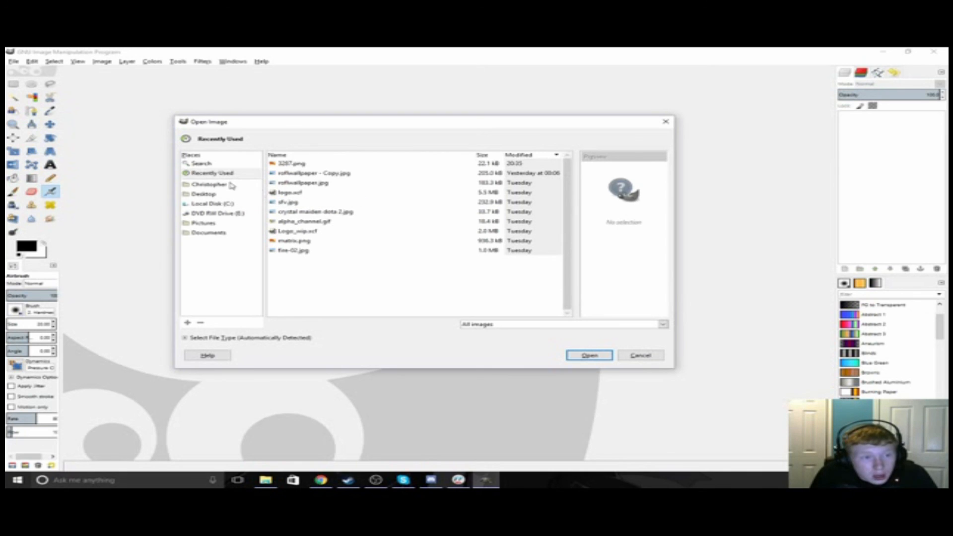
mouse_move(227, 191)
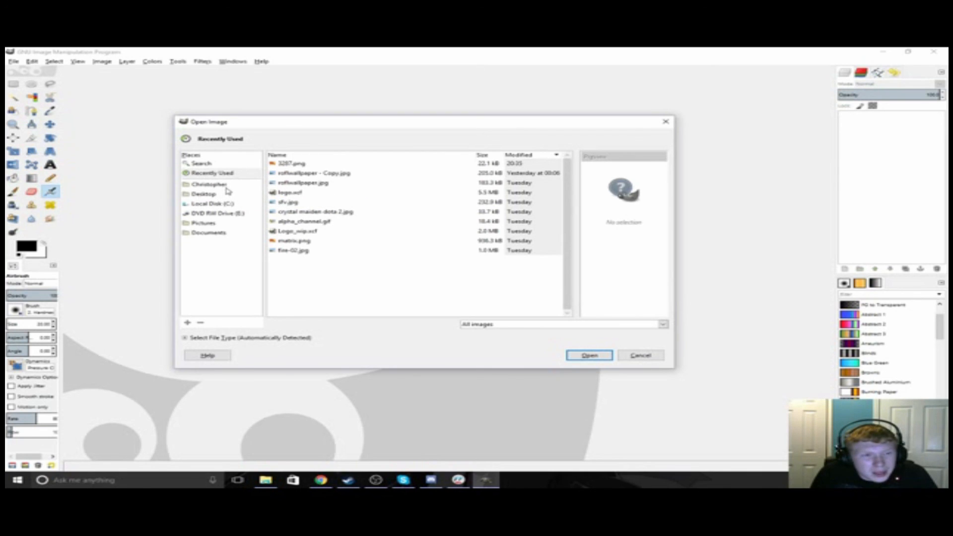
mouse_move(218, 215)
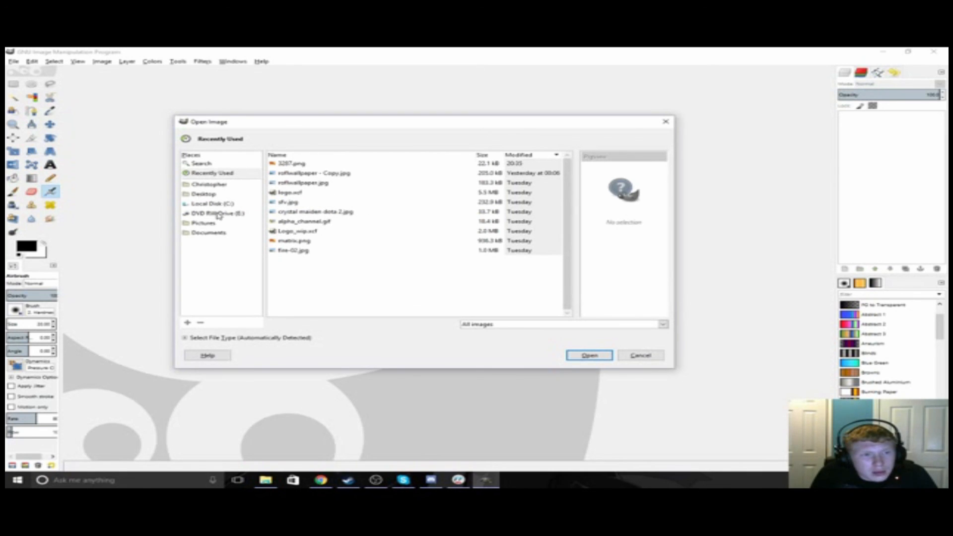
click(205, 193)
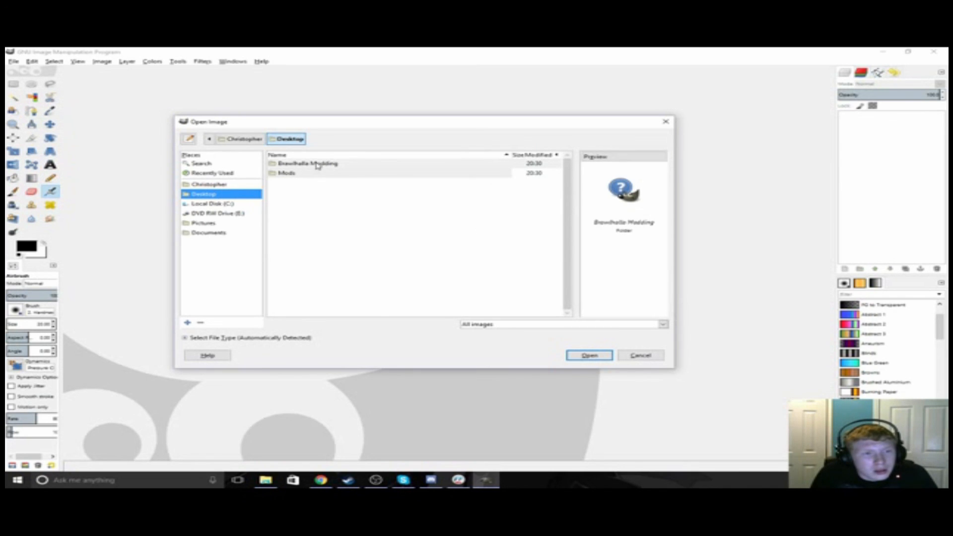
double_click(306, 163)
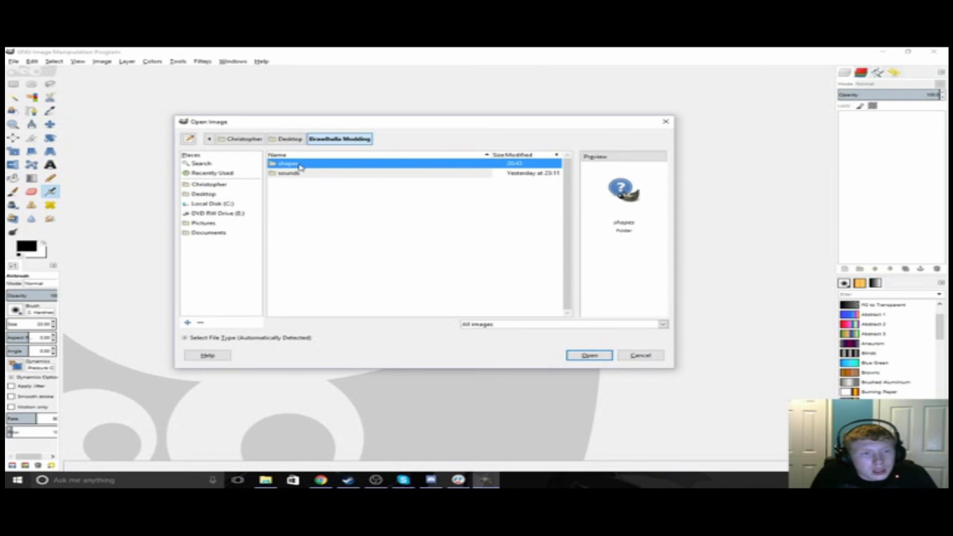
click(587, 355)
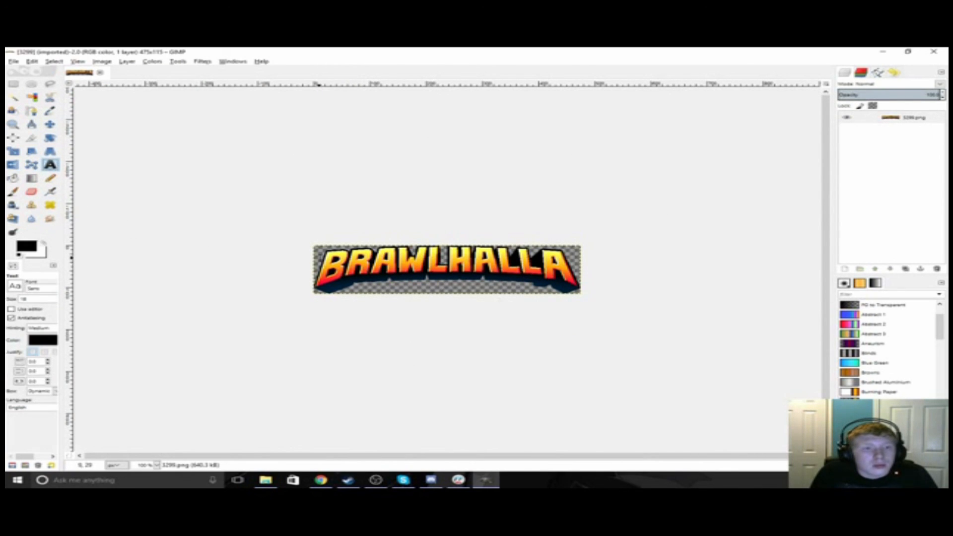
- Draw a text box over the logo and set its font to Comic Sans MS
drag(313, 249, 581, 295)
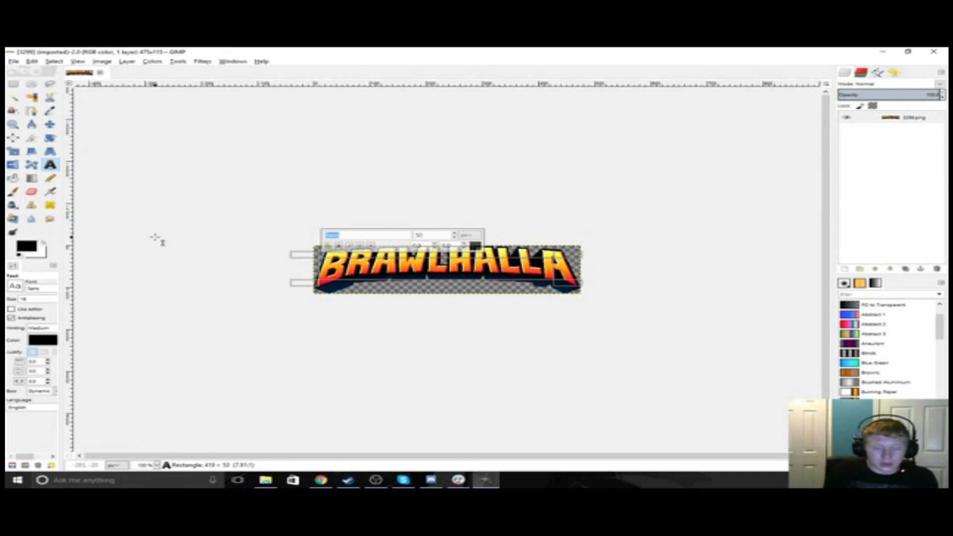
text(comic sans)
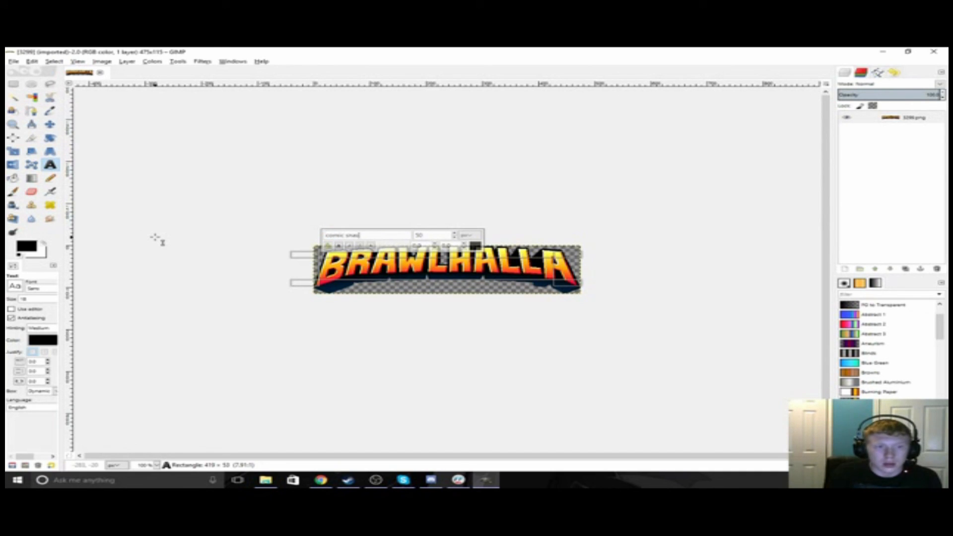
mouse_move(513, 349)
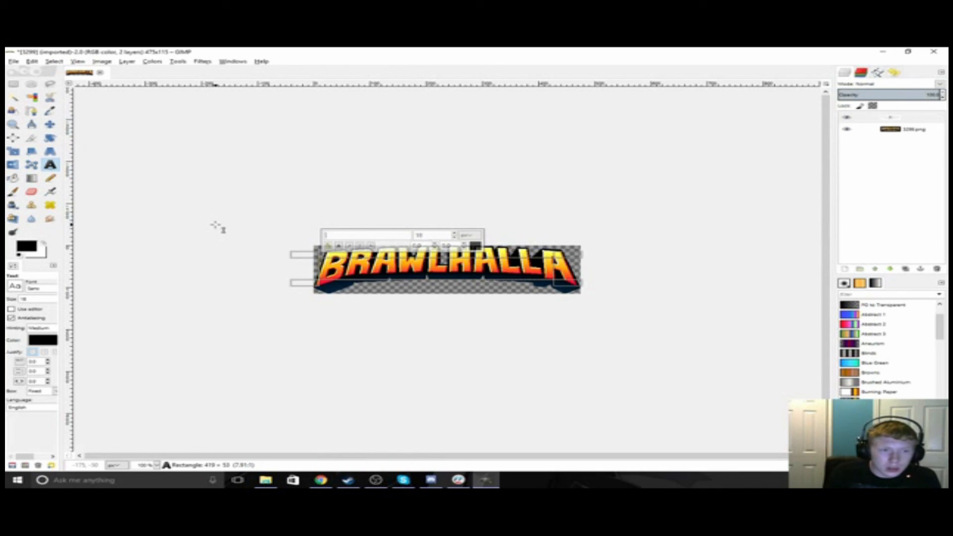
text(comi)
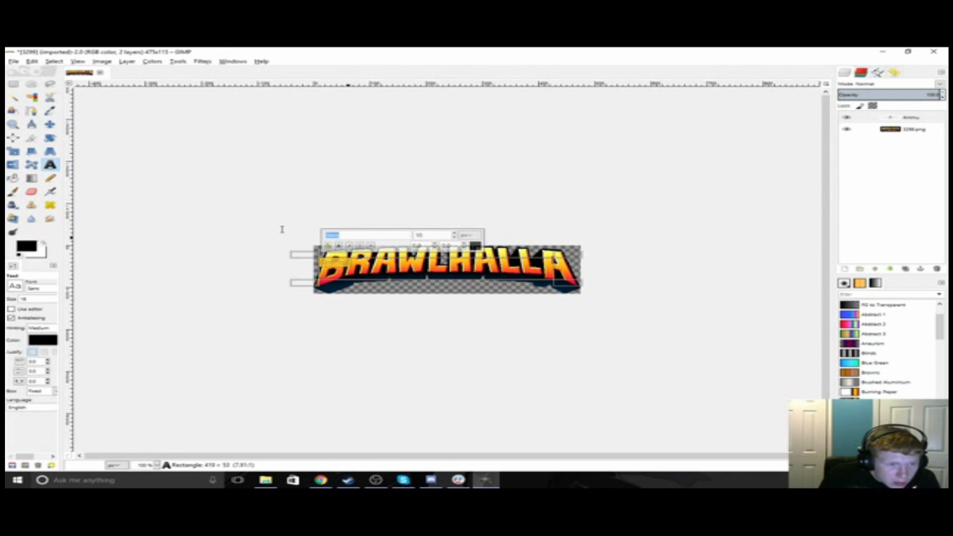
text(comic)
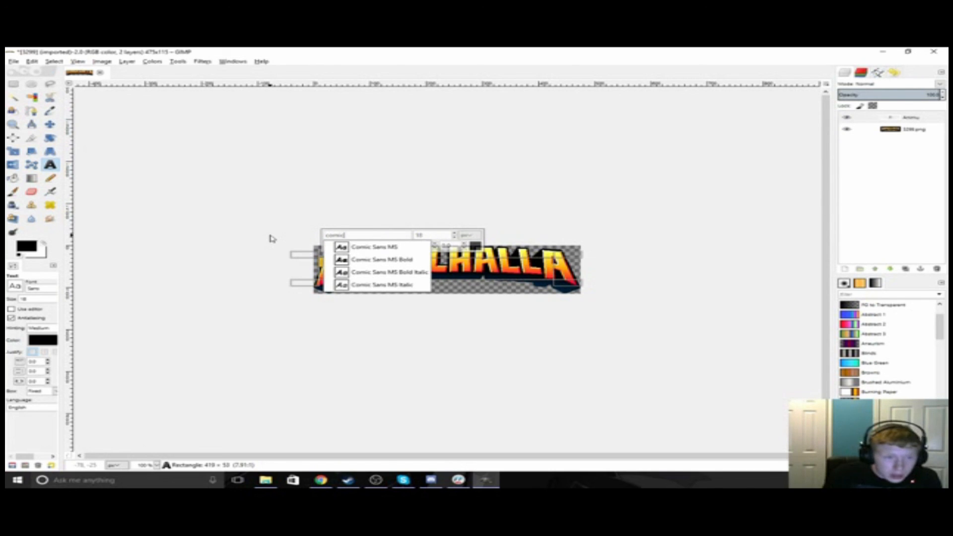
click(374, 247)
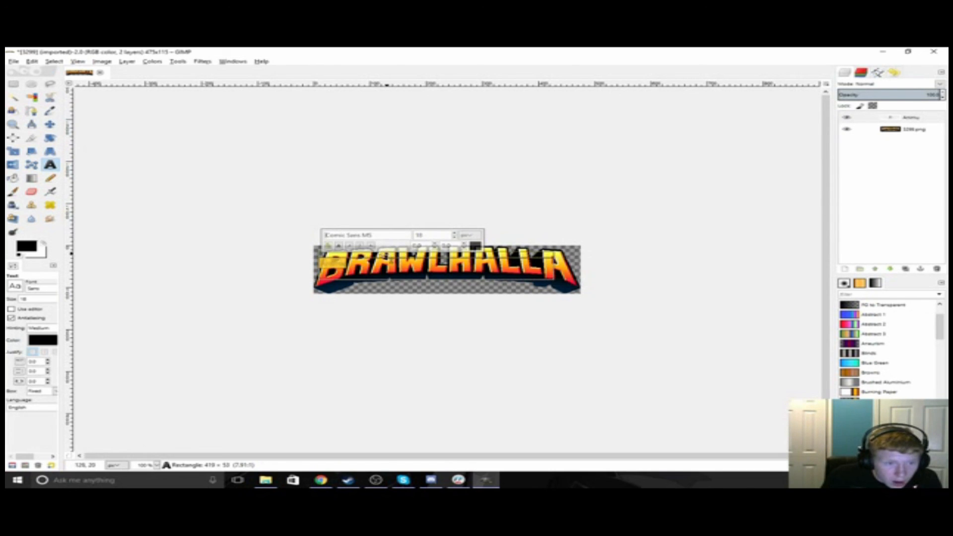
- Colour the Animu text cyan and finish editing the text layer
click(43, 340)
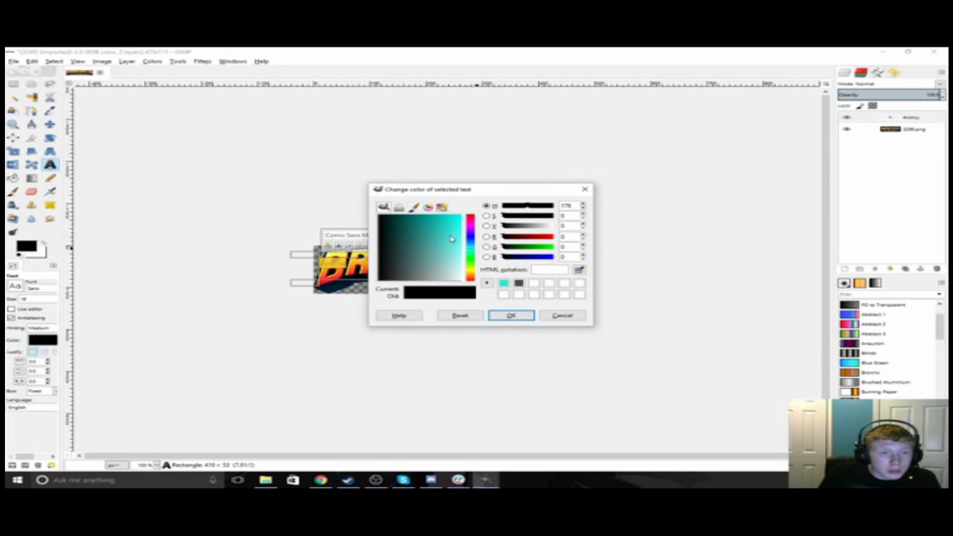
click(510, 314)
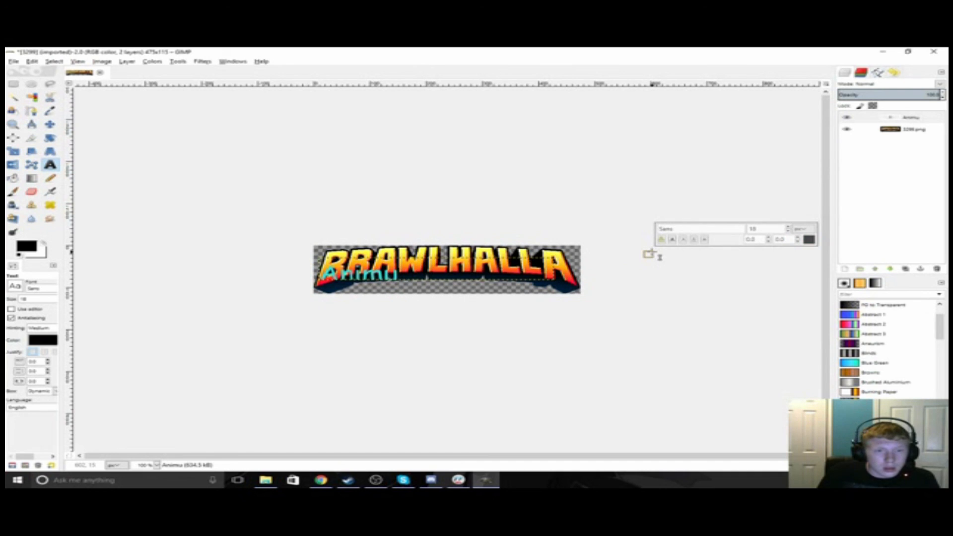
click(49, 124)
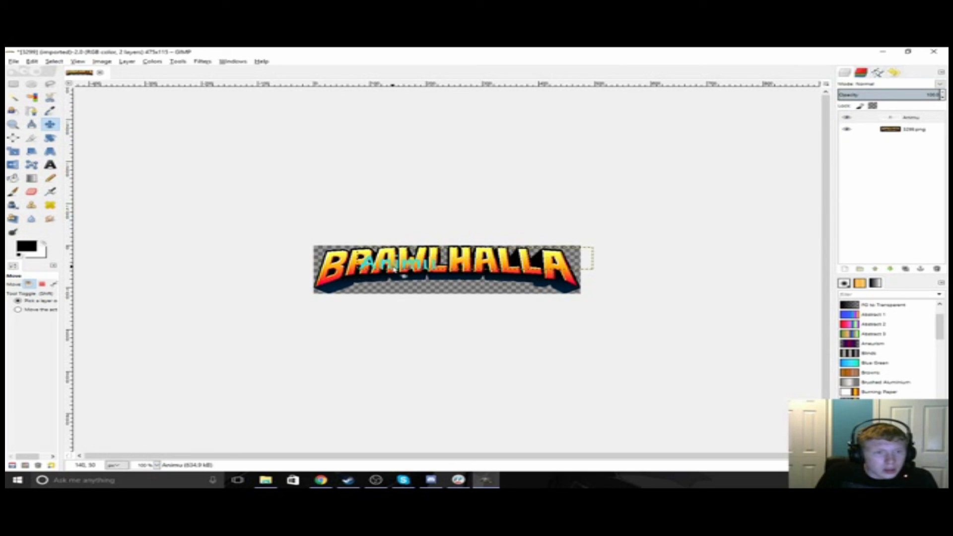
- Rotate the Animu text layer so the teal lettering sits tilted across the BRAWLHALLA logo
click(51, 165)
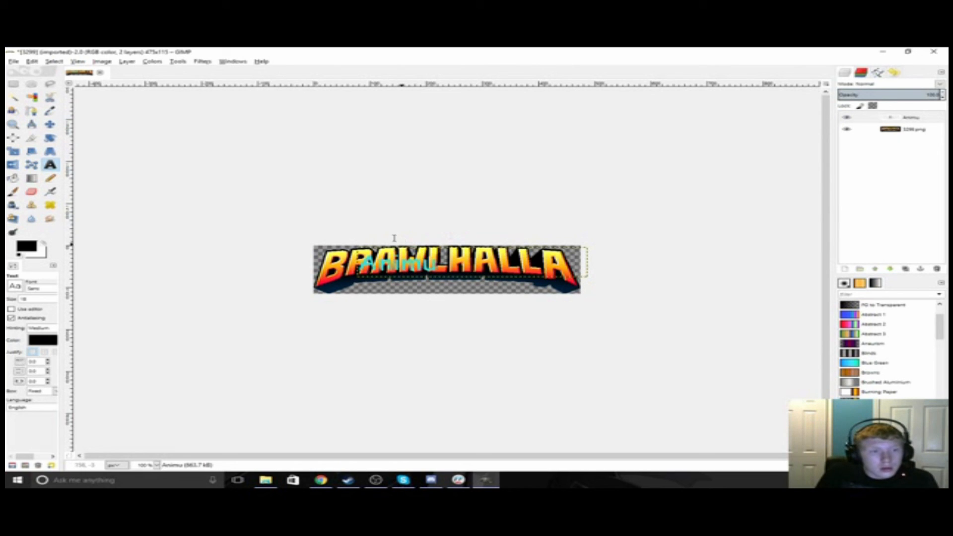
click(51, 137)
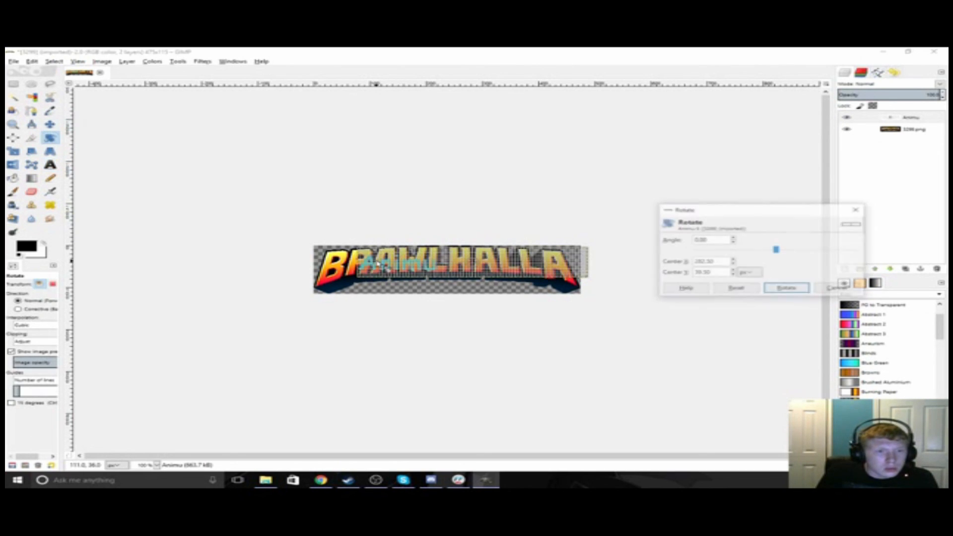
drag(776, 249, 783, 249)
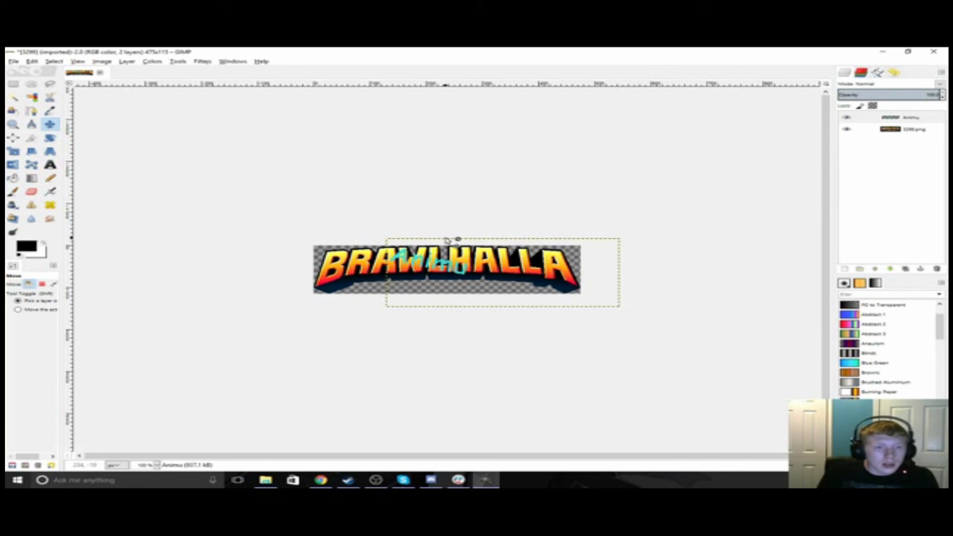
mouse_move(477, 197)
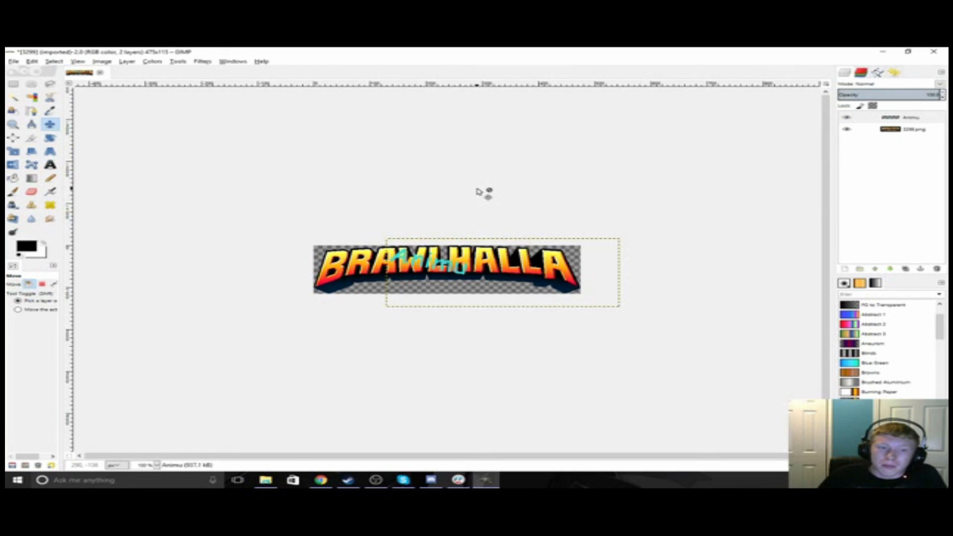
mouse_move(483, 194)
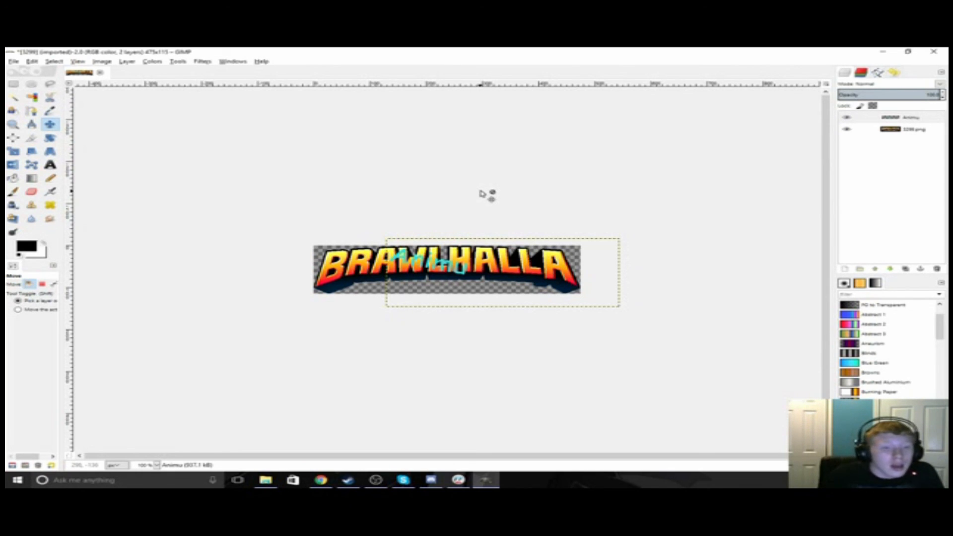
- Start an export targeting the existing 3287.png, then cancel replacing that file
click(13, 60)
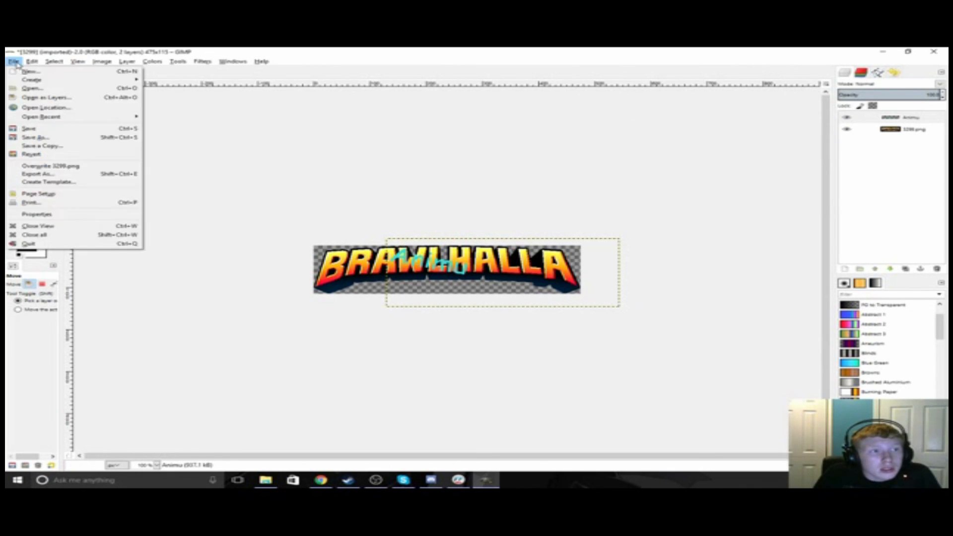
mouse_move(36, 174)
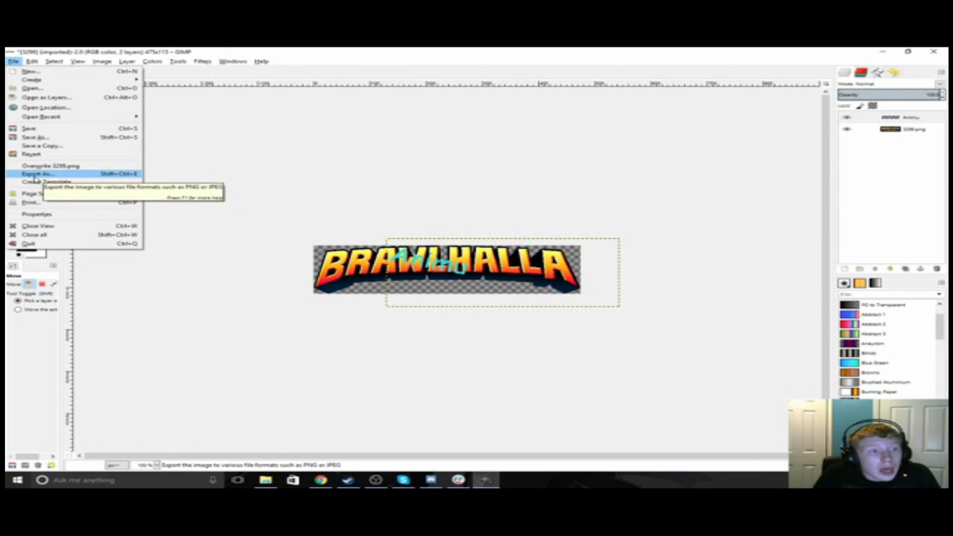
click(35, 174)
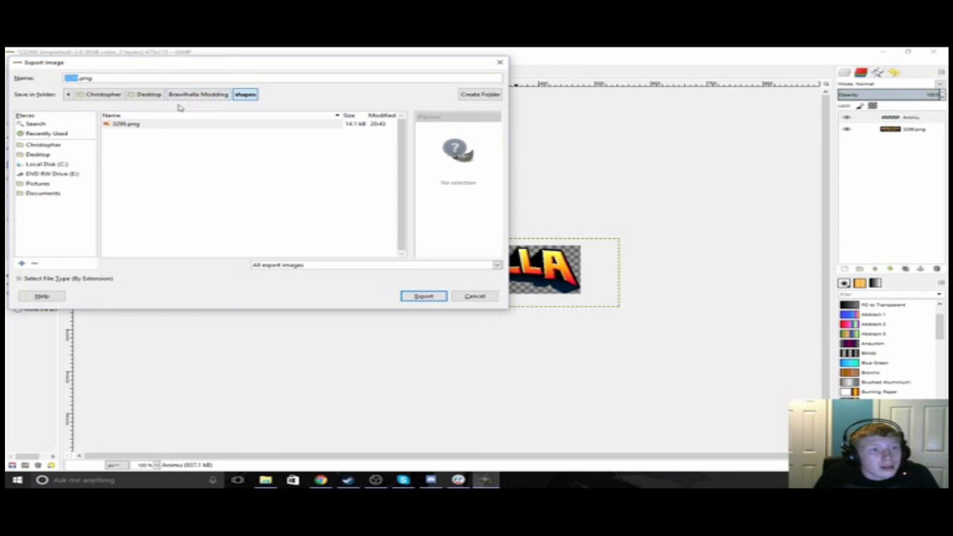
click(197, 94)
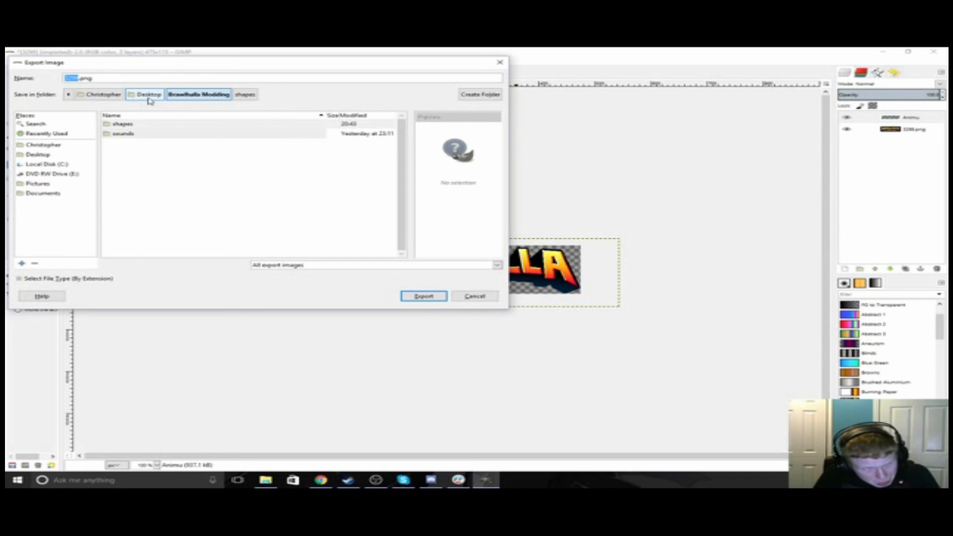
click(148, 94)
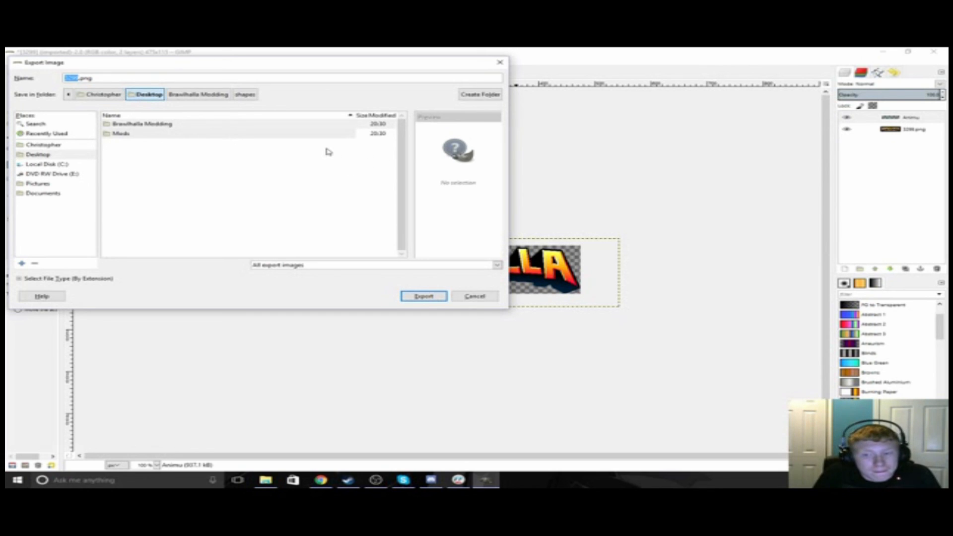
mouse_move(121, 138)
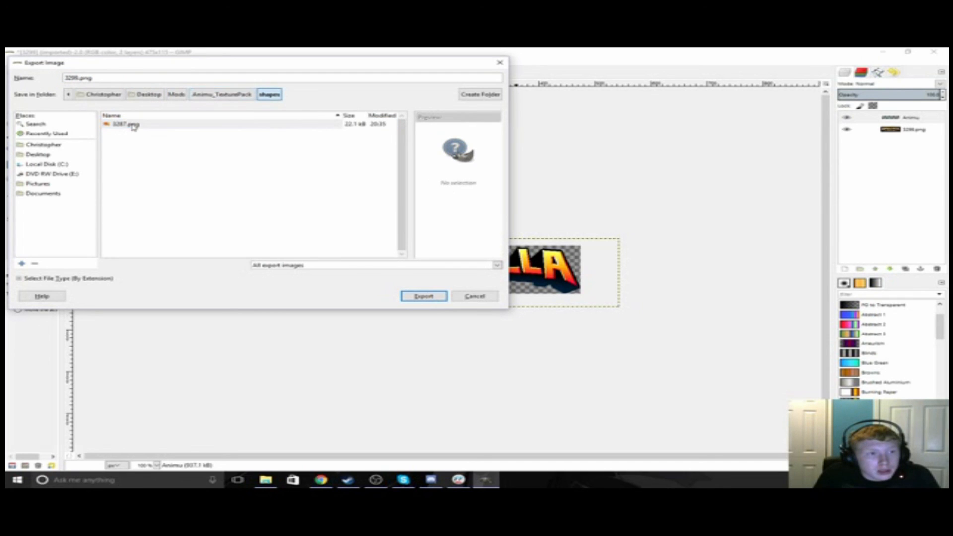
right_click(125, 124)
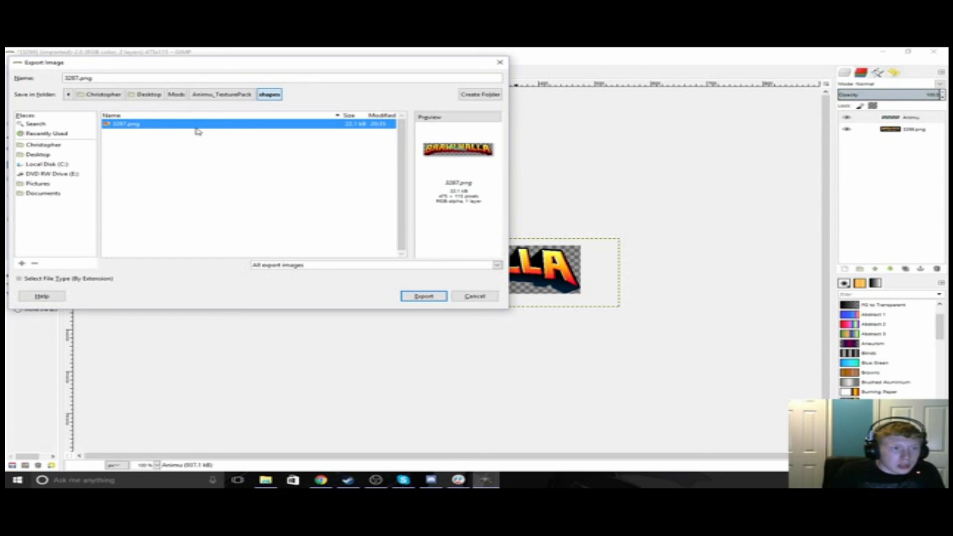
right_click(125, 123)
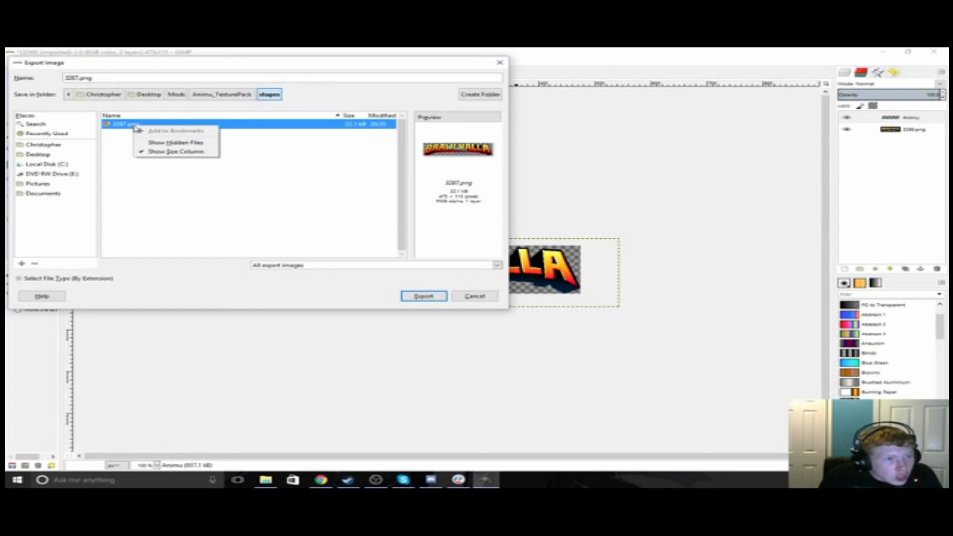
click(270, 216)
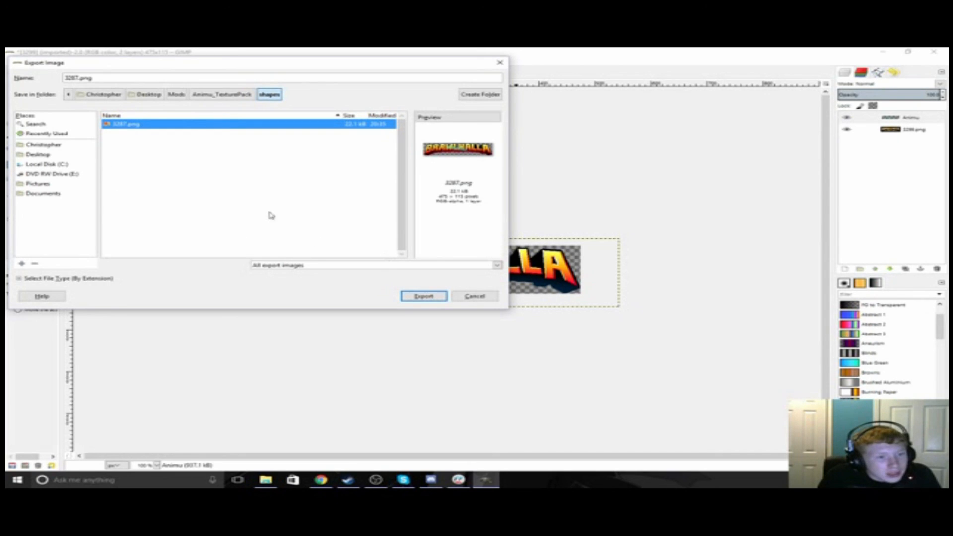
click(423, 296)
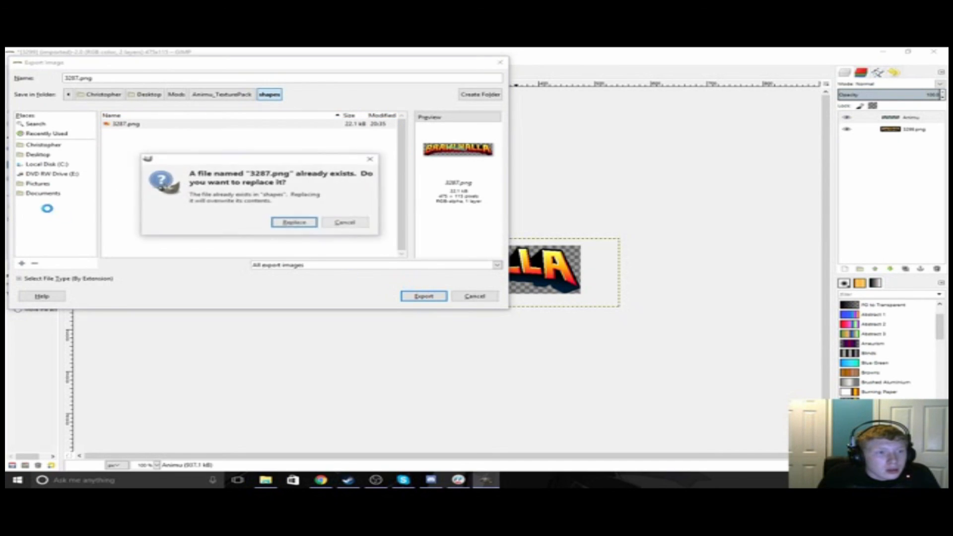
mouse_move(345, 221)
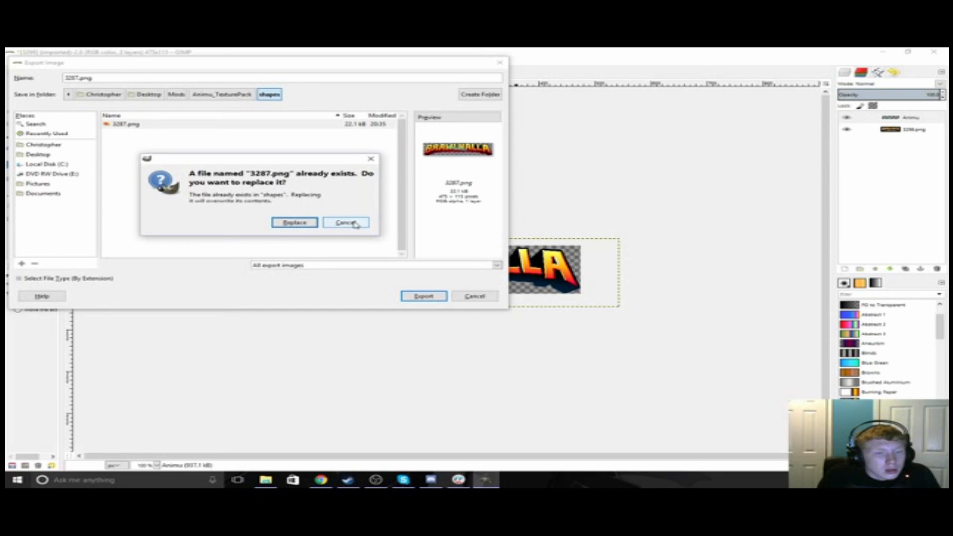
click(345, 222)
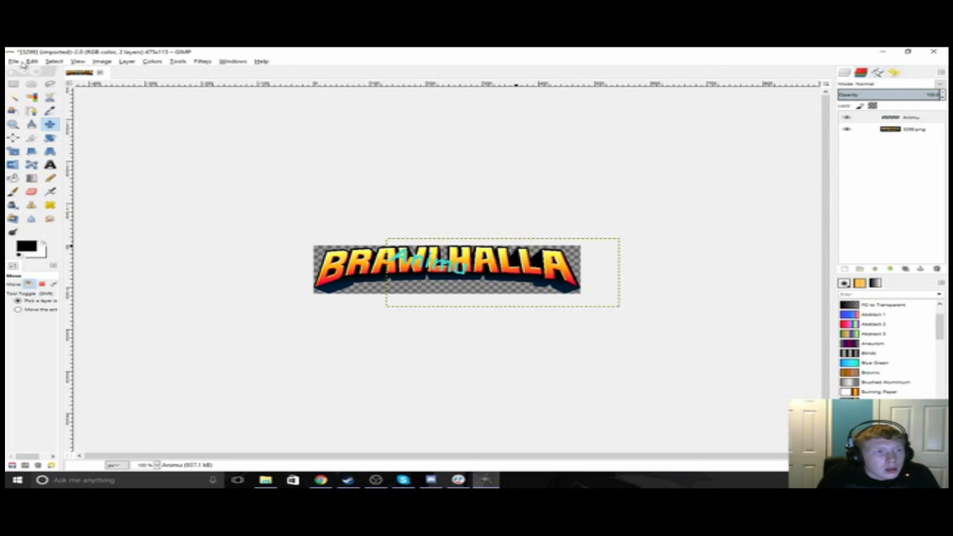
- Export the logo as 3299.png into the Animu_TexturePack shapes folder, overwriting the original
click(13, 60)
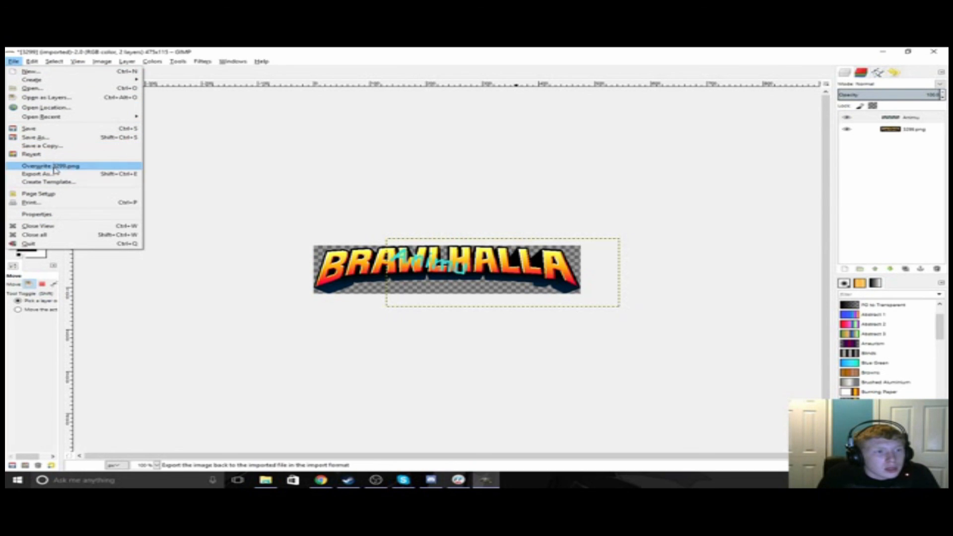
click(36, 172)
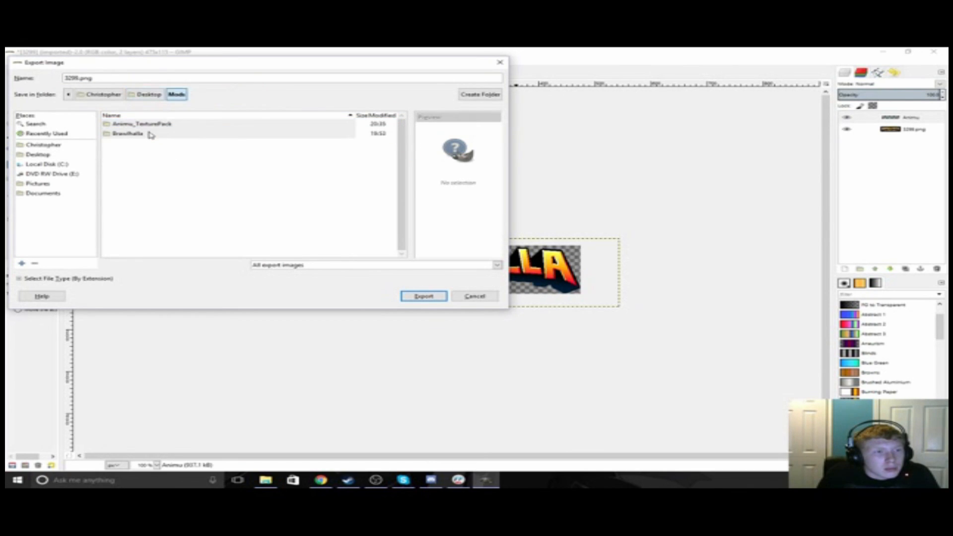
double_click(142, 124)
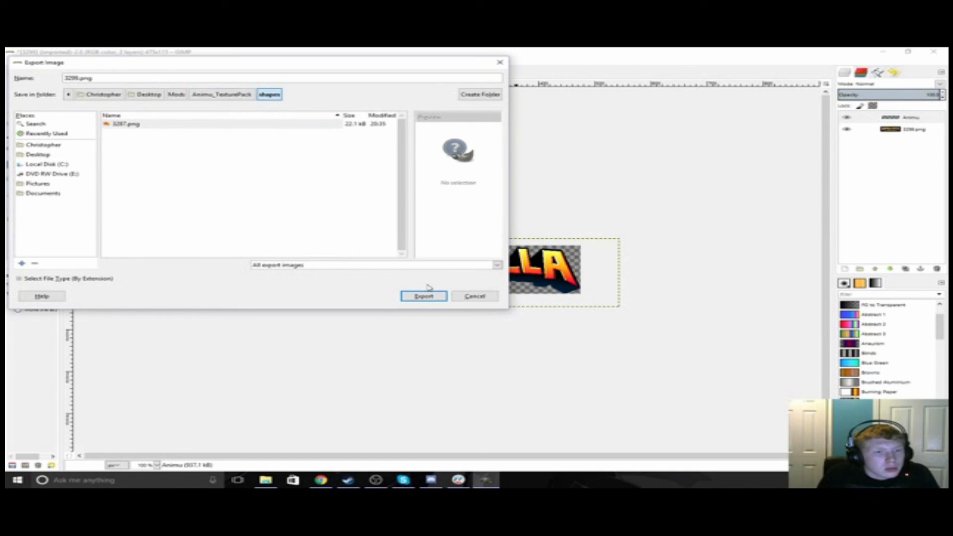
click(423, 296)
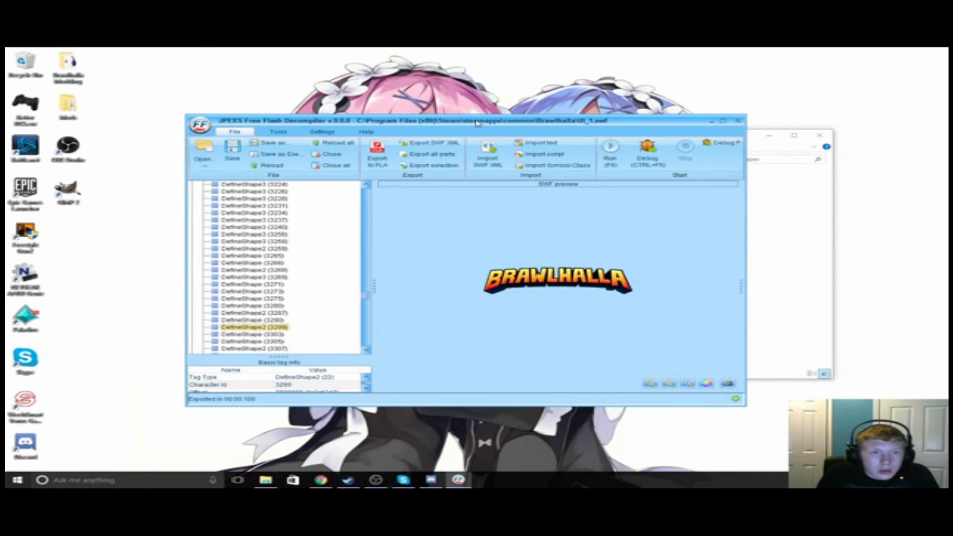
- Preview shape 3303 to check its contents, then return to logo shape 3299
click(255, 334)
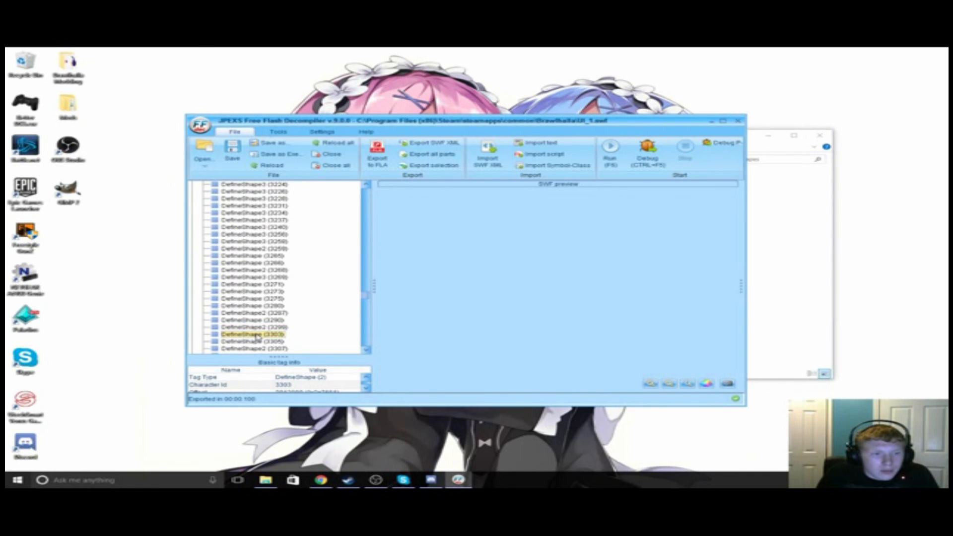
click(252, 334)
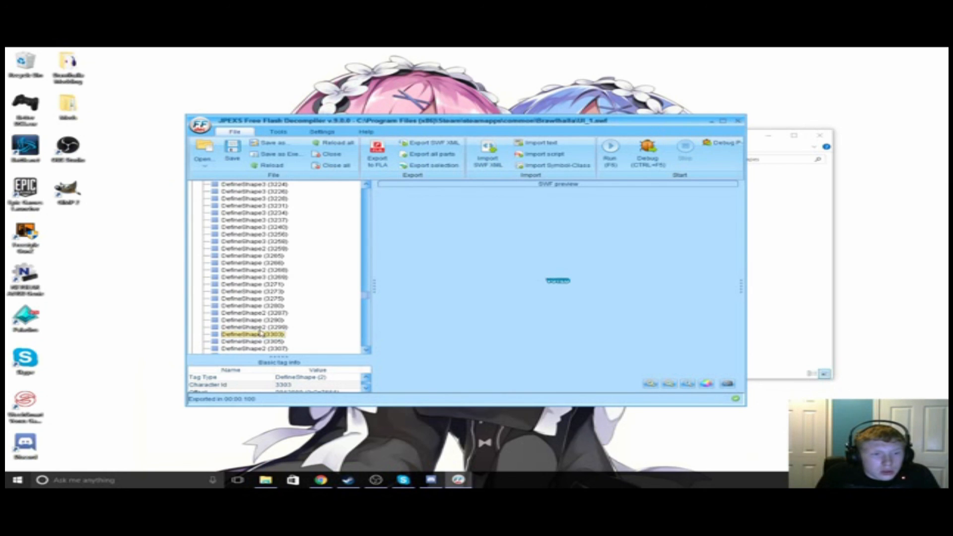
click(249, 327)
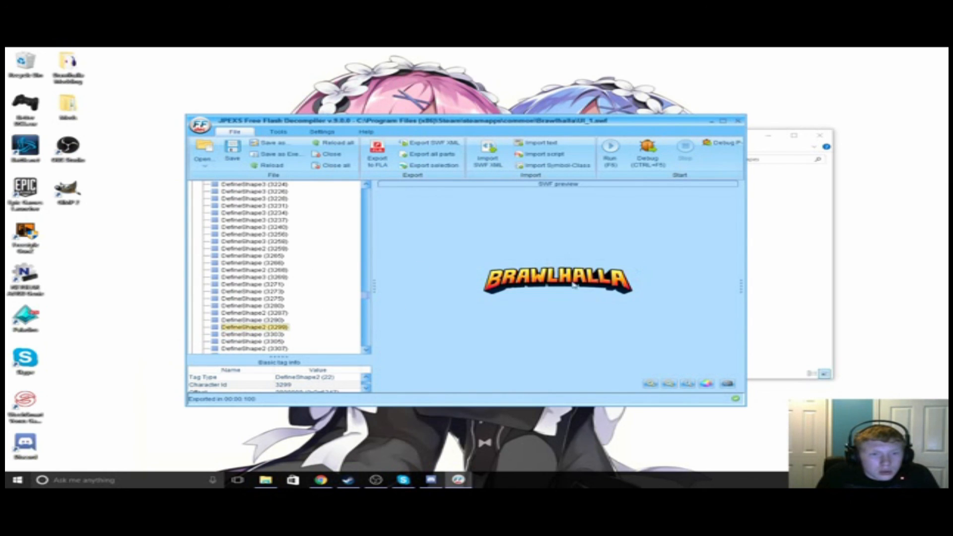
right_click(571, 283)
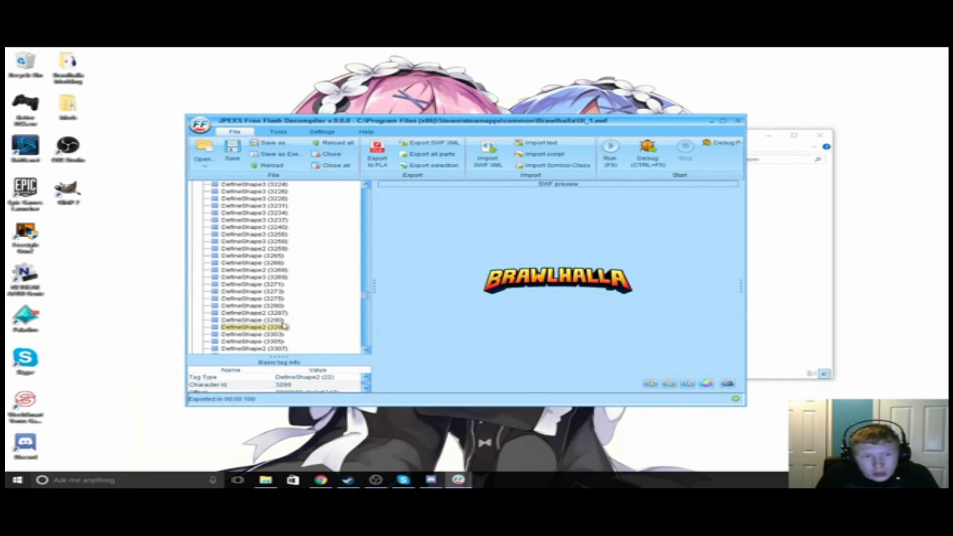
- Replace shape 3299 in UI_1.swf with 3299.png from the shapes folder
right_click(252, 326)
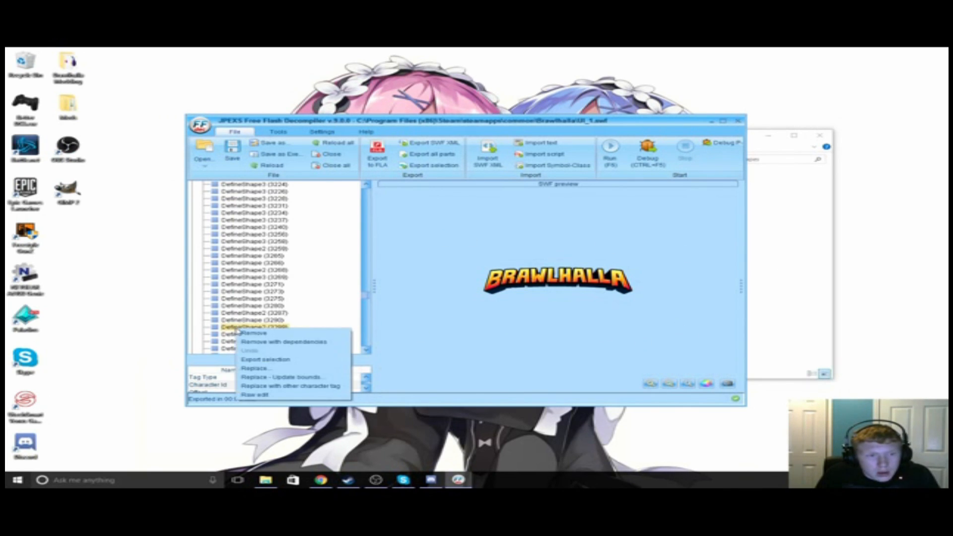
mouse_move(255, 367)
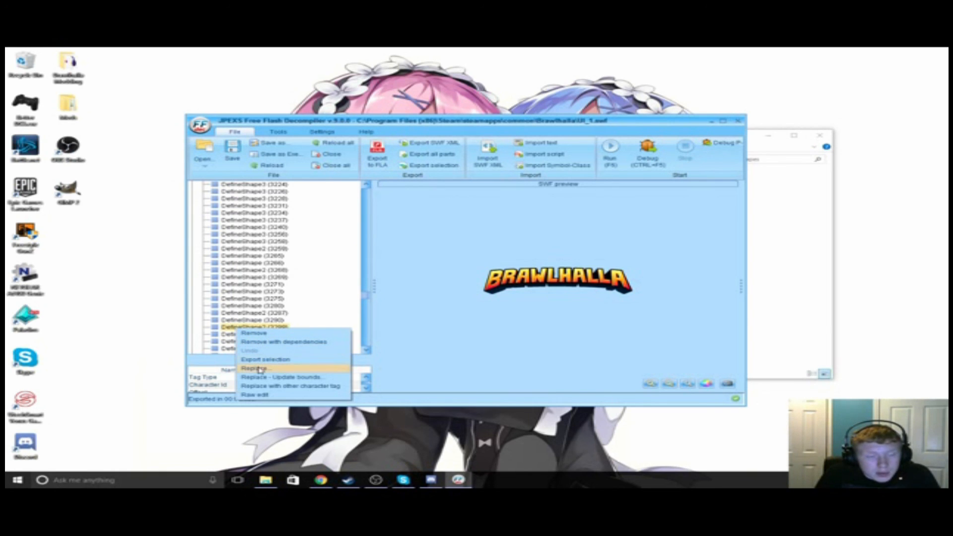
click(253, 367)
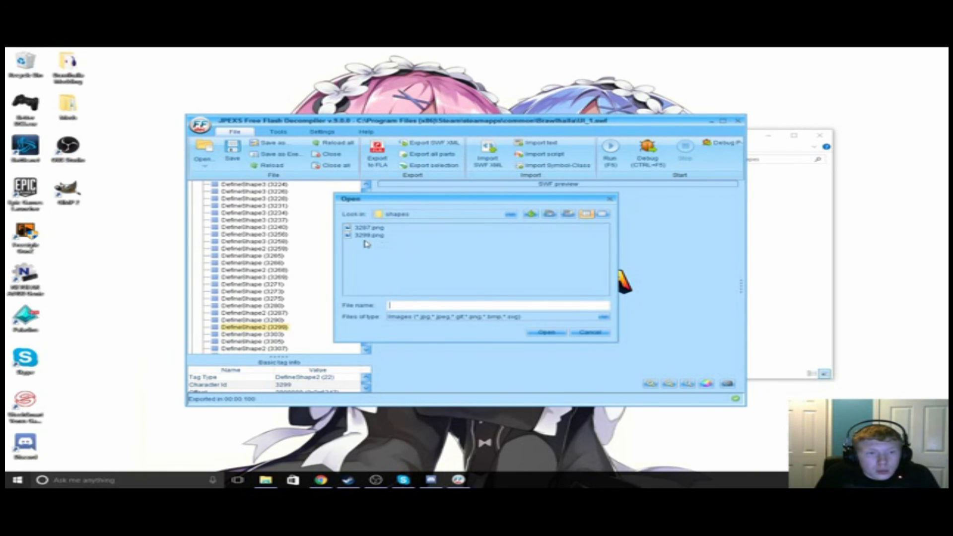
click(509, 214)
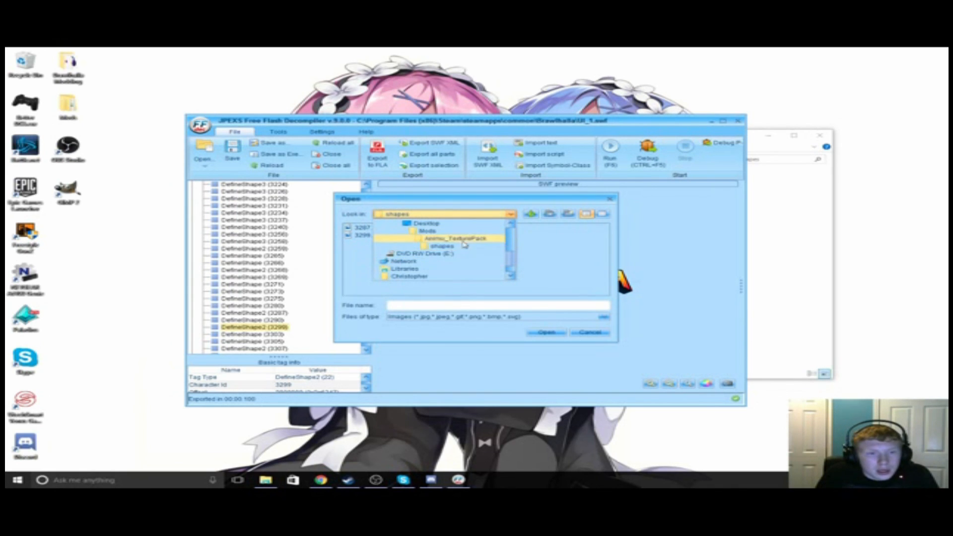
double_click(442, 246)
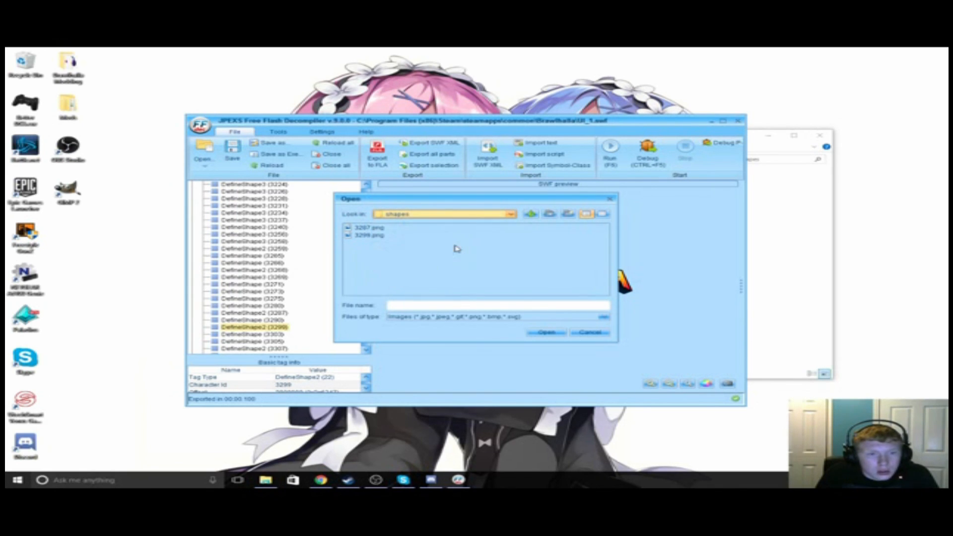
click(588, 332)
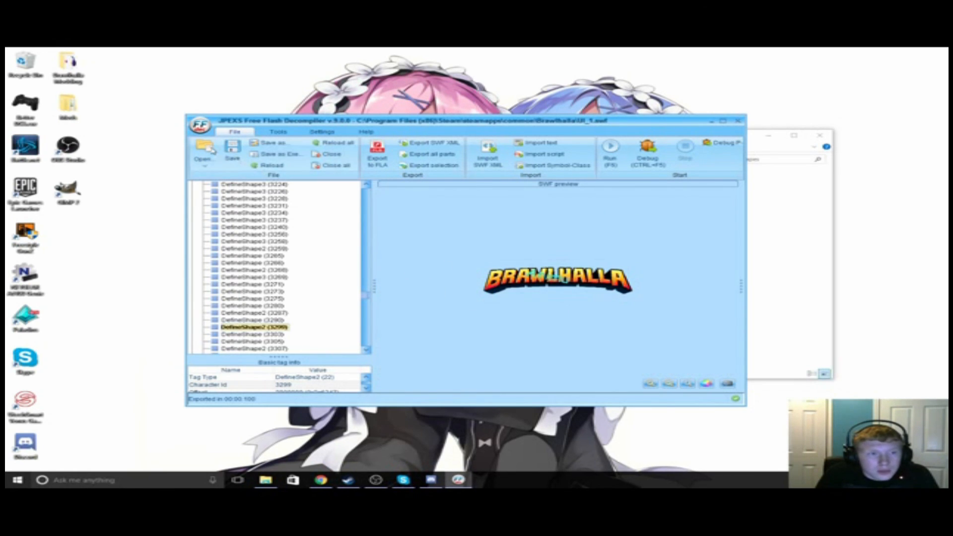
- Save the modified UI_1.swf game file
click(232, 151)
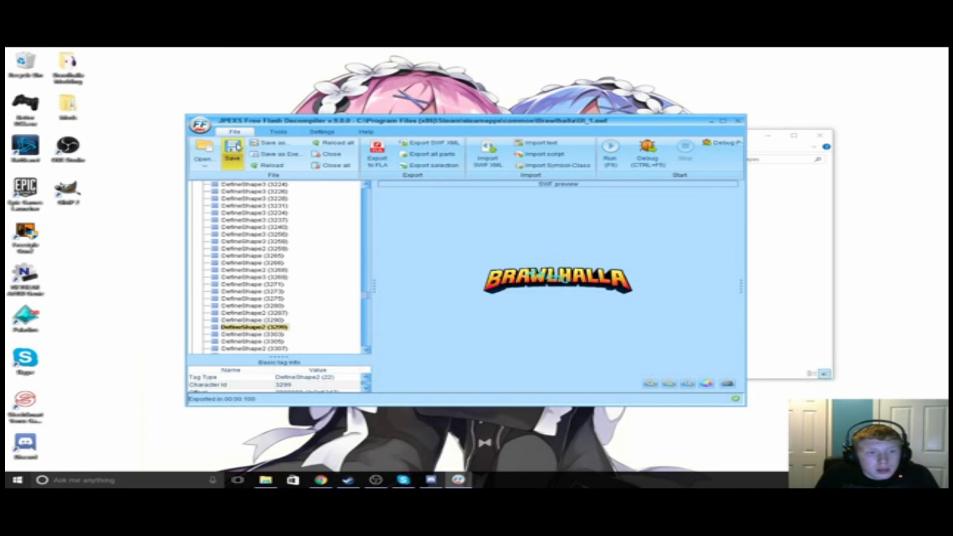
click(233, 151)
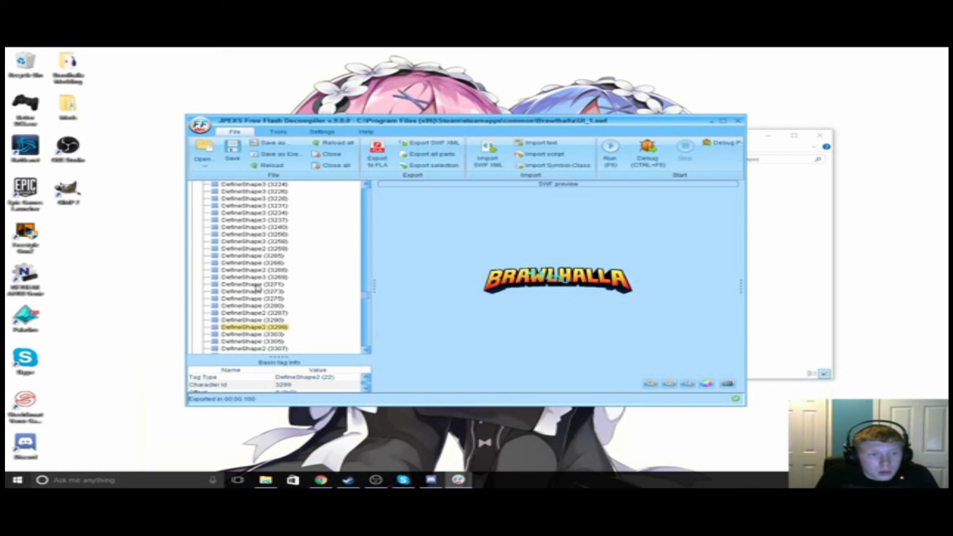
- Preview neighbouring shapes 3271, 3273, 3280 and logo shape 3287
click(252, 284)
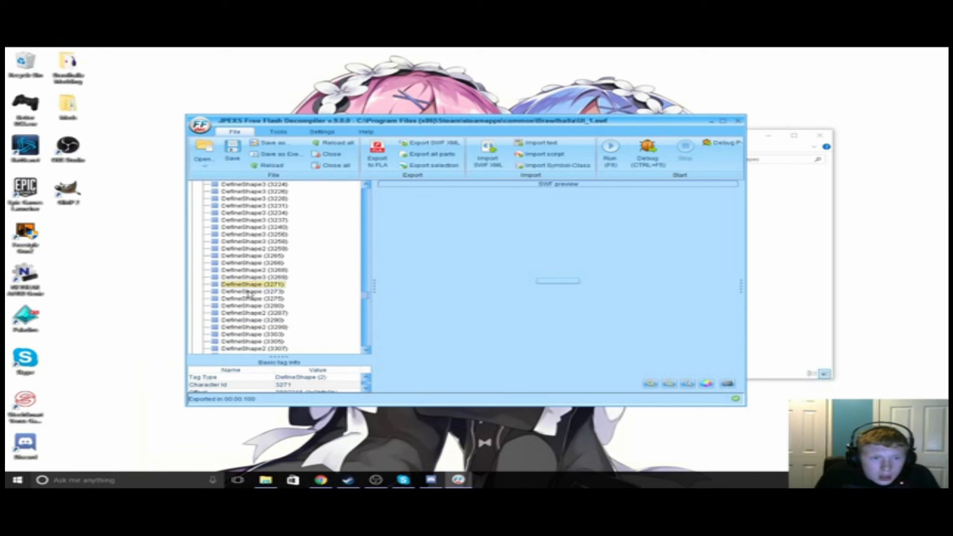
click(251, 291)
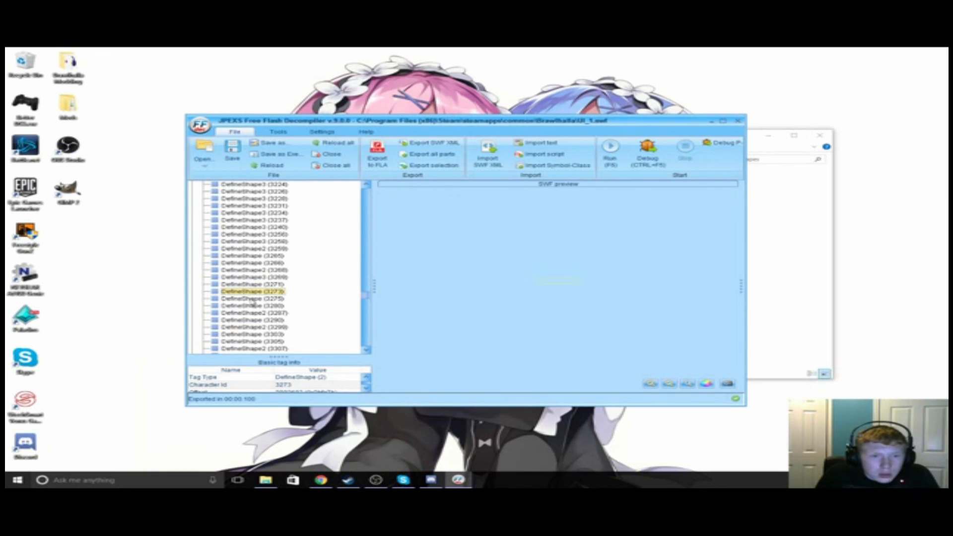
click(255, 304)
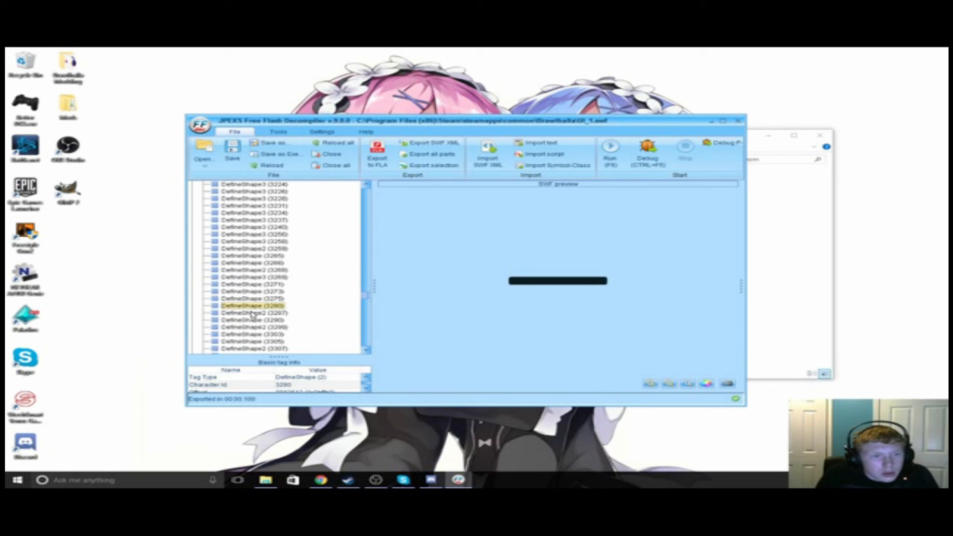
click(254, 312)
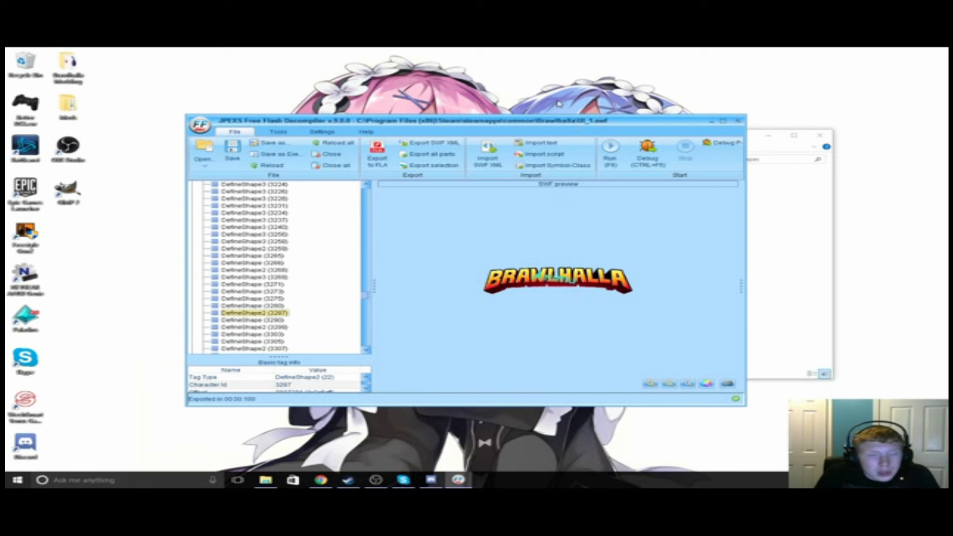
mouse_move(772, 121)
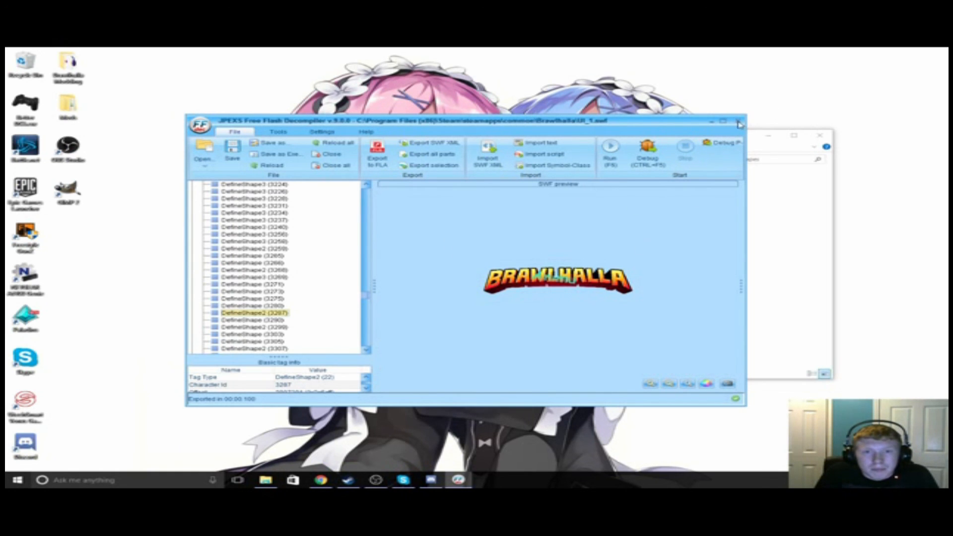
mouse_move(690, 131)
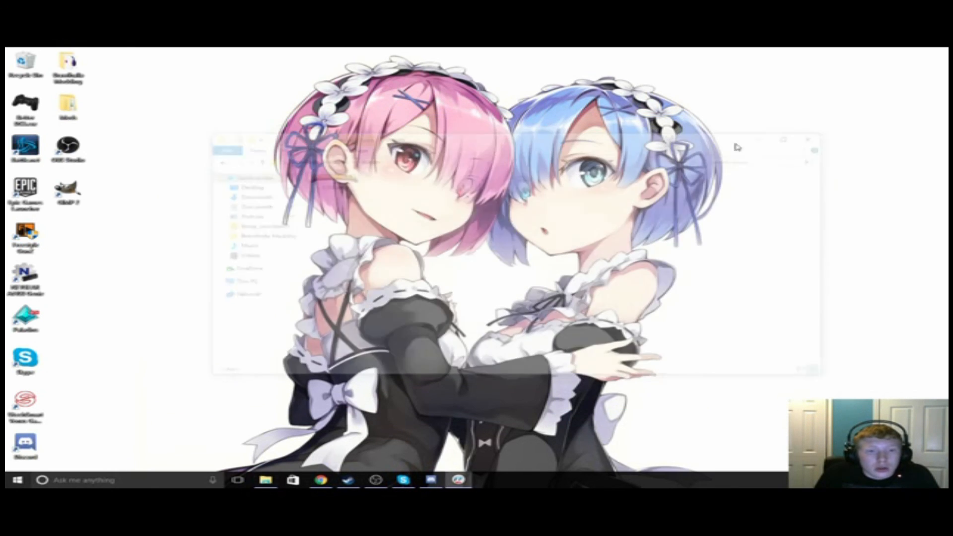
- Launch Brawlhalla from the Steam library
click(347, 480)
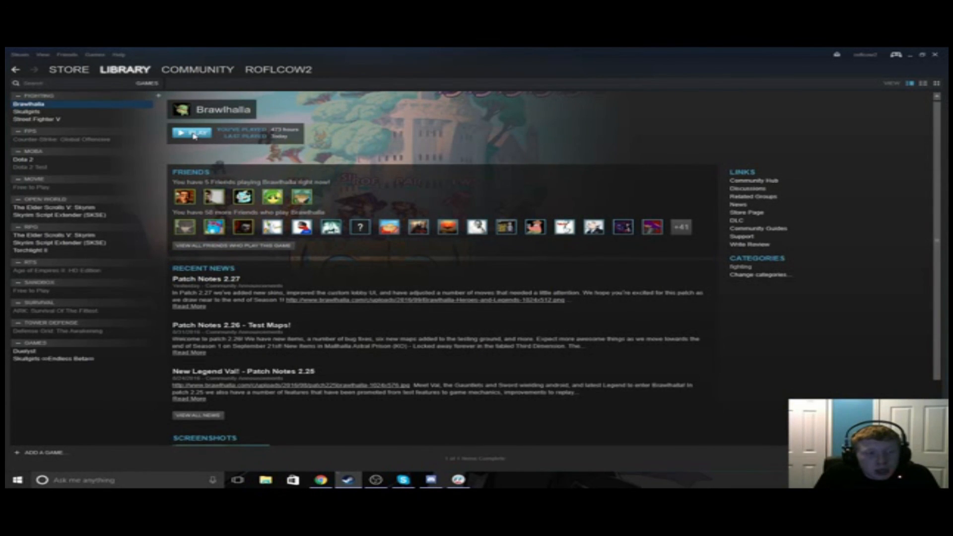
click(192, 133)
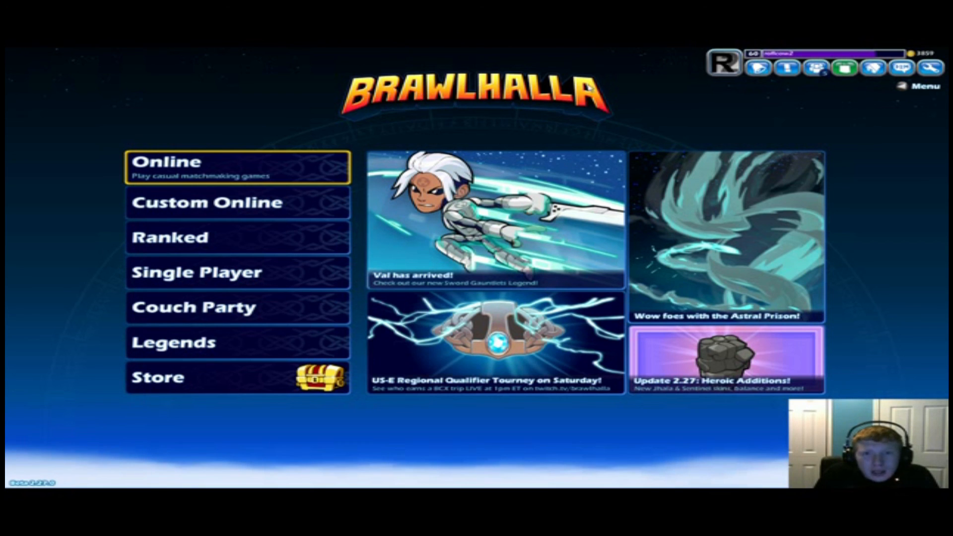
mouse_move(817, 86)
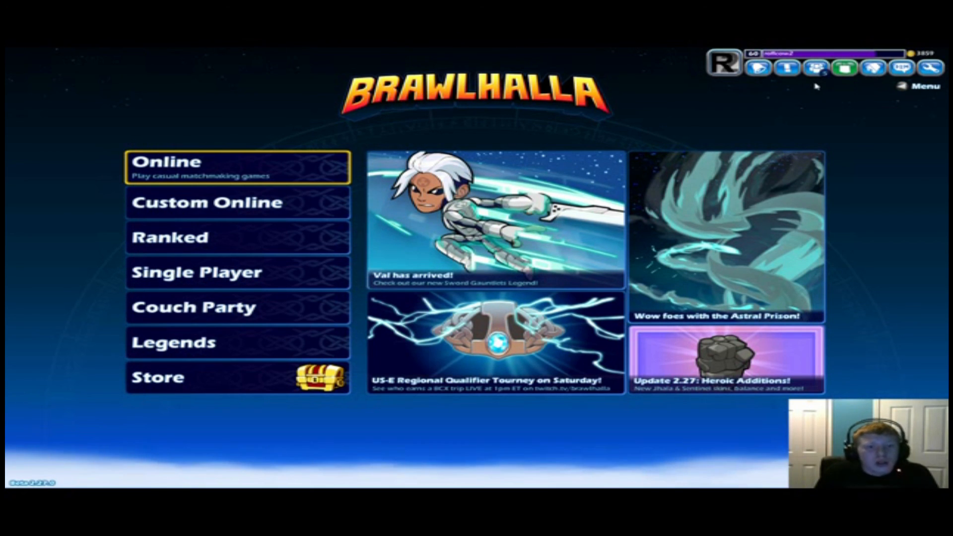